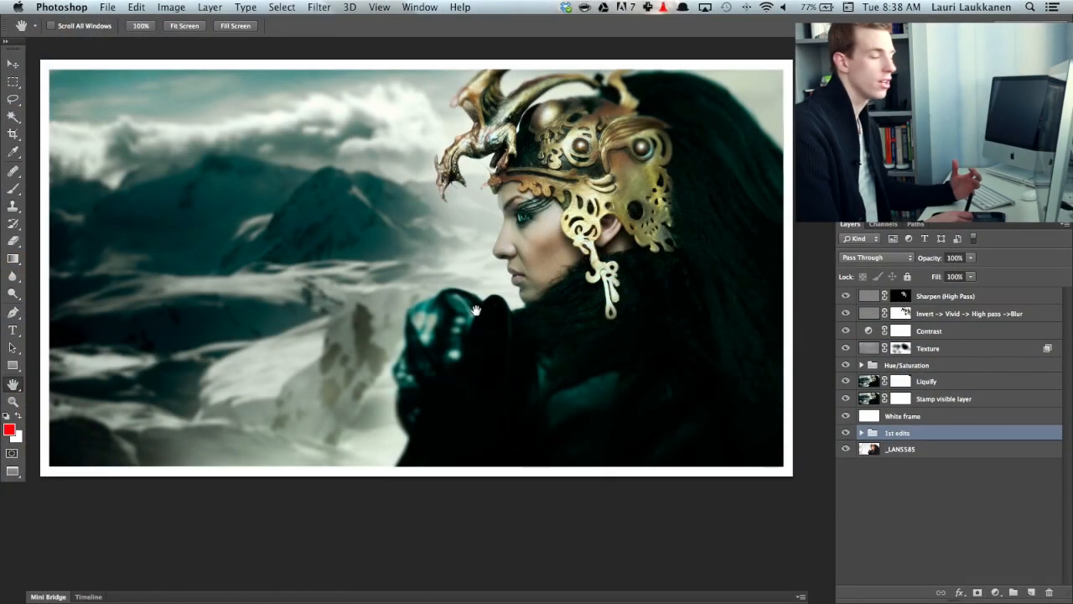
{"action": "mouse_move", "coordinate": [474, 262]}
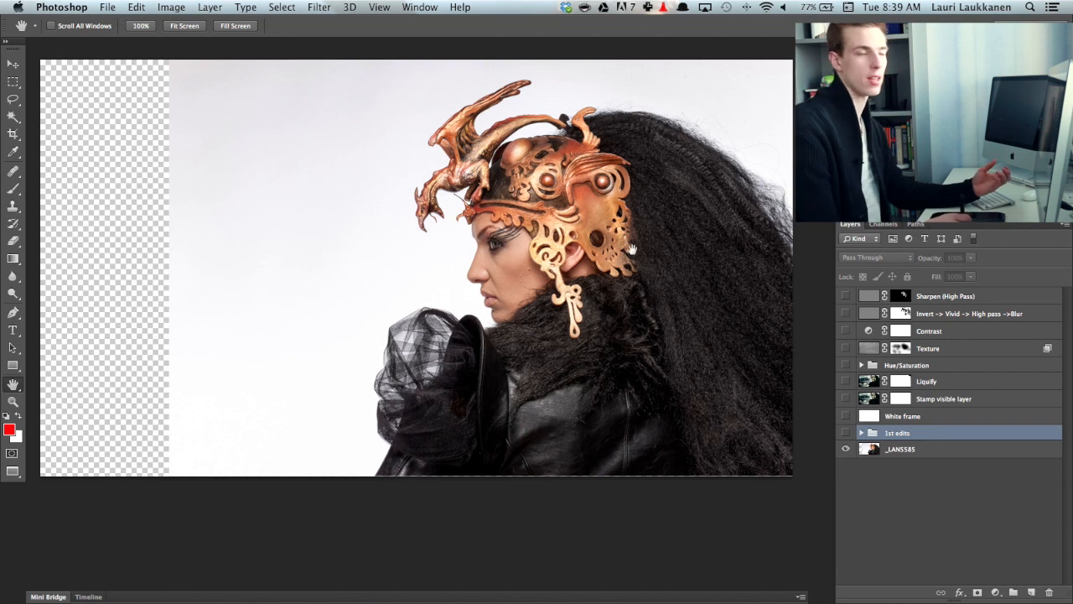
{"action": "mouse_move", "coordinate": [407, 208]}
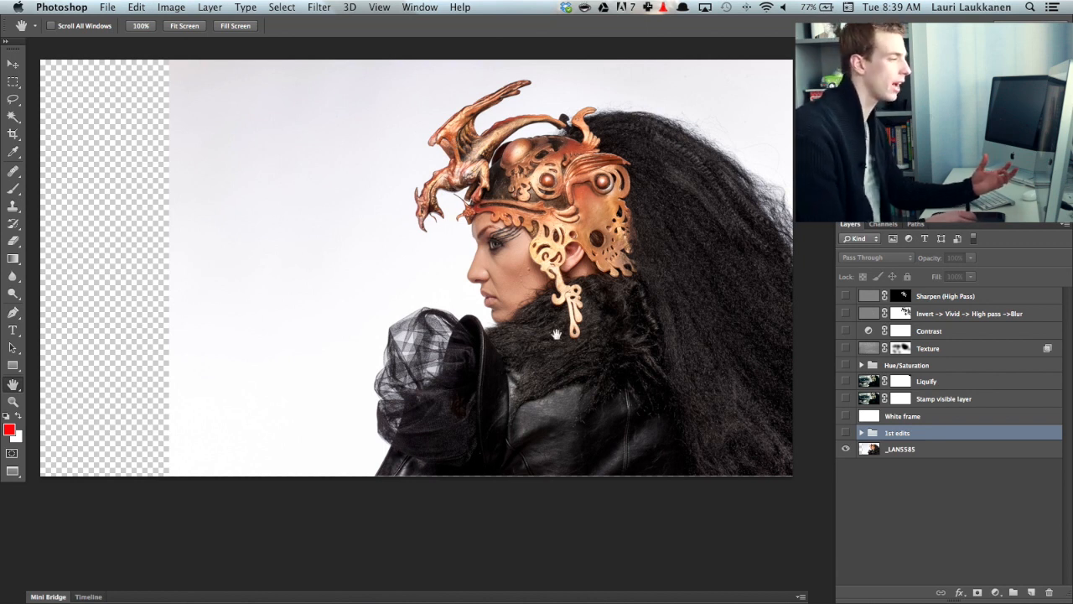
{"action": "mouse_move", "coordinate": [562, 264]}
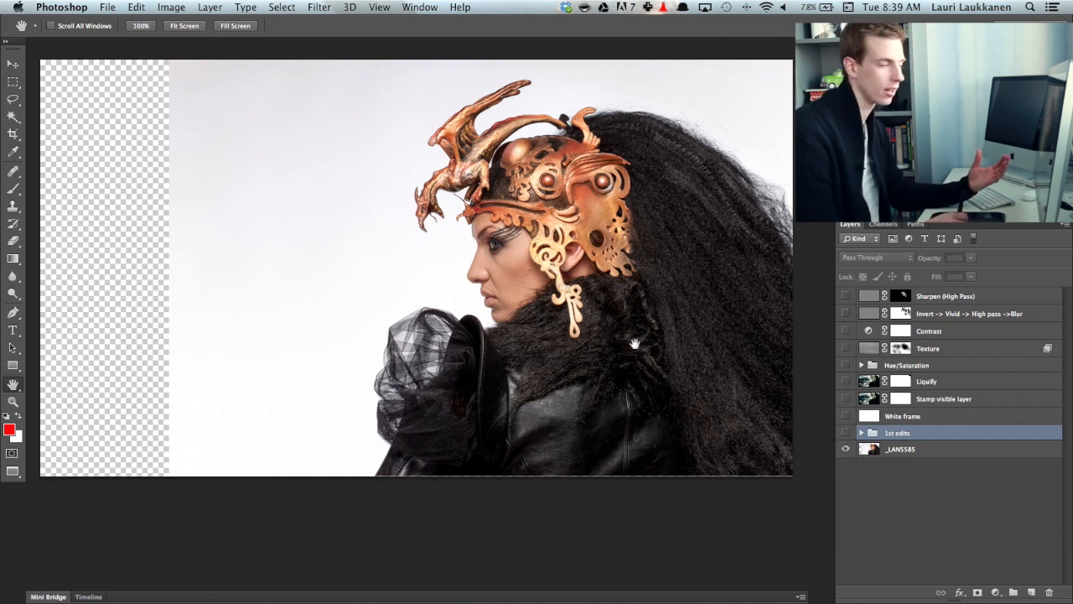
{"action": "mouse_move", "coordinate": [606, 239]}
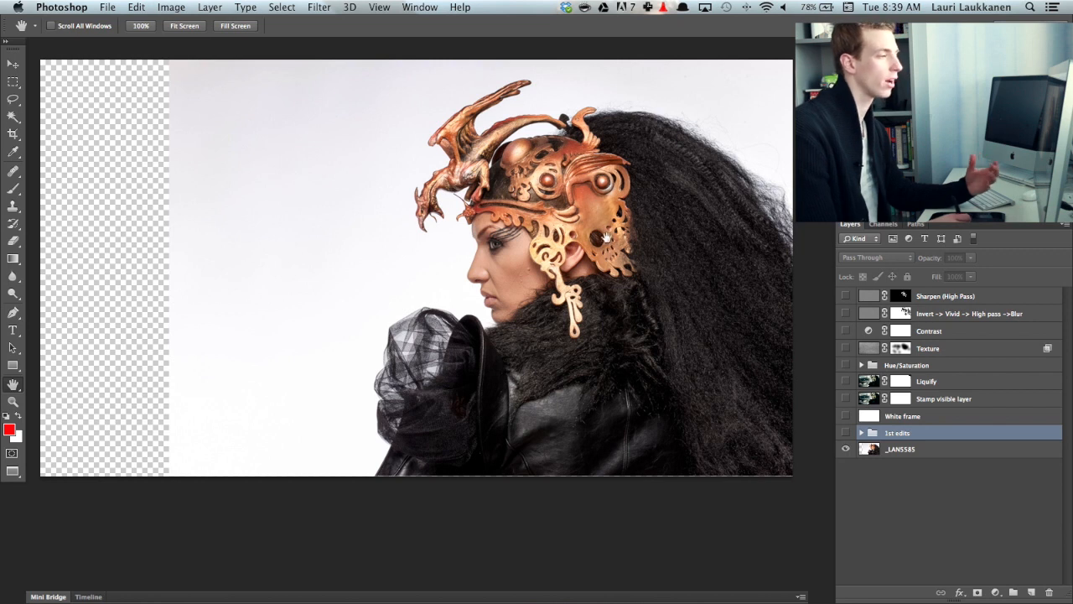
{"action": "mouse_move", "coordinate": [665, 285]}
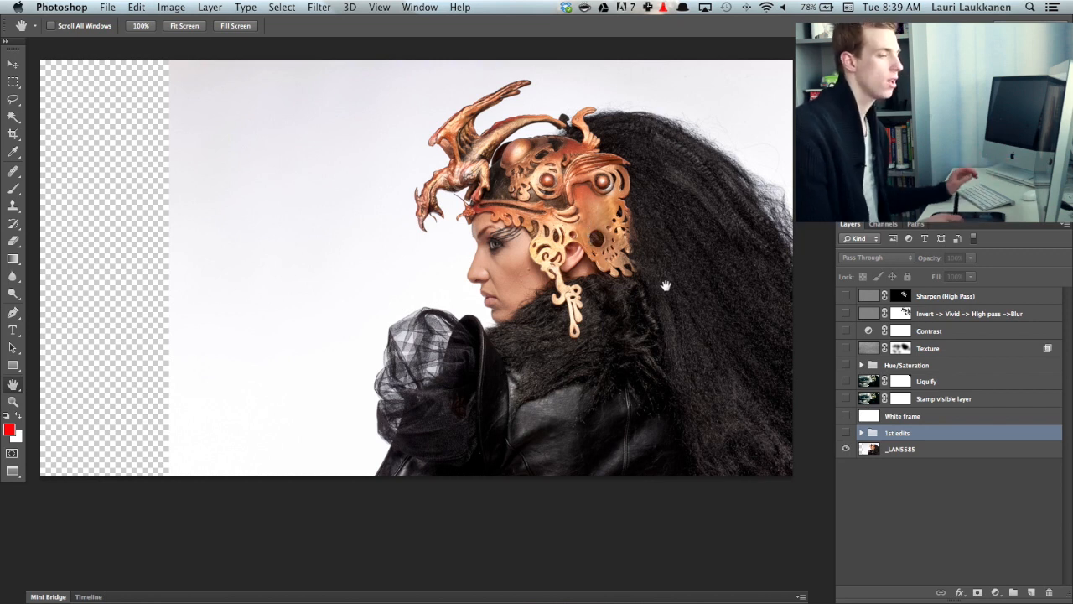
- Show all edit layers, then isolate the 1st edits group and expand it
{"action": "left_click", "coordinate": [846, 432]}
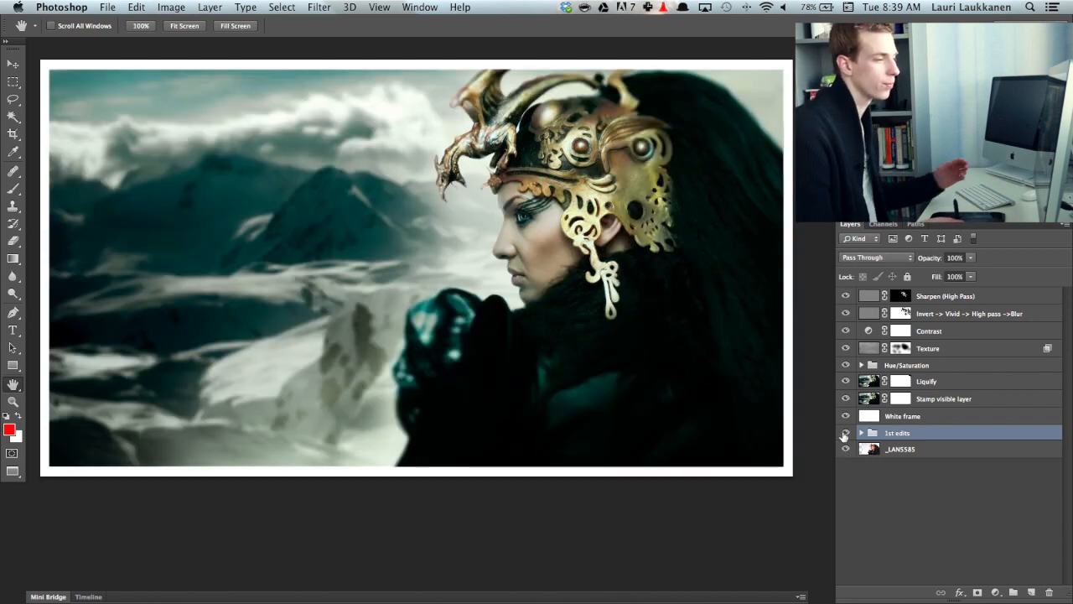
{"action": "left_click", "coordinate": [846, 295]}
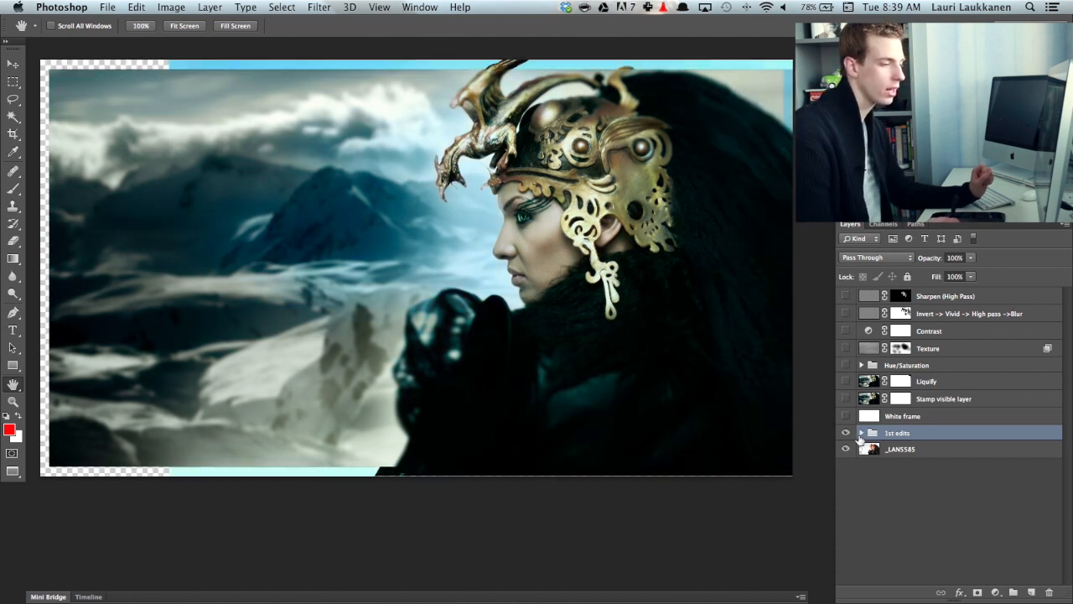
{"action": "left_click", "coordinate": [861, 432]}
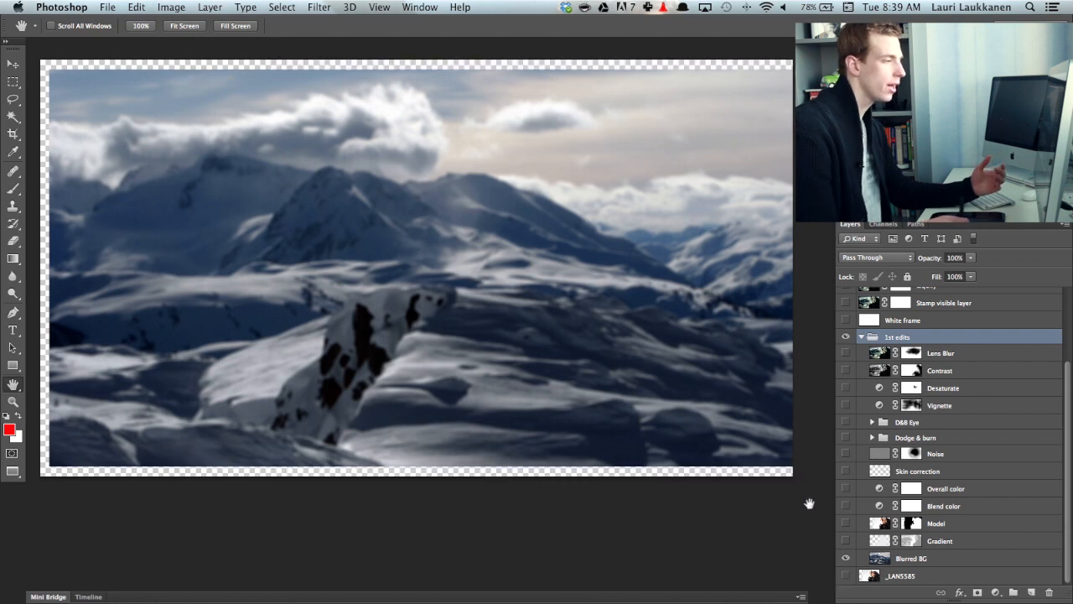
{"action": "mouse_move", "coordinate": [632, 244]}
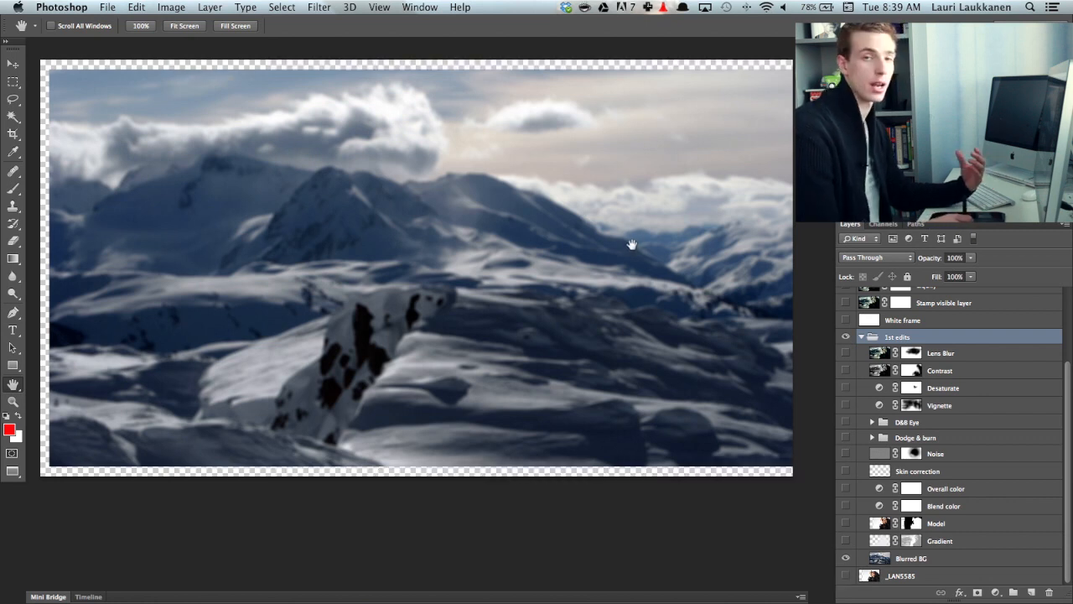
{"action": "mouse_move", "coordinate": [614, 300]}
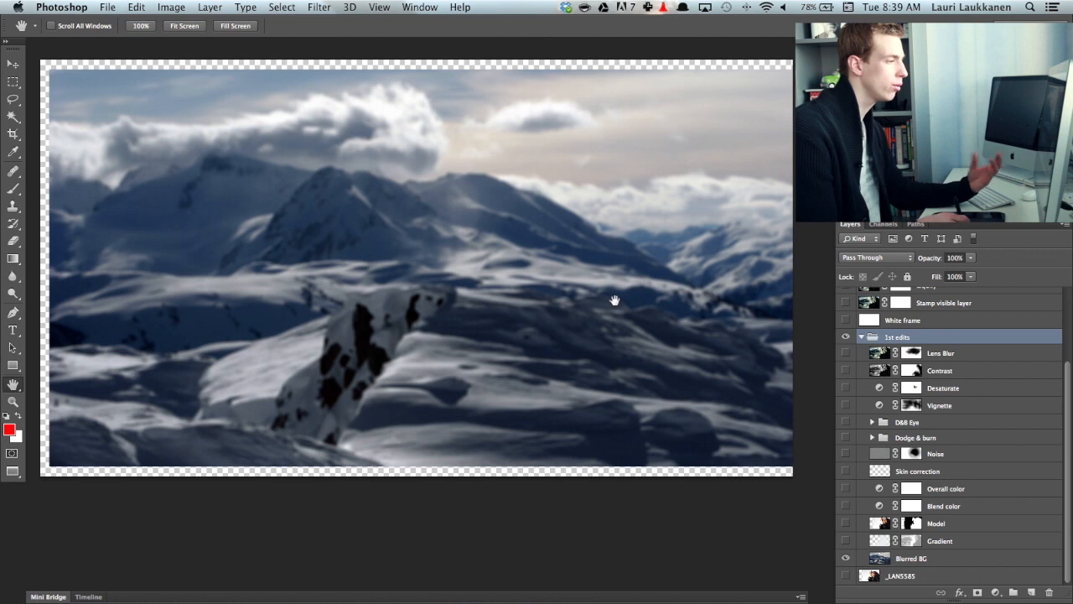
{"action": "mouse_move", "coordinate": [671, 324]}
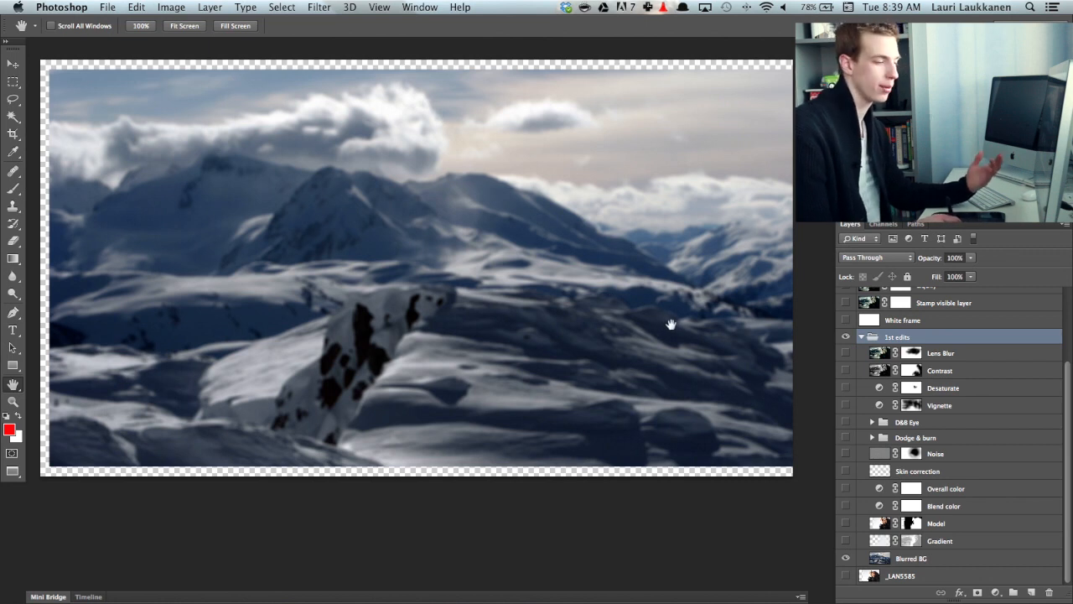
- Turn on the Model cutout and misty Gradient layers, comparing the gradient on and off
{"action": "left_click", "coordinate": [845, 524]}
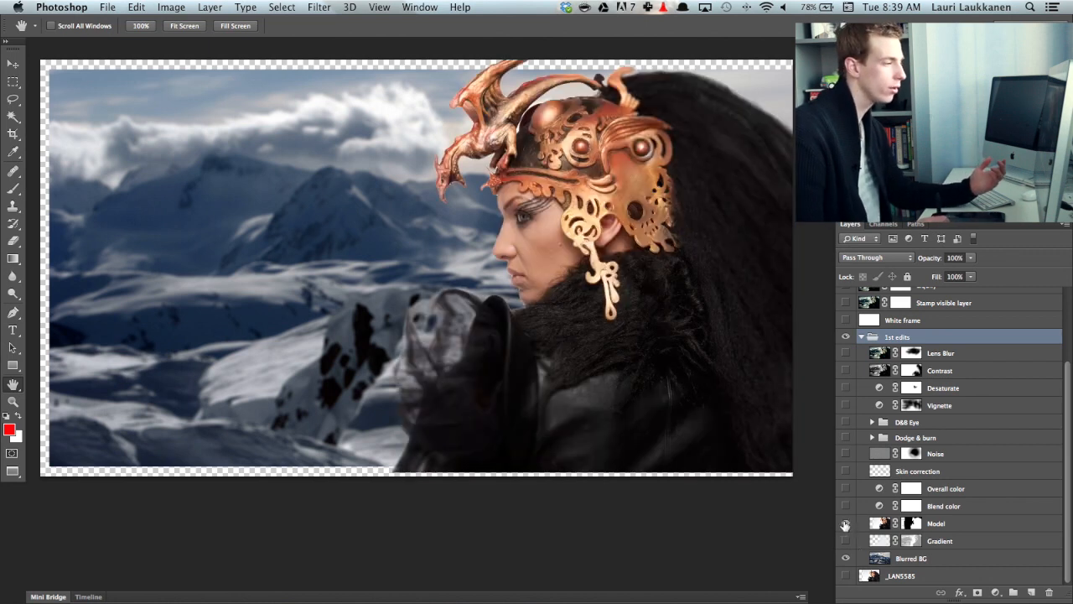
{"action": "left_click", "coordinate": [846, 523]}
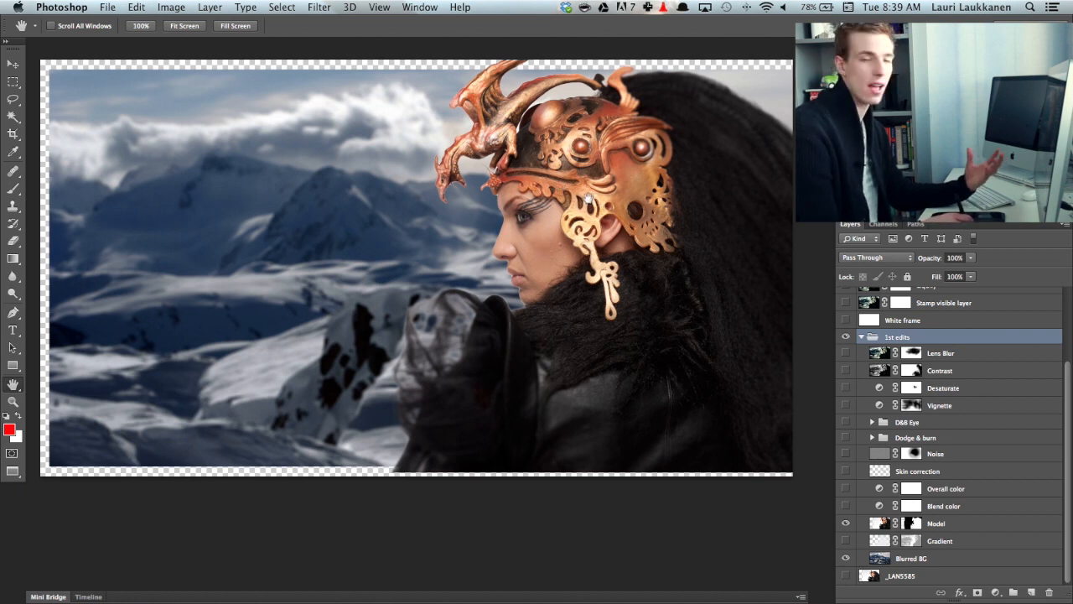
{"action": "left_click", "coordinate": [846, 558]}
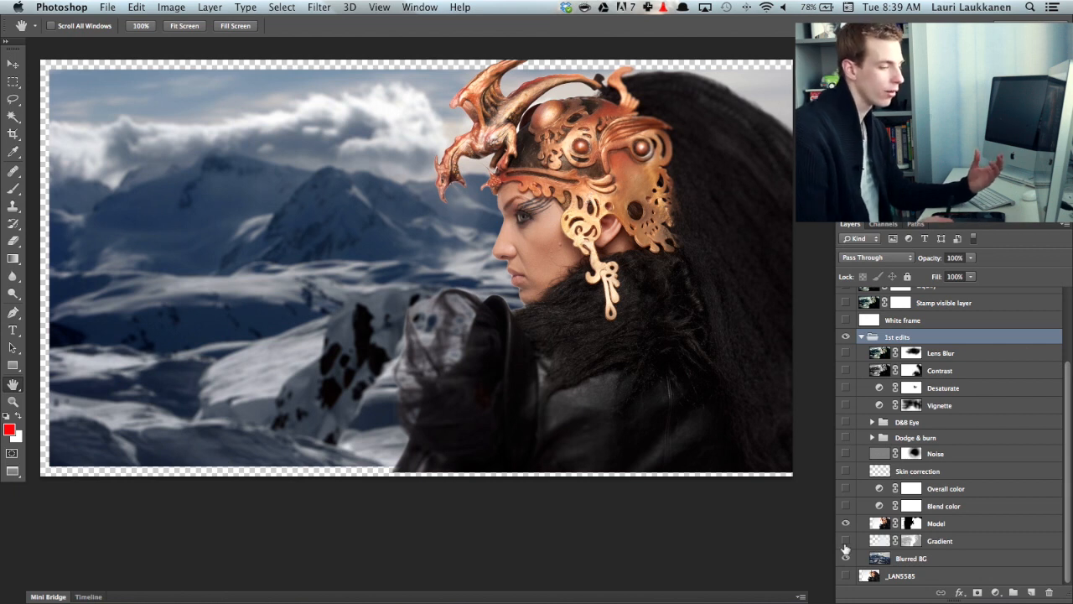
{"action": "left_click", "coordinate": [845, 558]}
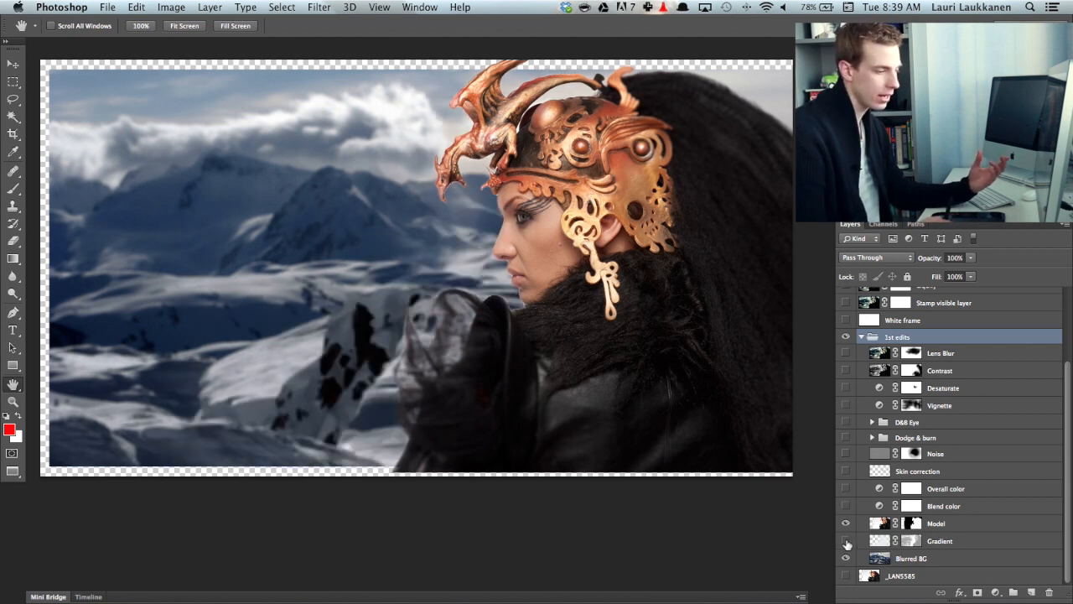
{"action": "left_click", "coordinate": [846, 540]}
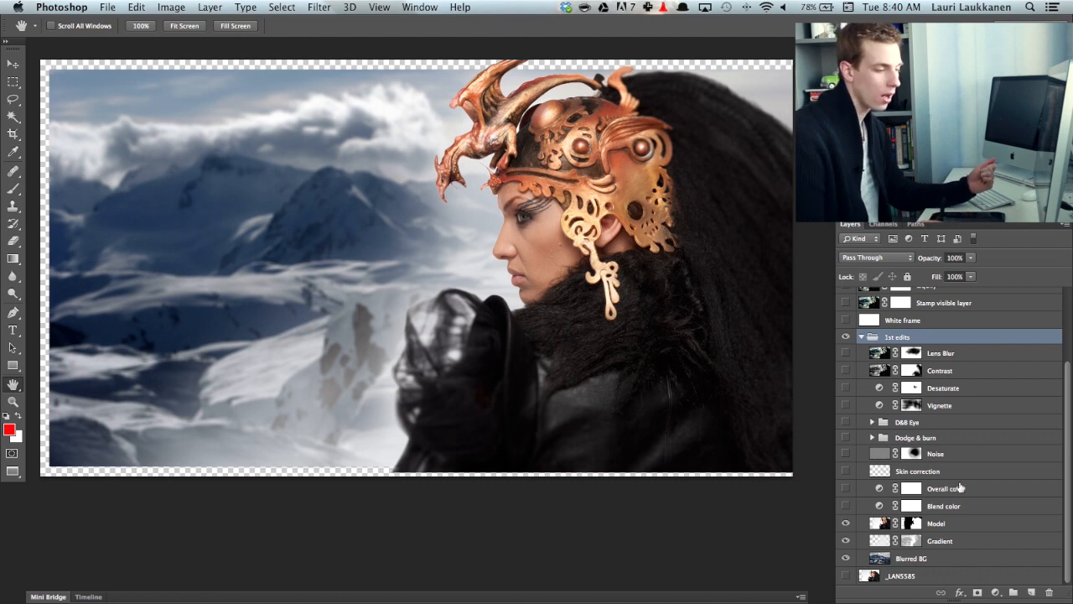
- Add a red-filled layer above Model and set its blend mode to Luminosity
{"action": "left_click", "coordinate": [936, 524]}
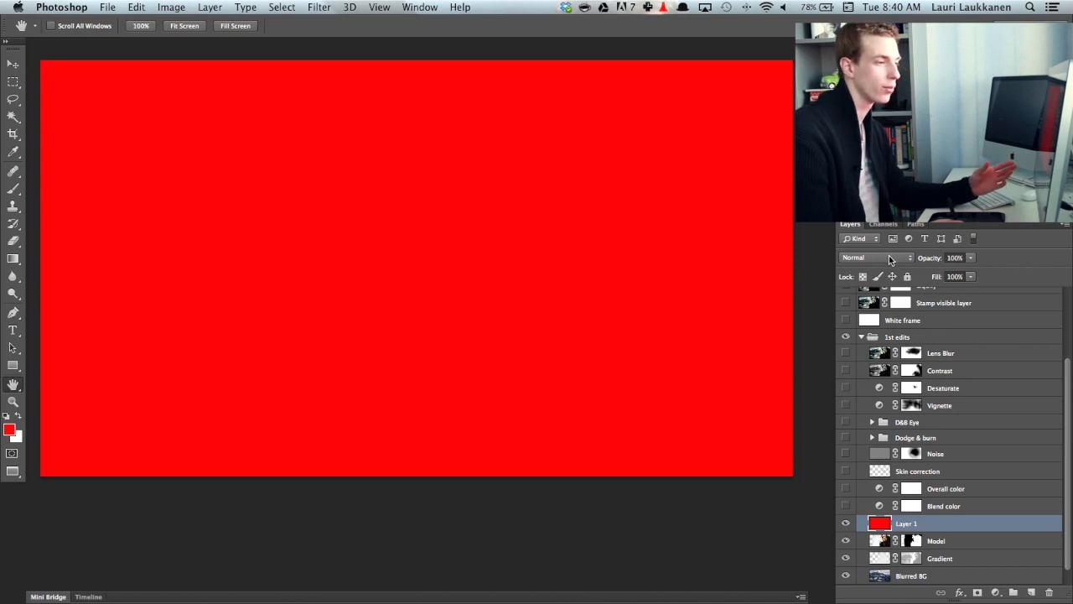
{"action": "left_click", "coordinate": [873, 258]}
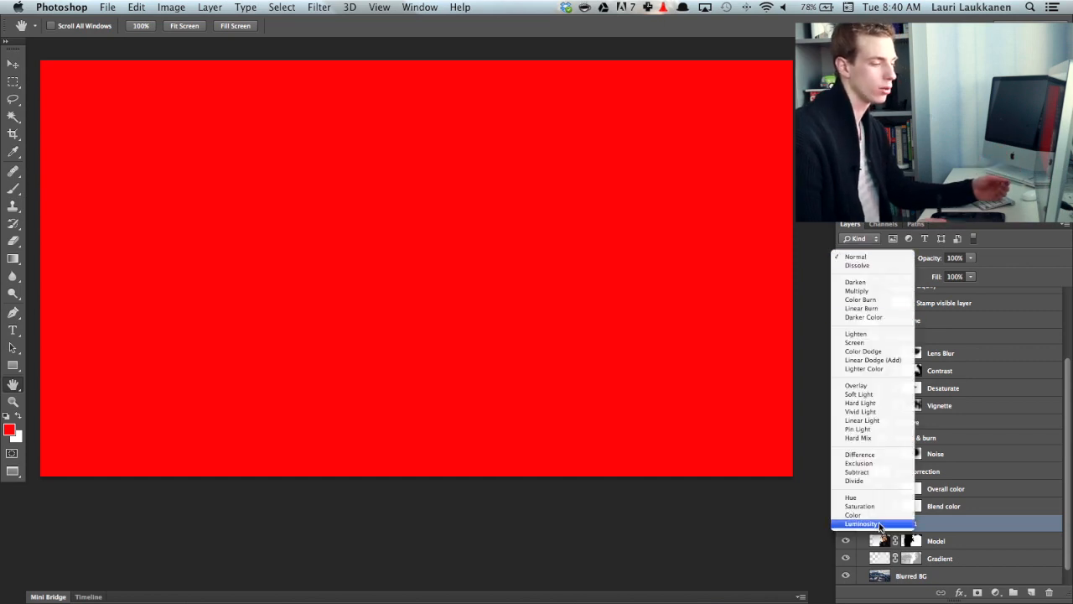
{"action": "left_click", "coordinate": [862, 523]}
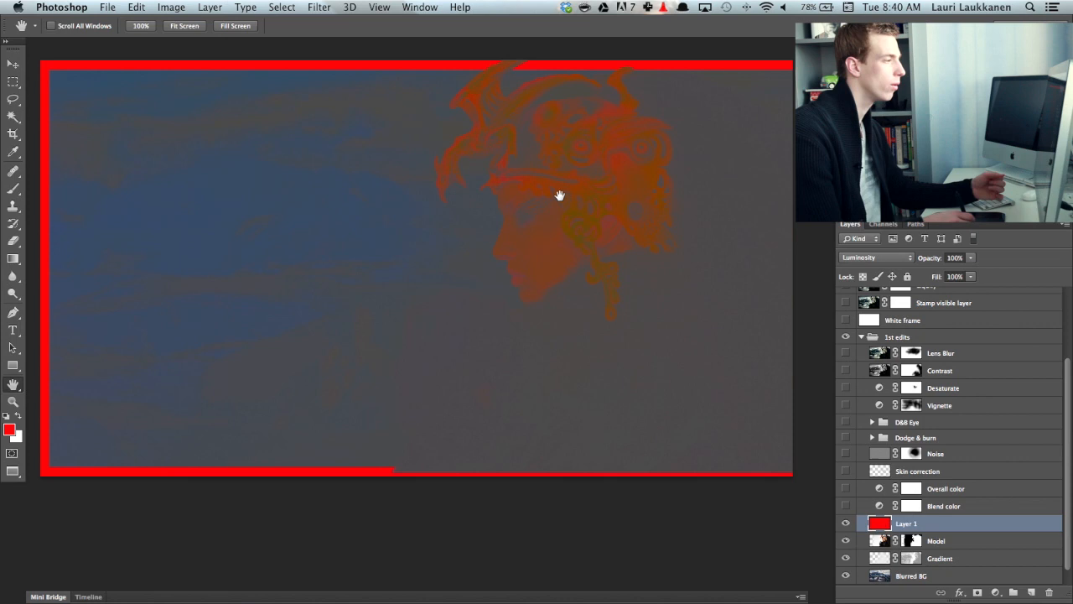
{"action": "mouse_move", "coordinate": [249, 172]}
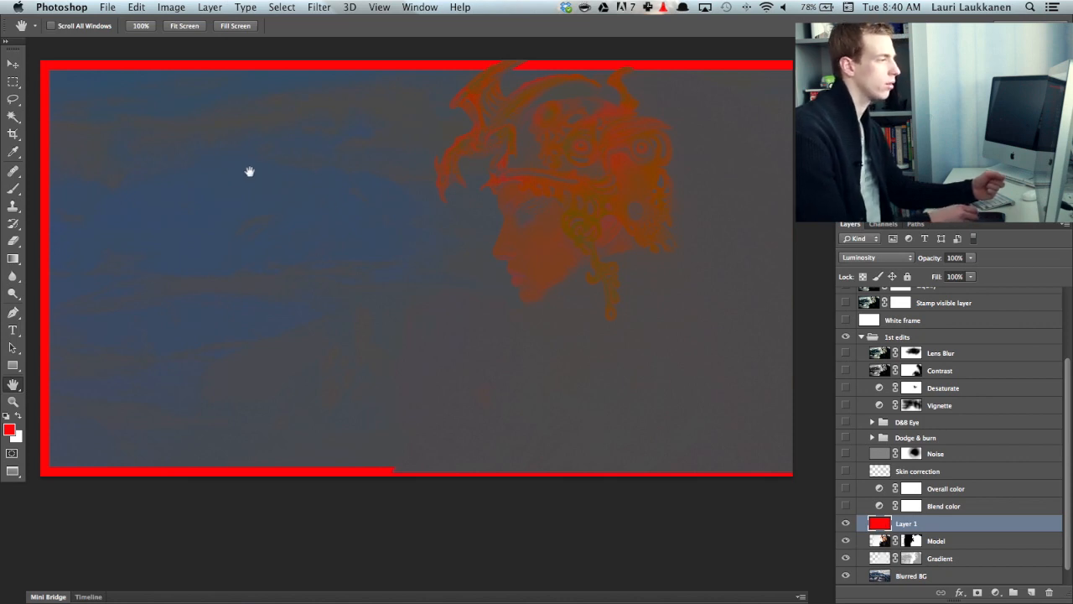
{"action": "mouse_move", "coordinate": [436, 224]}
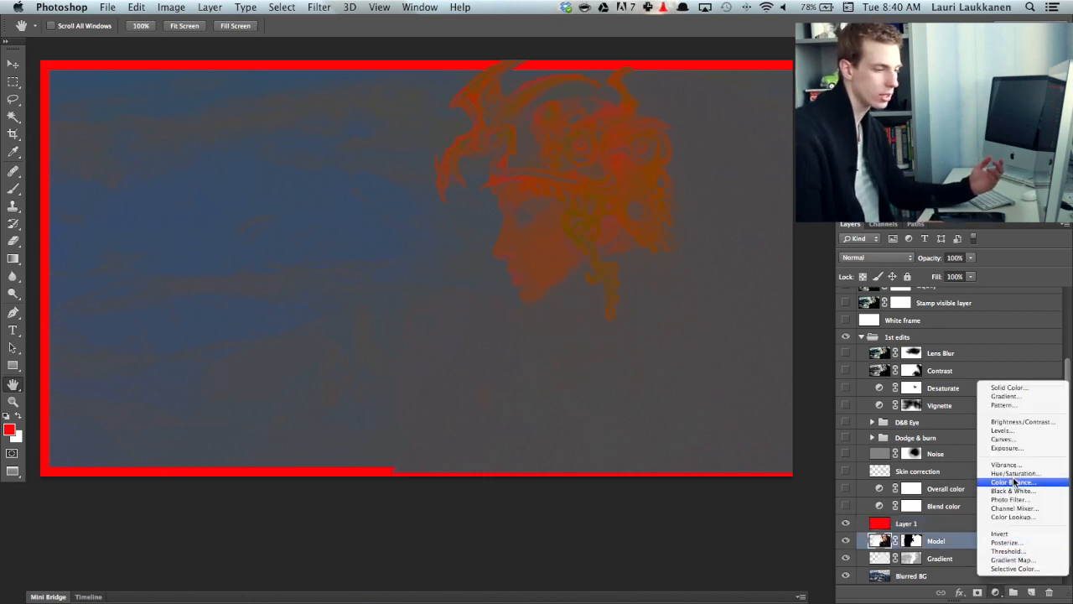
- Add a Curves adjustment clipped to the Model layer and select its Red channel
{"action": "left_click", "coordinate": [1002, 438]}
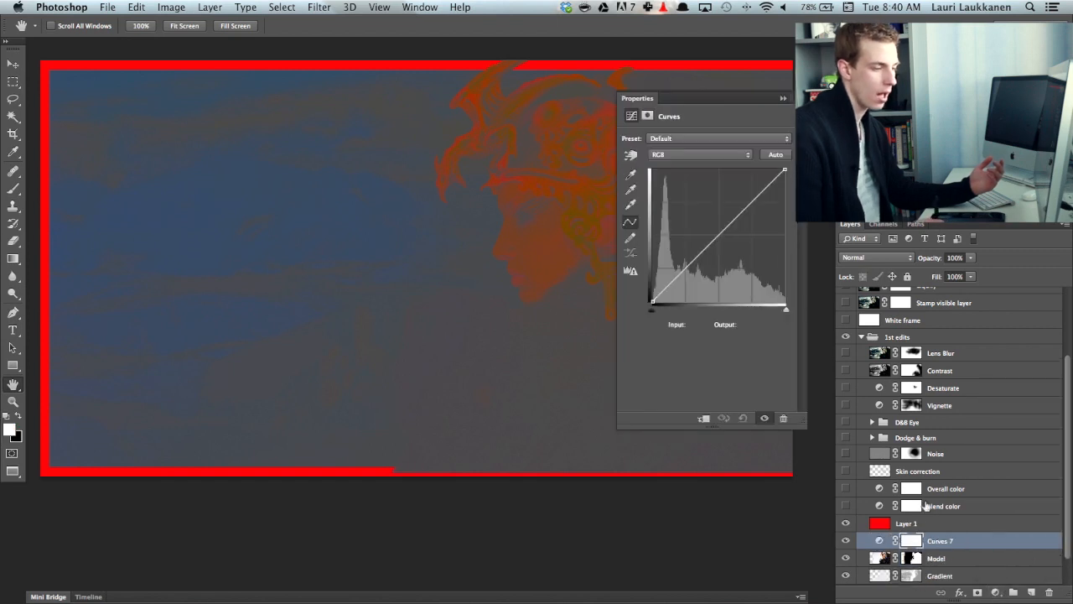
{"action": "scroll", "scroll_direction": "down", "scroll_amount": 3}
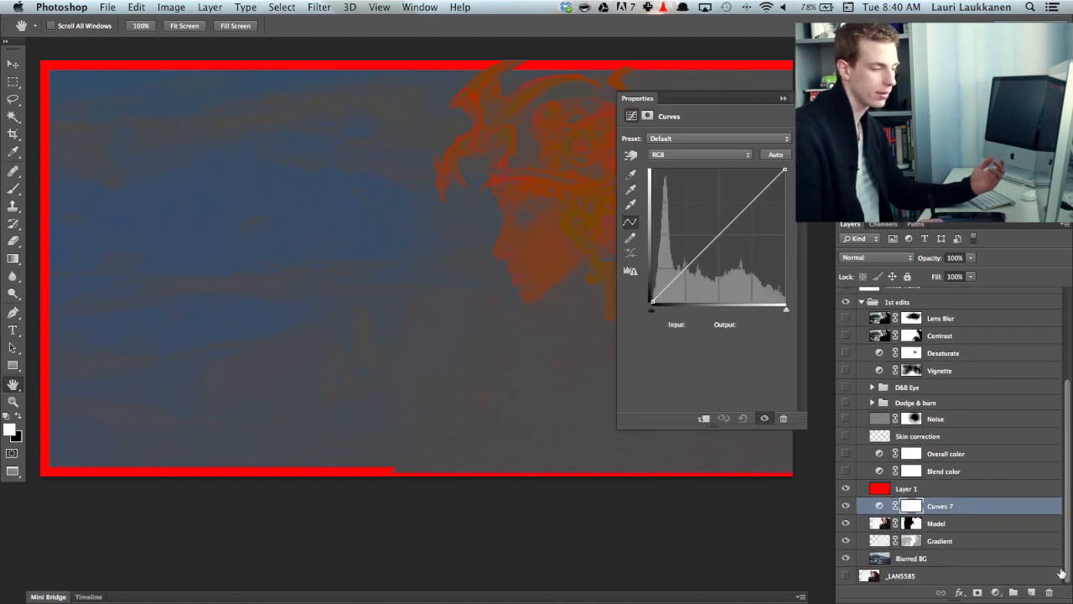
{"action": "right_click", "coordinate": [911, 506]}
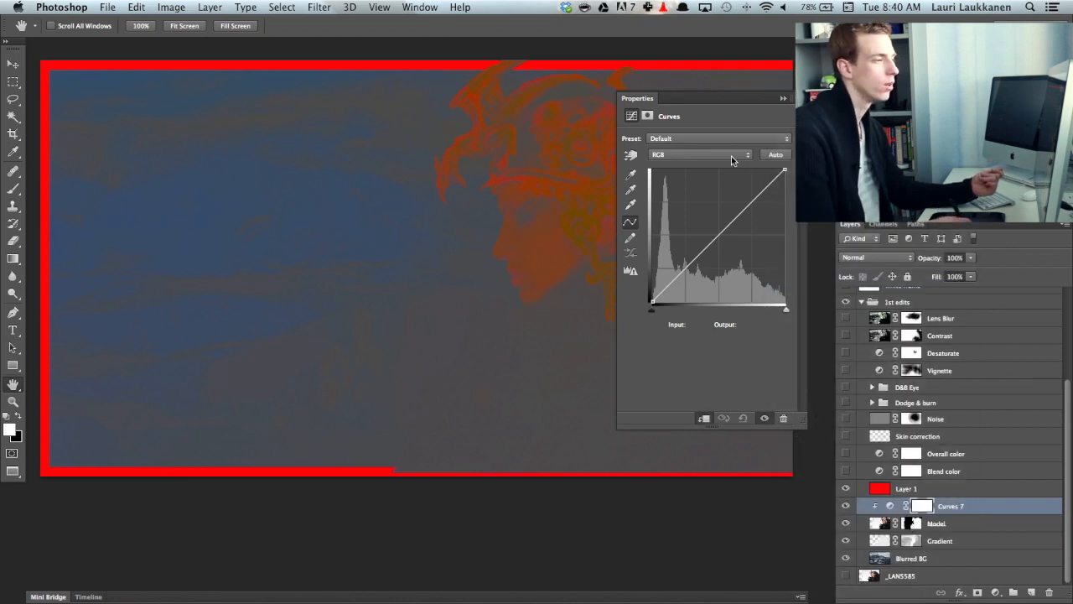
{"action": "left_click", "coordinate": [700, 154]}
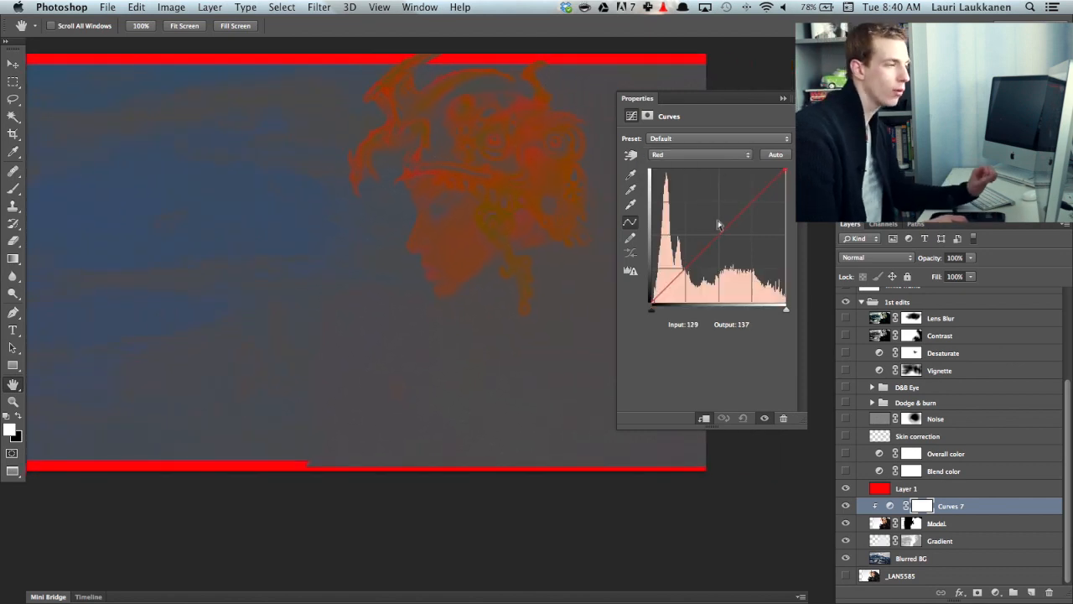
{"action": "left_click_drag", "start_coordinate": [719, 224], "coordinate": [720, 235]}
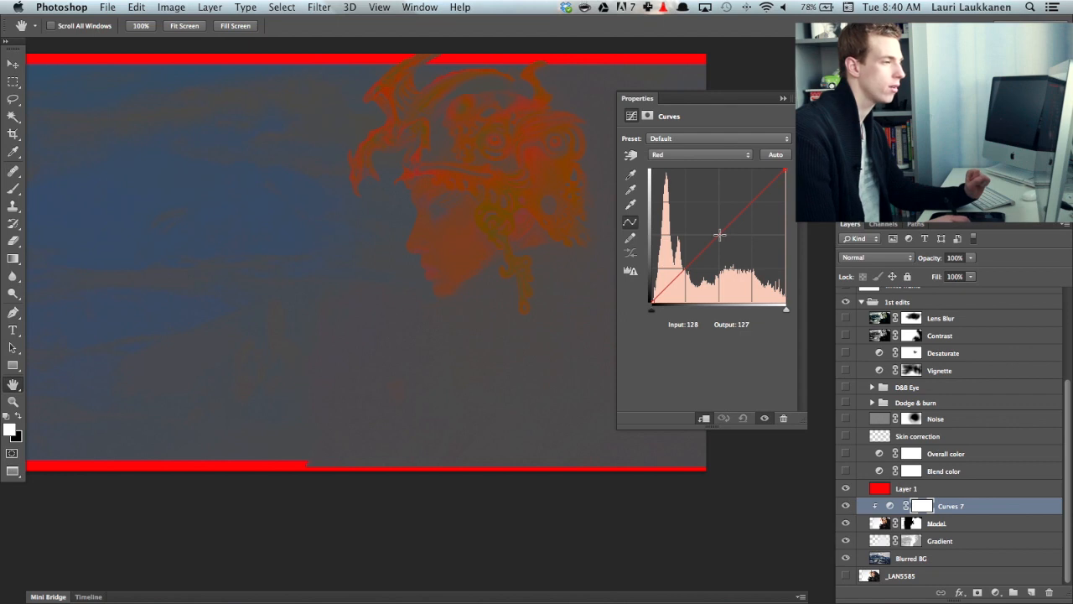
{"action": "left_click", "coordinate": [700, 154]}
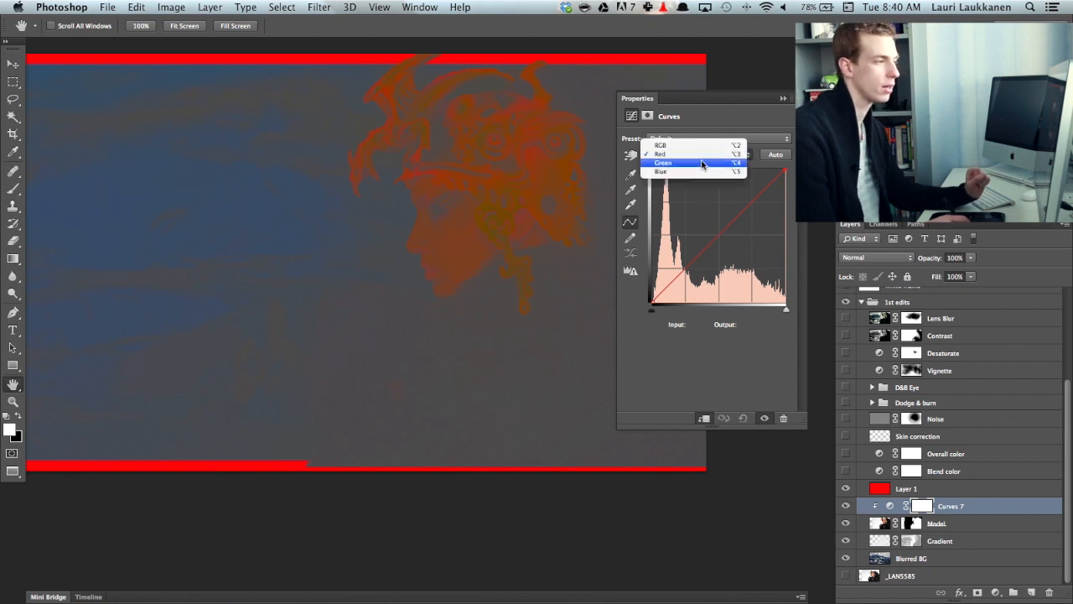
{"action": "left_click", "coordinate": [661, 153]}
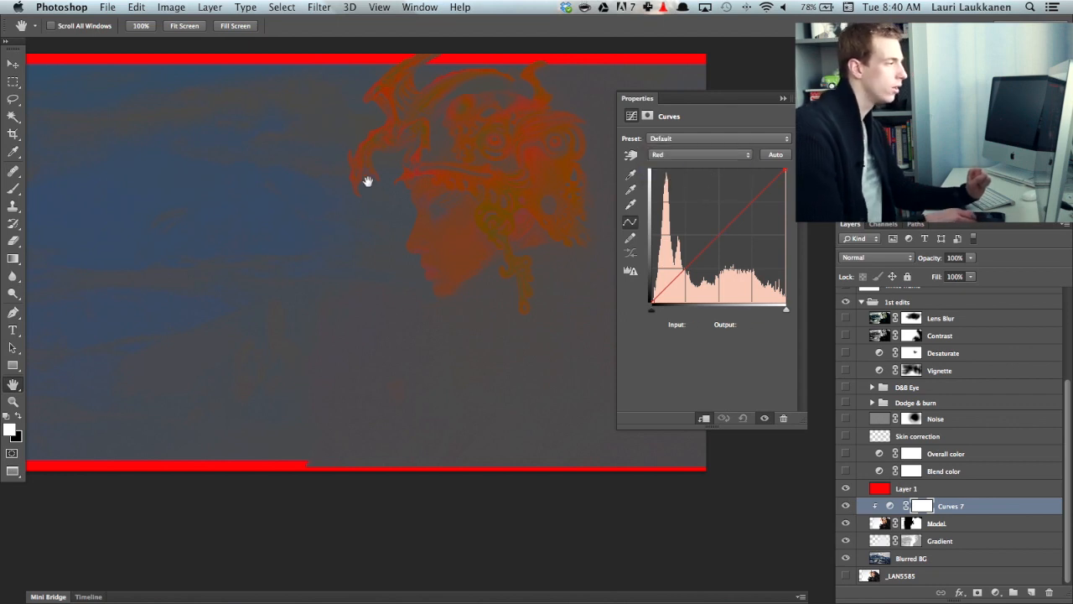
{"action": "mouse_move", "coordinate": [372, 253]}
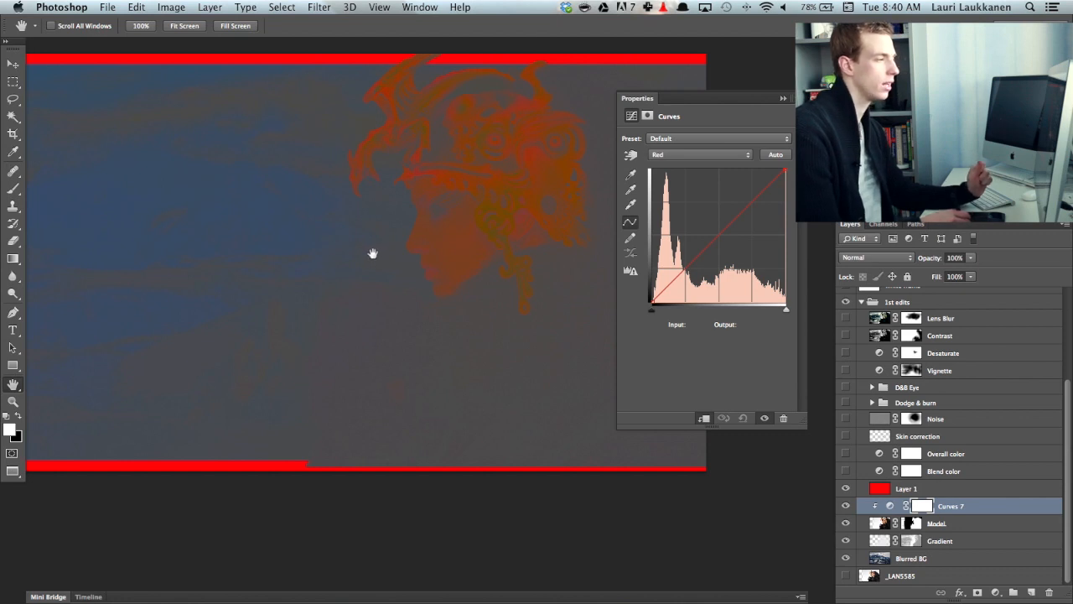
{"action": "mouse_move", "coordinate": [476, 148]}
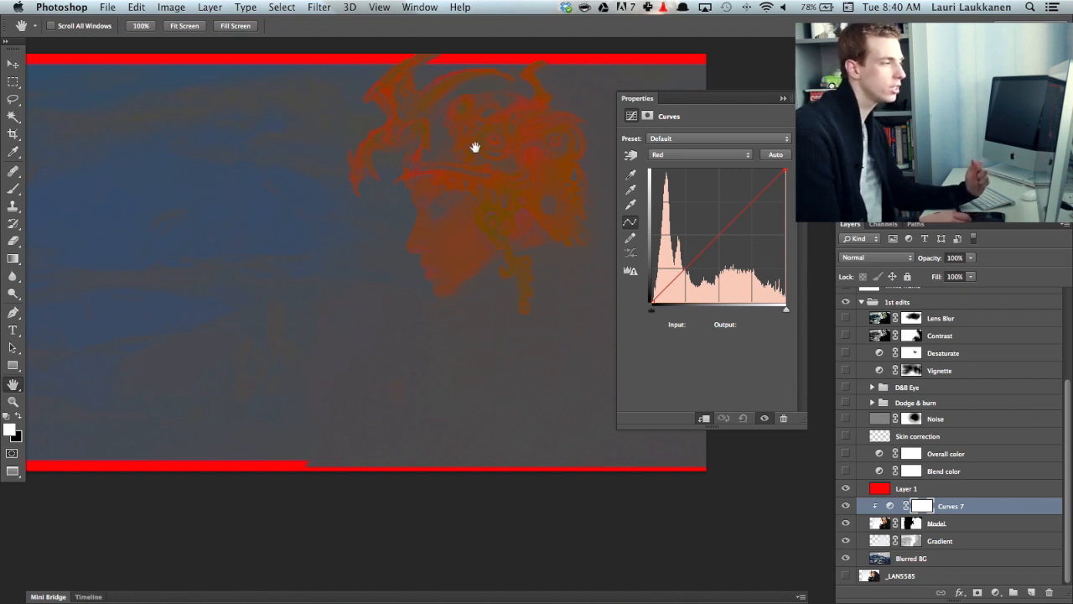
{"action": "mouse_move", "coordinate": [530, 162]}
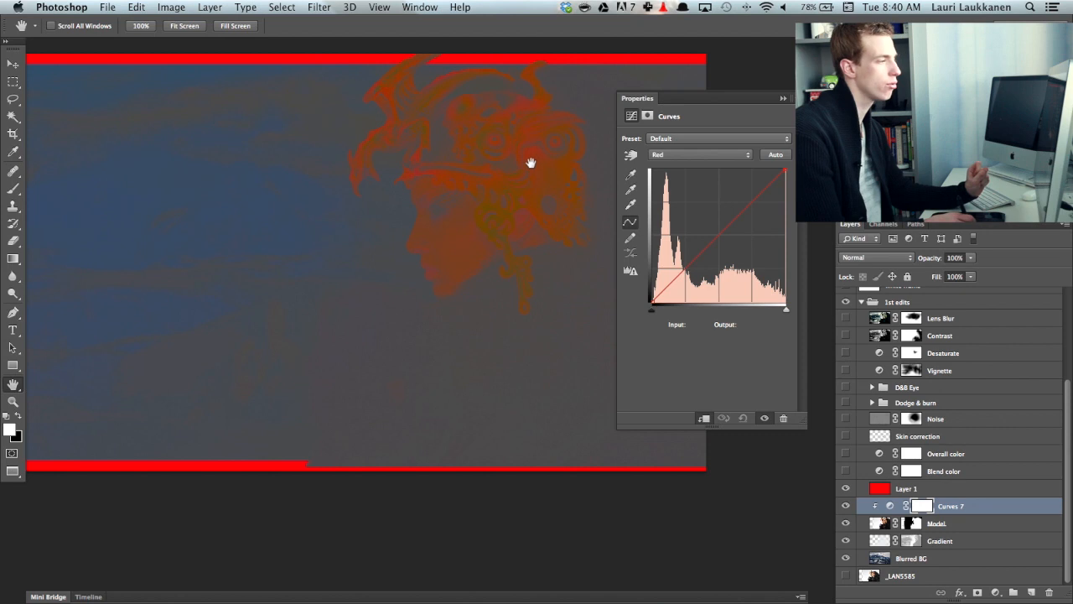
{"action": "mouse_move", "coordinate": [351, 229]}
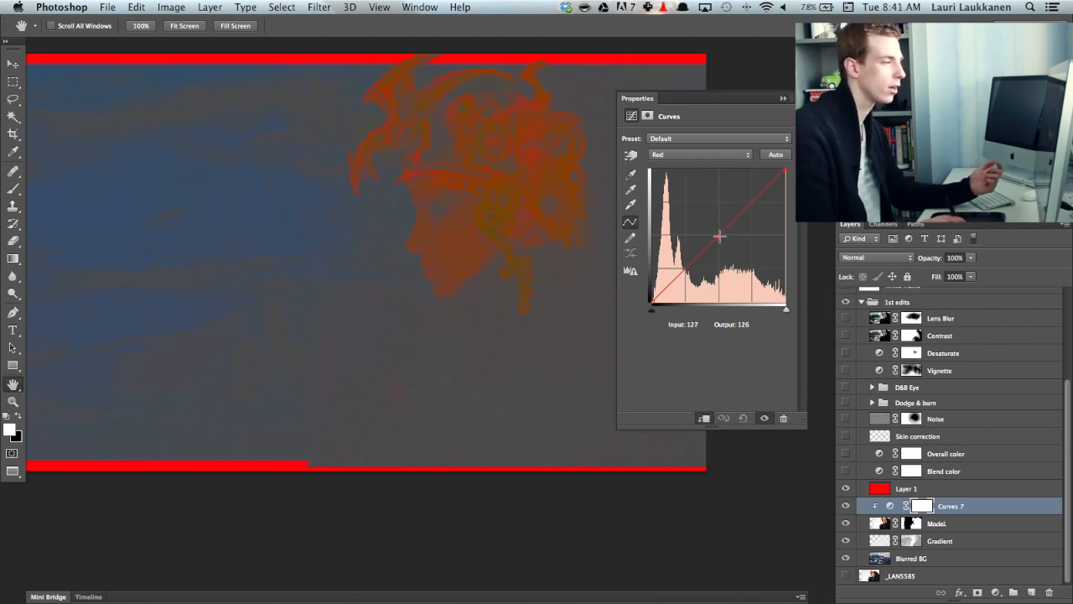
- Bow the red curve down through the midtones and reset its black and white endpoints
{"action": "left_click_drag", "start_coordinate": [720, 236], "coordinate": [728, 244]}
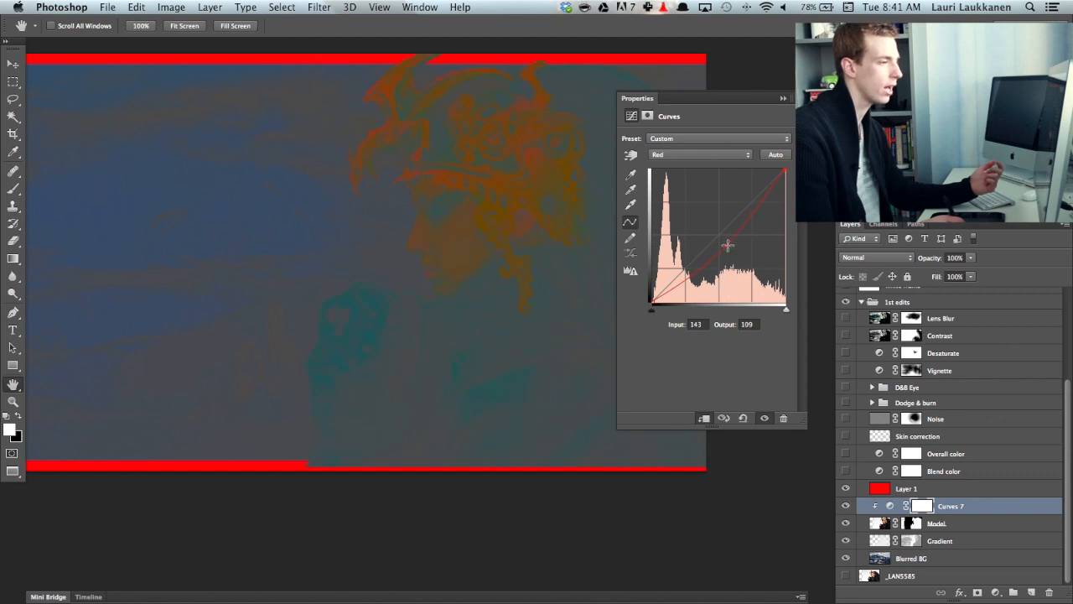
{"action": "left_click_drag", "start_coordinate": [728, 246], "coordinate": [731, 243]}
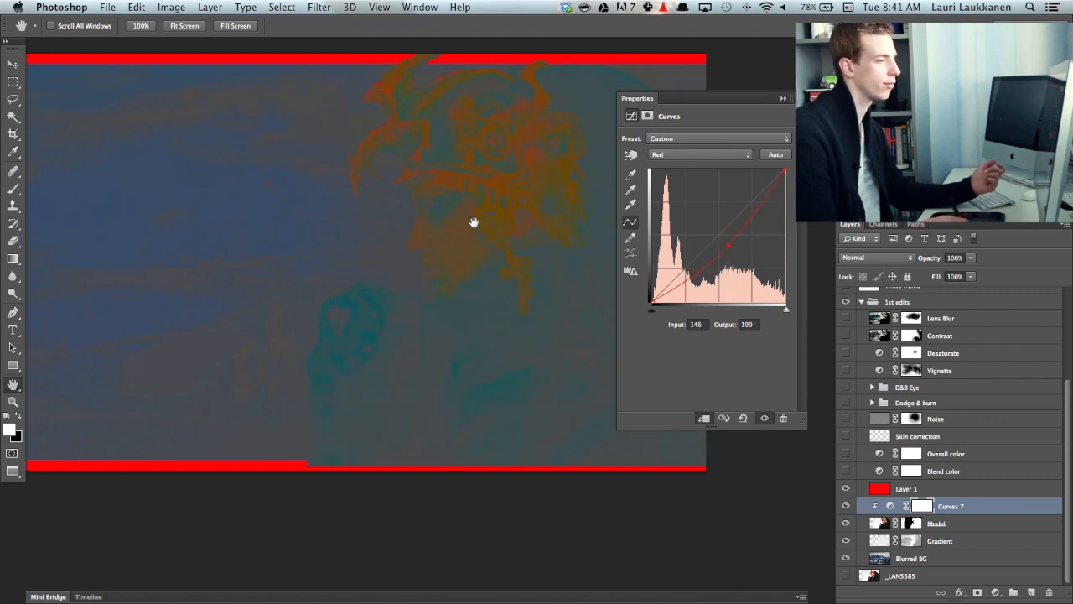
{"action": "left_click_drag", "start_coordinate": [729, 243], "coordinate": [785, 189]}
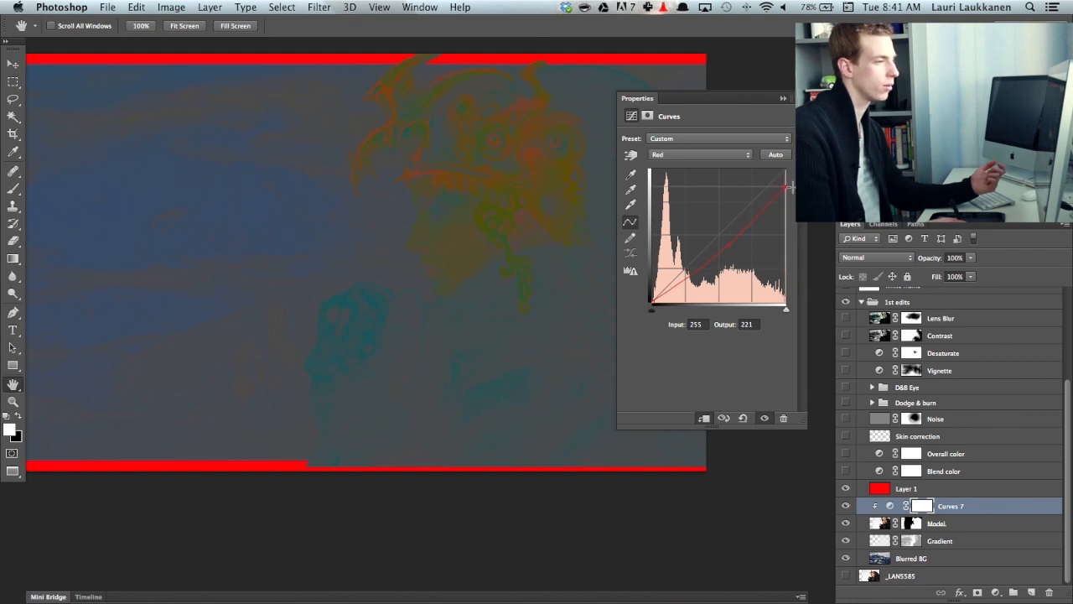
{"action": "left_click_drag", "start_coordinate": [787, 186], "coordinate": [778, 171]}
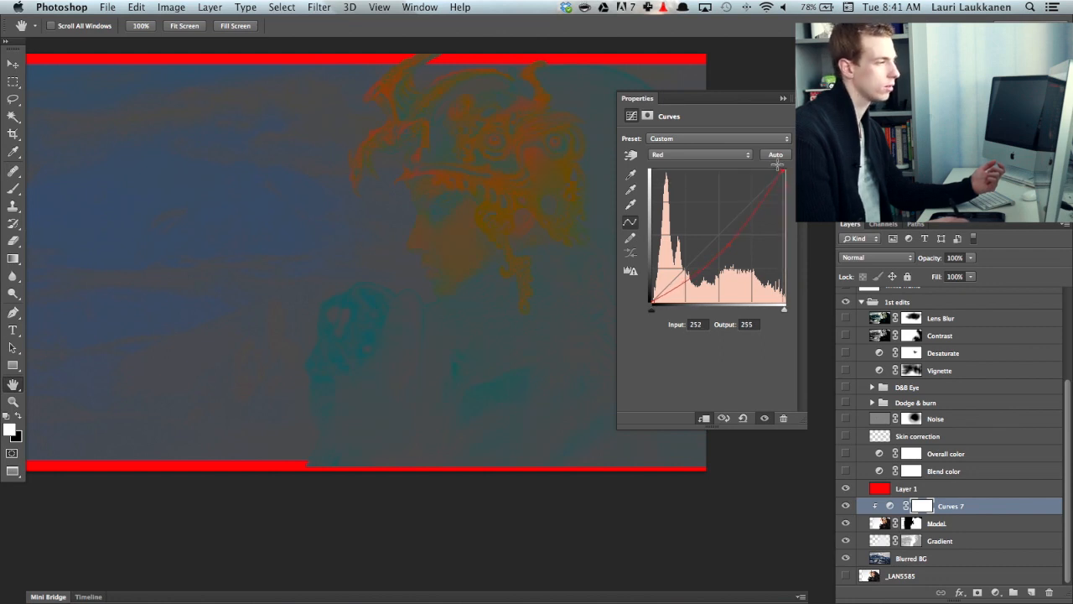
{"action": "left_click_drag", "start_coordinate": [779, 168], "coordinate": [787, 172]}
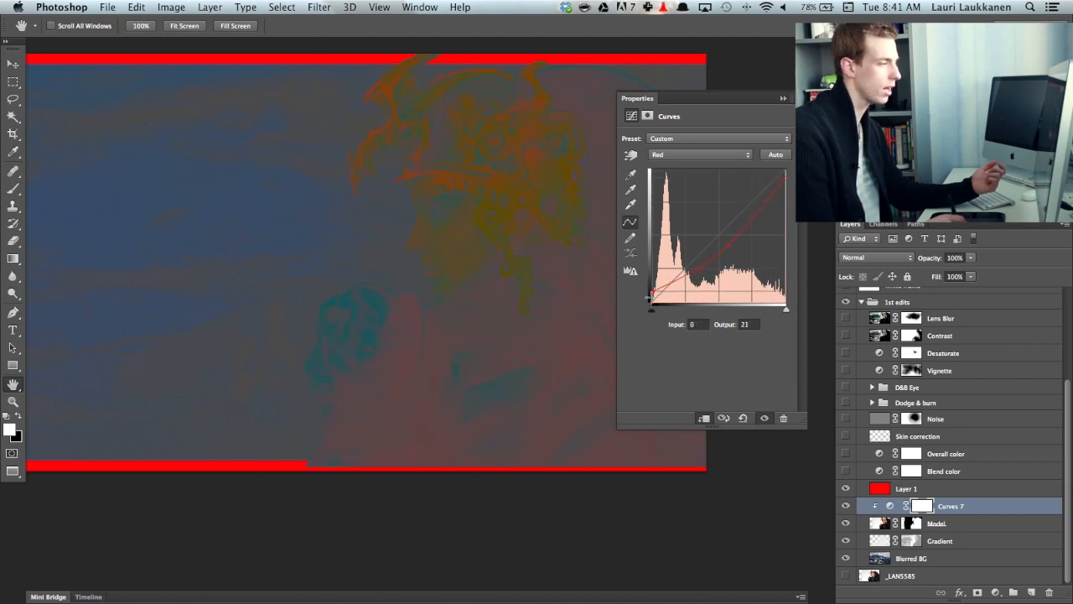
{"action": "left_click_drag", "start_coordinate": [653, 298], "coordinate": [662, 304]}
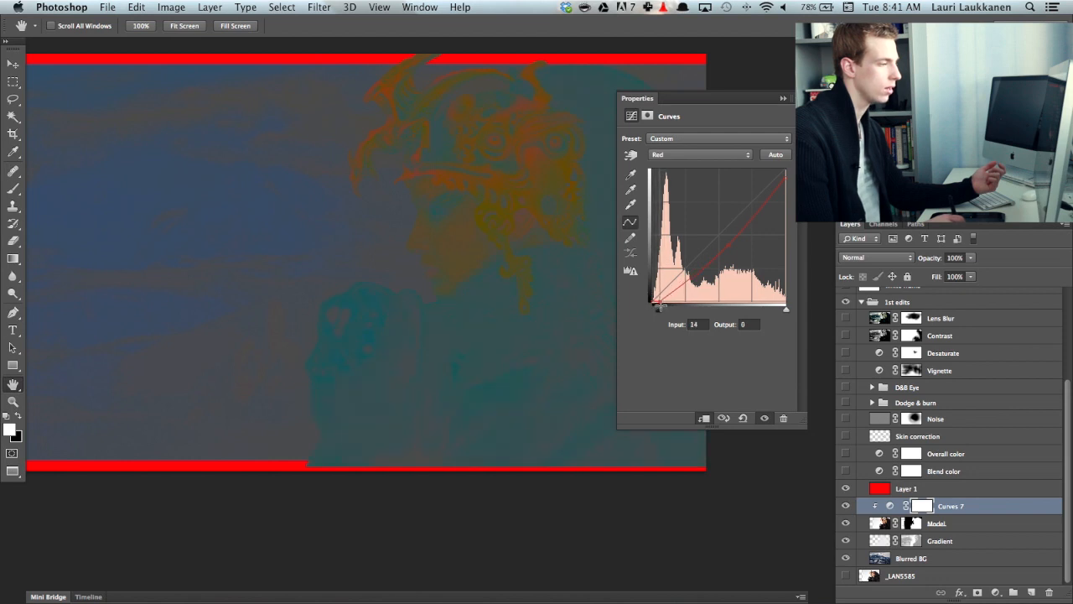
{"action": "left_click_drag", "start_coordinate": [663, 302], "coordinate": [652, 304]}
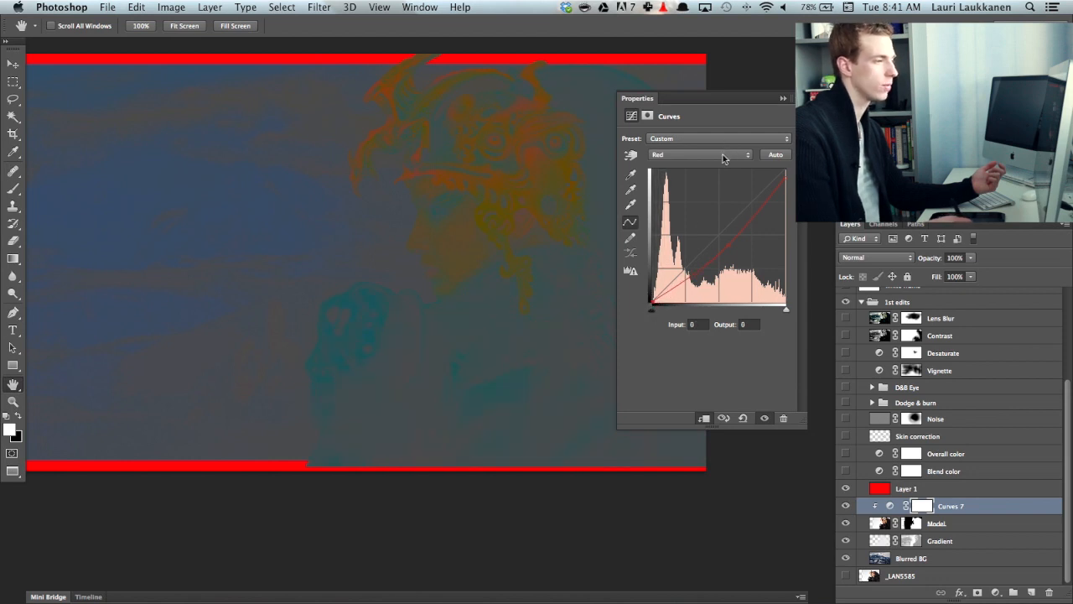
- Tweak the Curves 7 green channel, leaving it nearly straight with a fine-tuned black point
{"action": "left_click", "coordinate": [701, 155]}
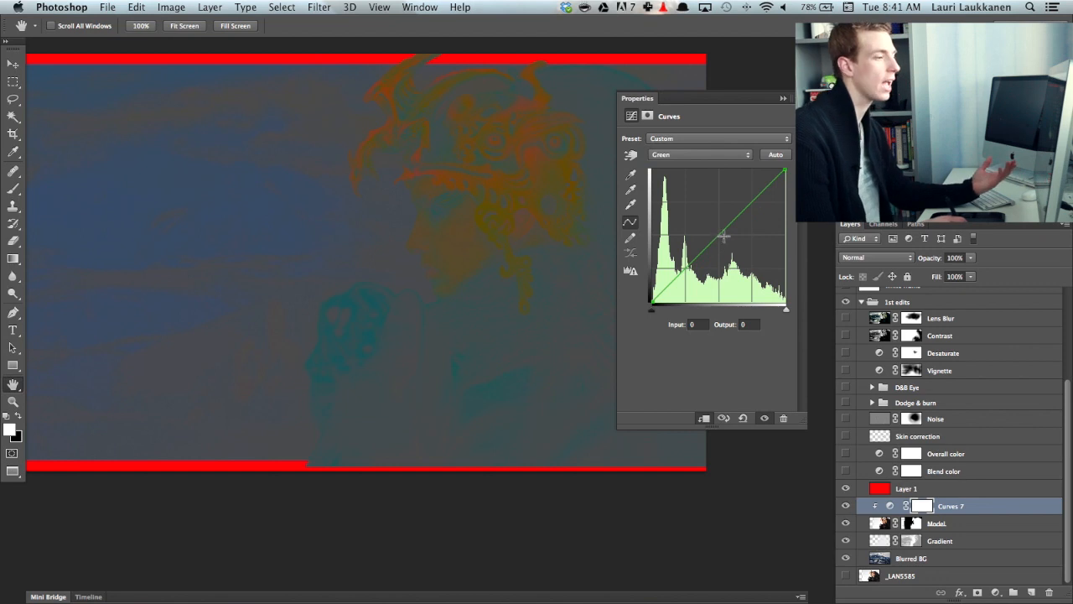
{"action": "left_click_drag", "start_coordinate": [723, 237], "coordinate": [719, 233]}
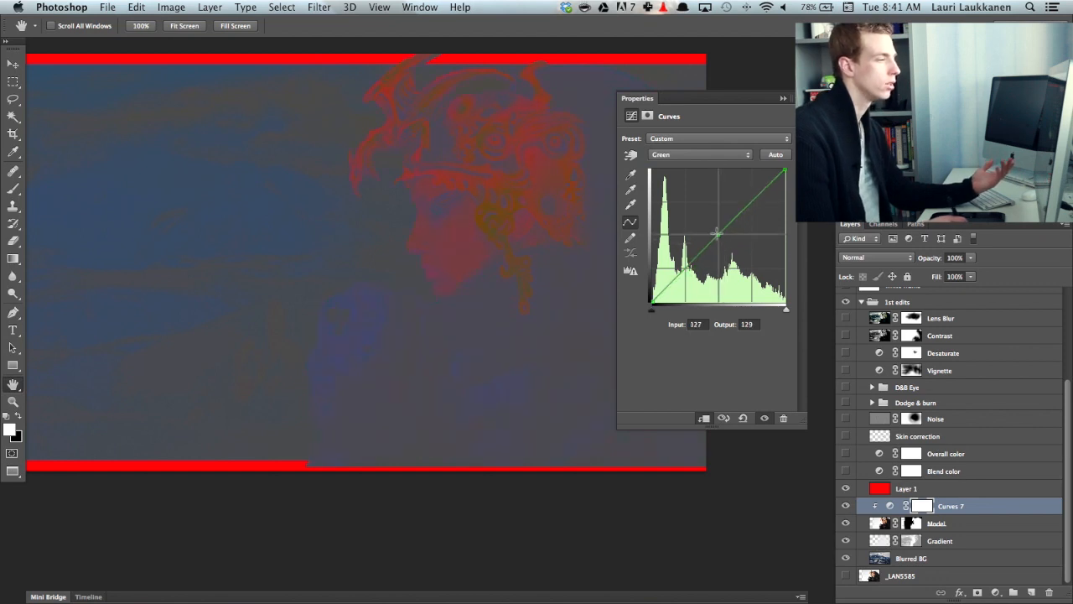
{"action": "left_click_drag", "start_coordinate": [717, 234], "coordinate": [730, 245]}
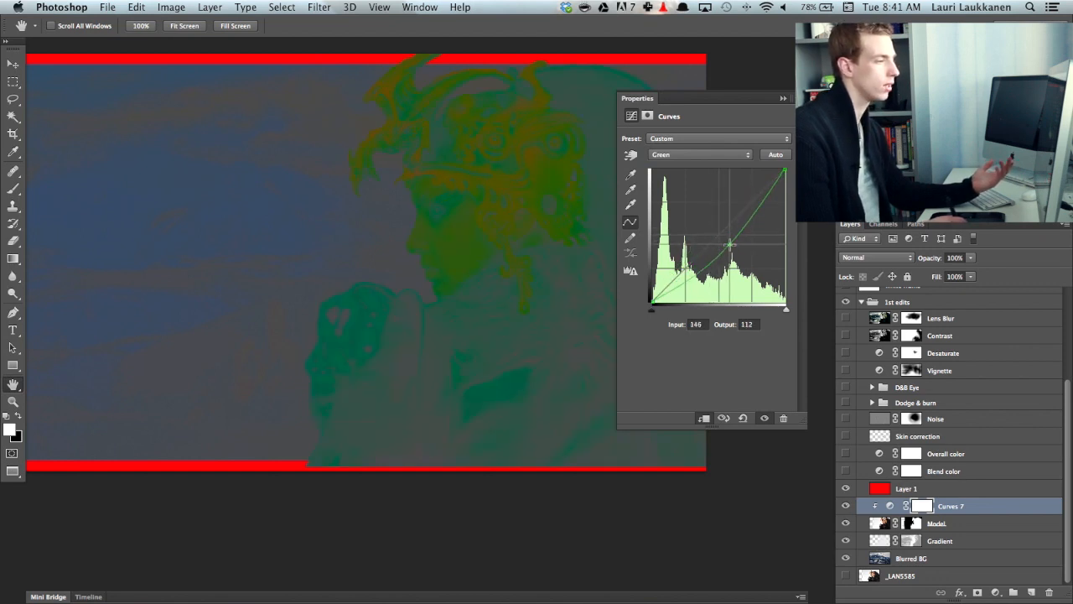
{"action": "left_click_drag", "start_coordinate": [731, 244], "coordinate": [721, 238]}
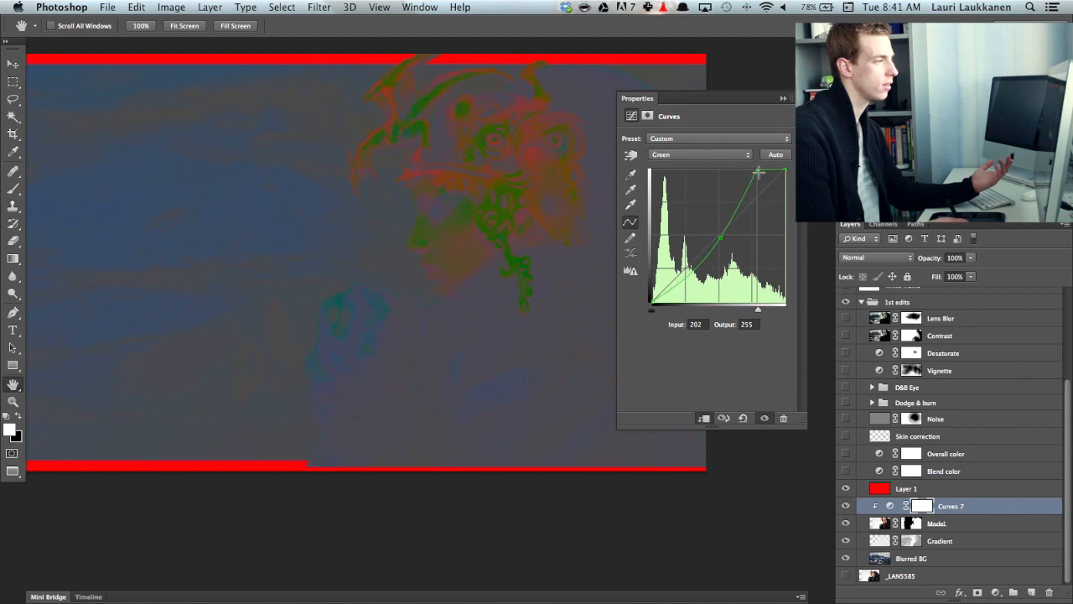
{"action": "left_click_drag", "start_coordinate": [759, 172], "coordinate": [784, 177]}
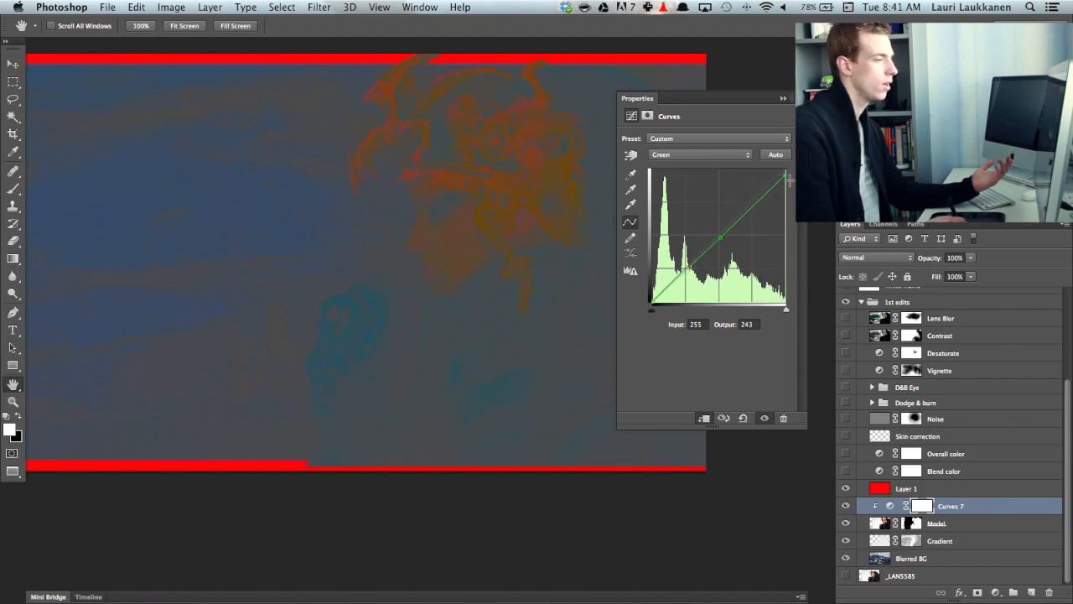
{"action": "left_click_drag", "start_coordinate": [787, 178], "coordinate": [650, 289]}
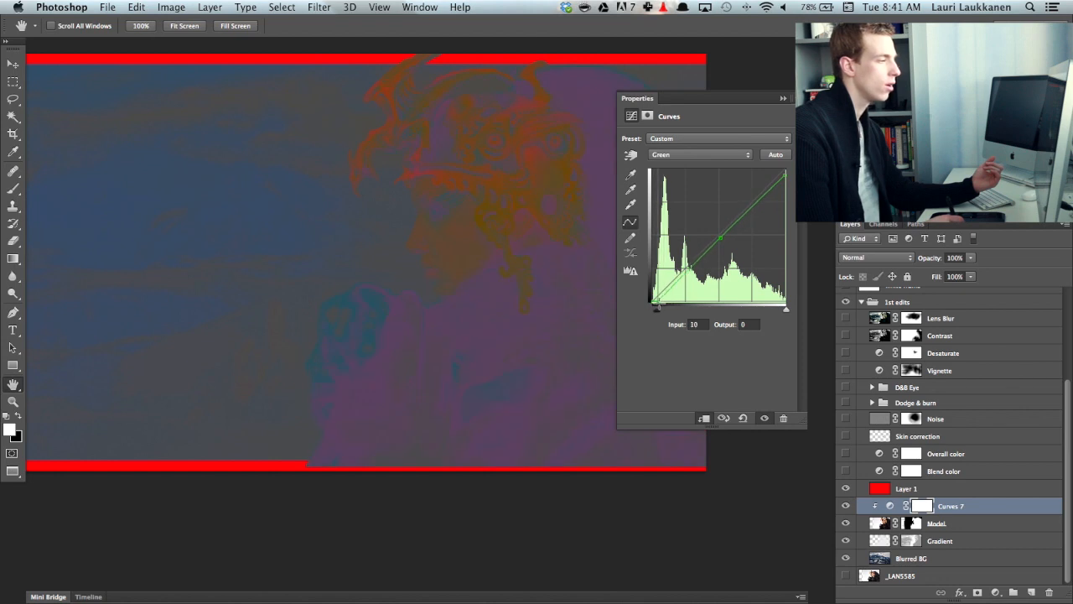
{"action": "left_click_drag", "start_coordinate": [659, 304], "coordinate": [654, 305]}
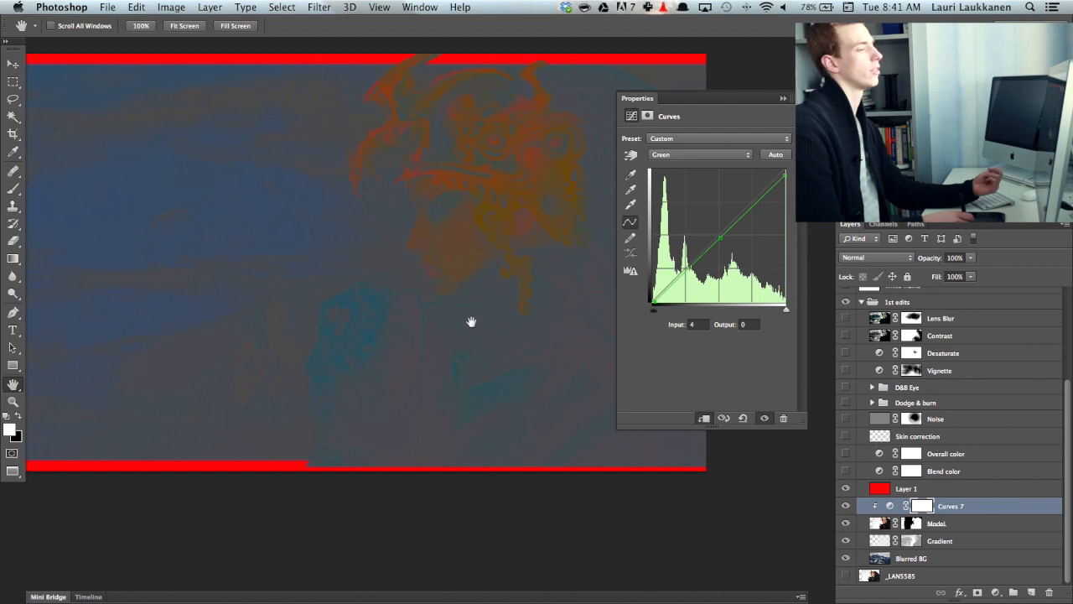
{"action": "mouse_move", "coordinate": [474, 114]}
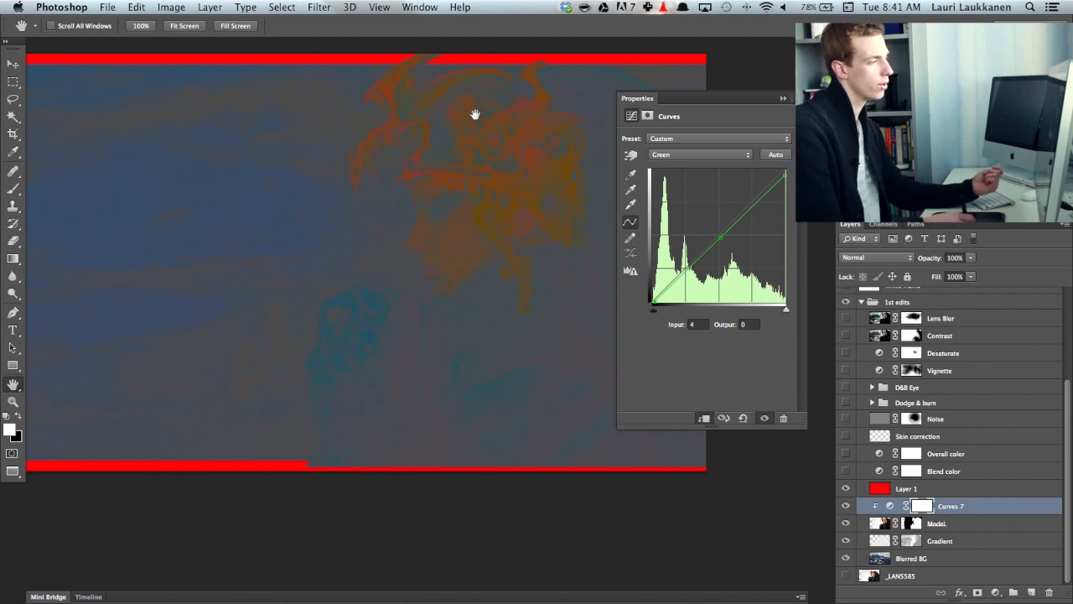
{"action": "mouse_move", "coordinate": [742, 153]}
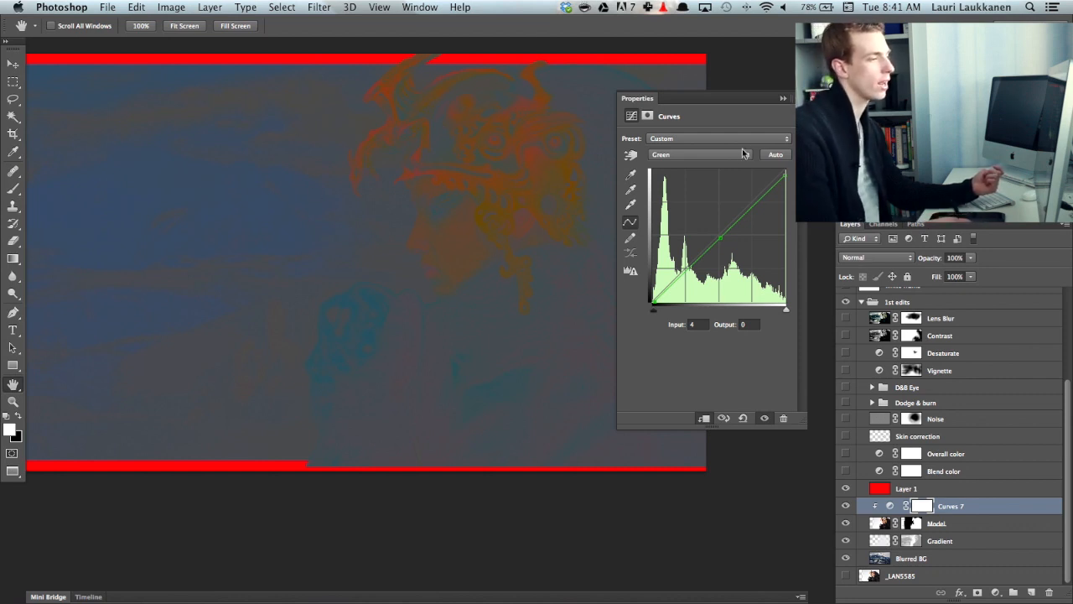
- Lift the Curves 7 blue channel slightly through the midtones
{"action": "left_click", "coordinate": [701, 155]}
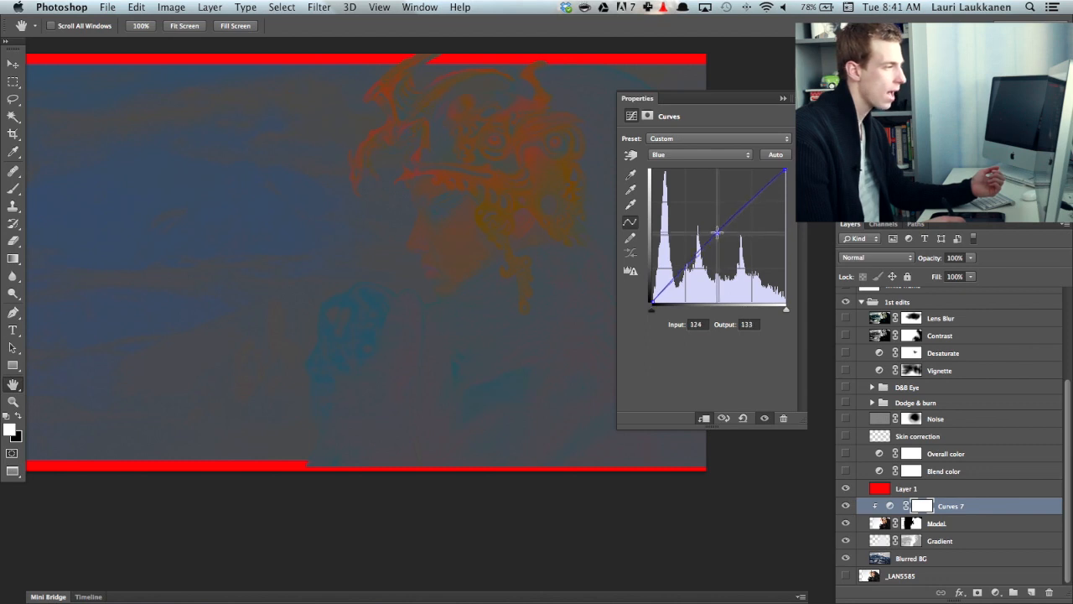
{"action": "left_click_drag", "start_coordinate": [717, 233], "coordinate": [713, 223]}
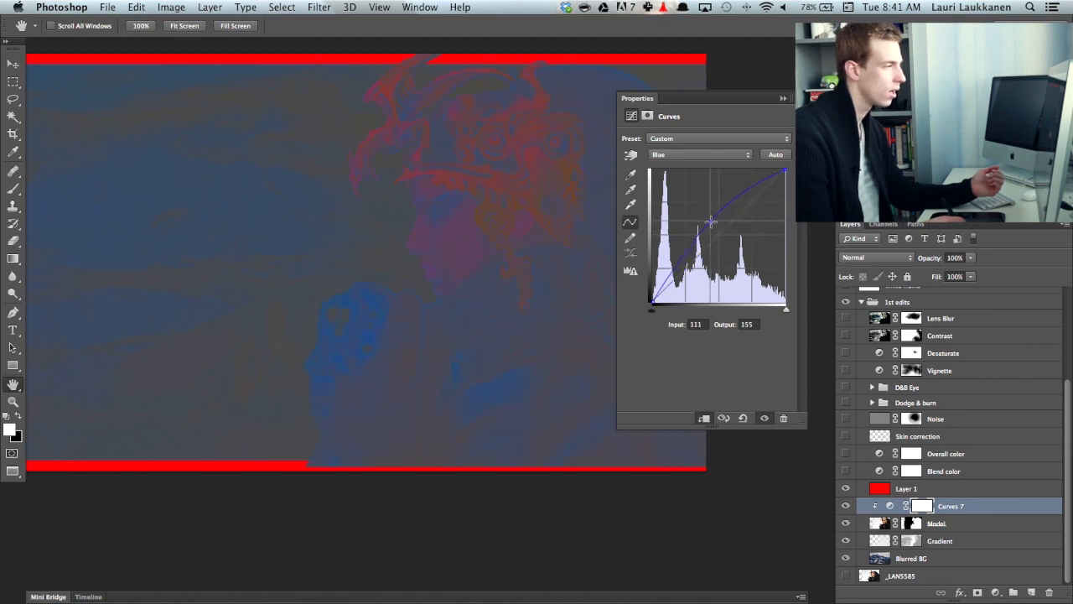
{"action": "left_click_drag", "start_coordinate": [713, 221], "coordinate": [717, 231]}
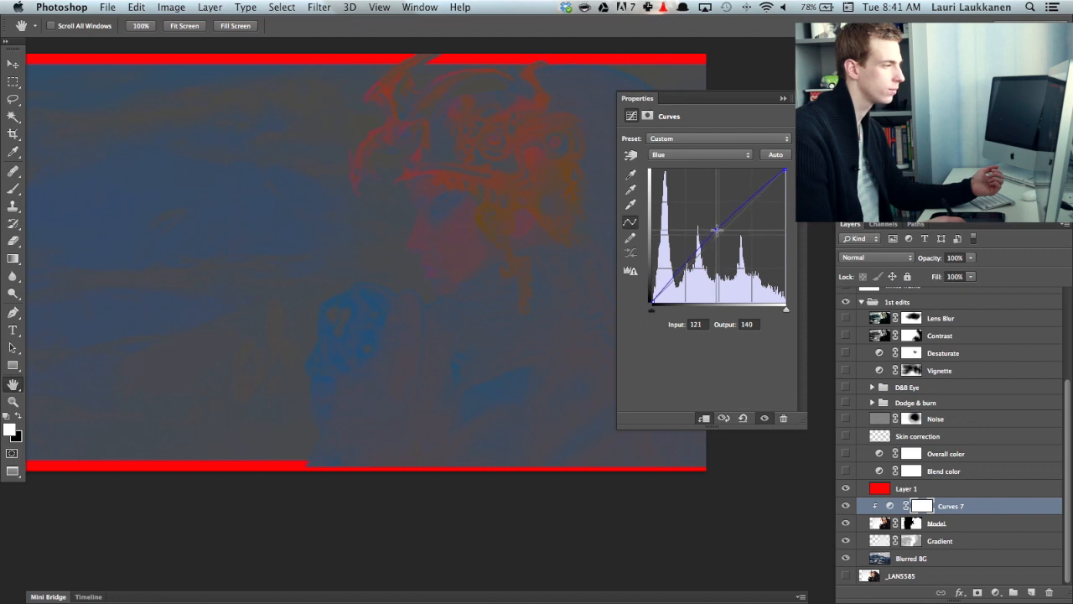
{"action": "left_click_drag", "start_coordinate": [717, 232], "coordinate": [715, 229]}
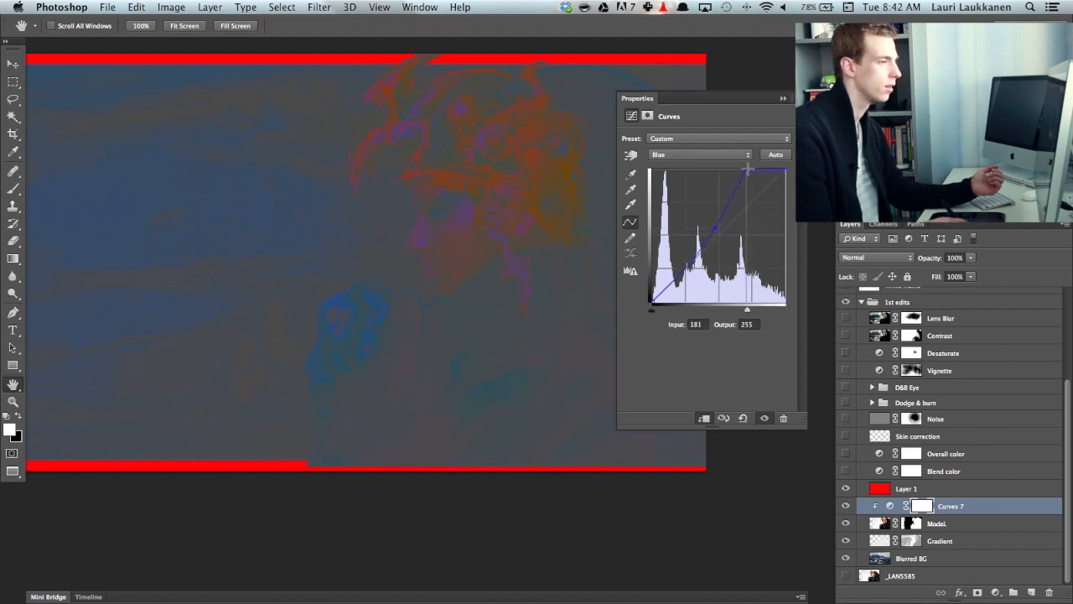
{"action": "left_click_drag", "start_coordinate": [746, 172], "coordinate": [784, 195]}
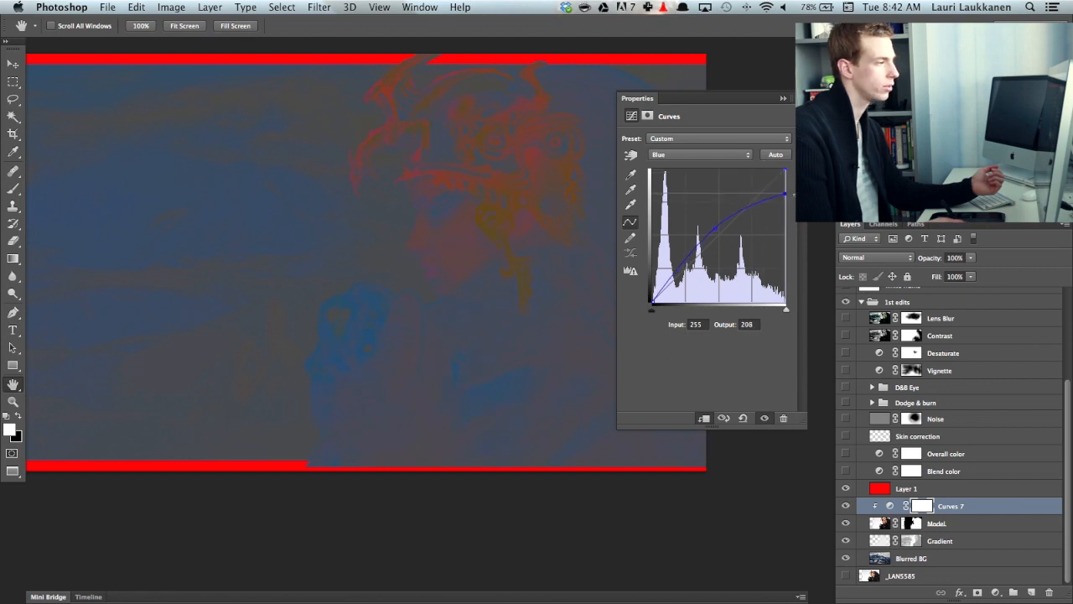
{"action": "left_click_drag", "start_coordinate": [784, 195], "coordinate": [784, 172]}
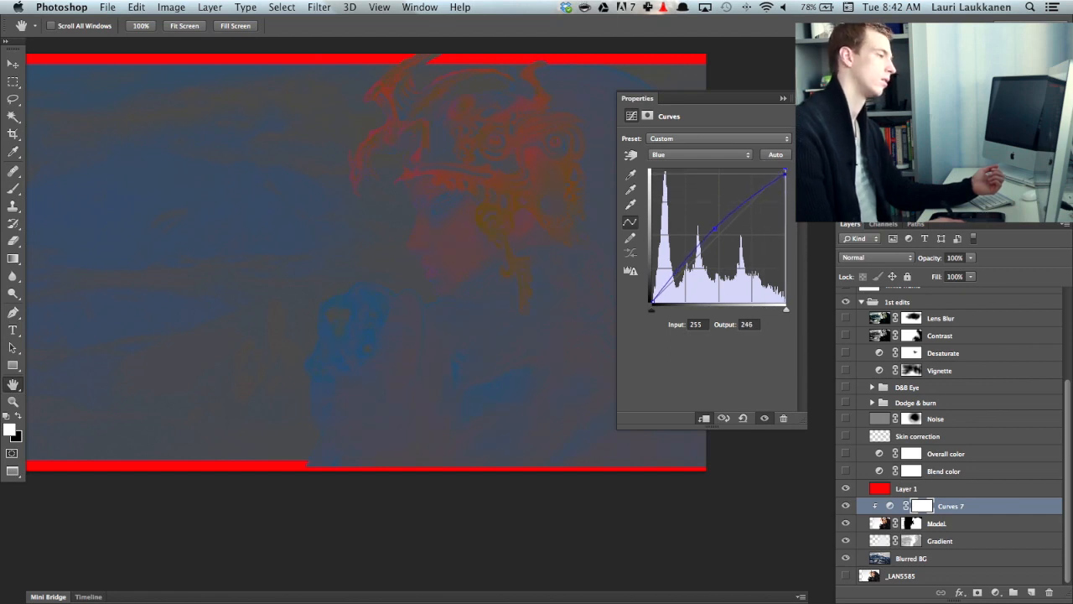
{"action": "left_click_drag", "start_coordinate": [784, 174], "coordinate": [718, 229]}
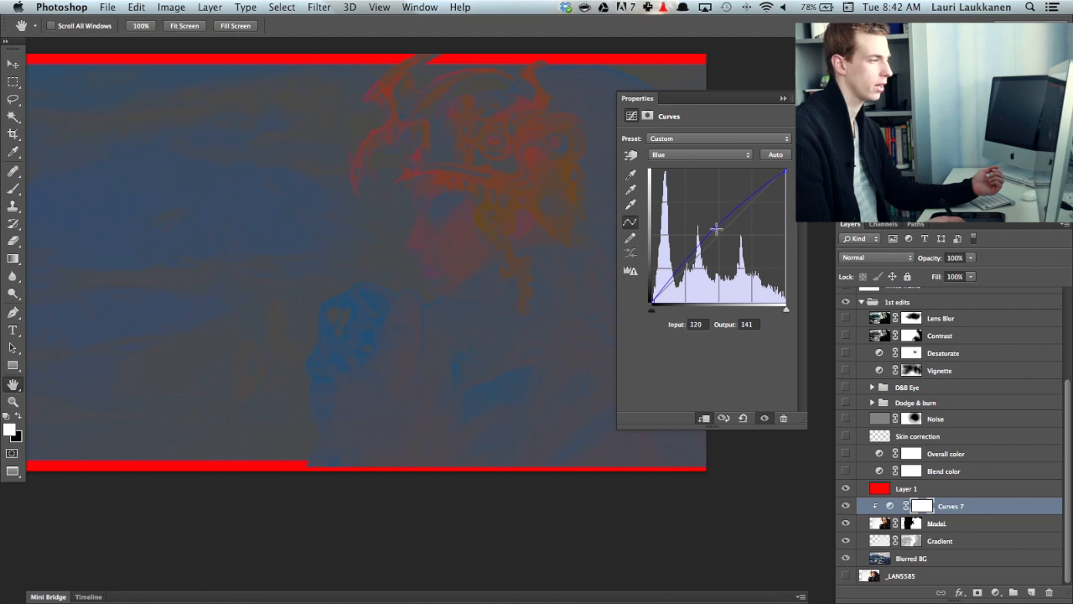
{"action": "left_click_drag", "start_coordinate": [718, 228], "coordinate": [718, 235]}
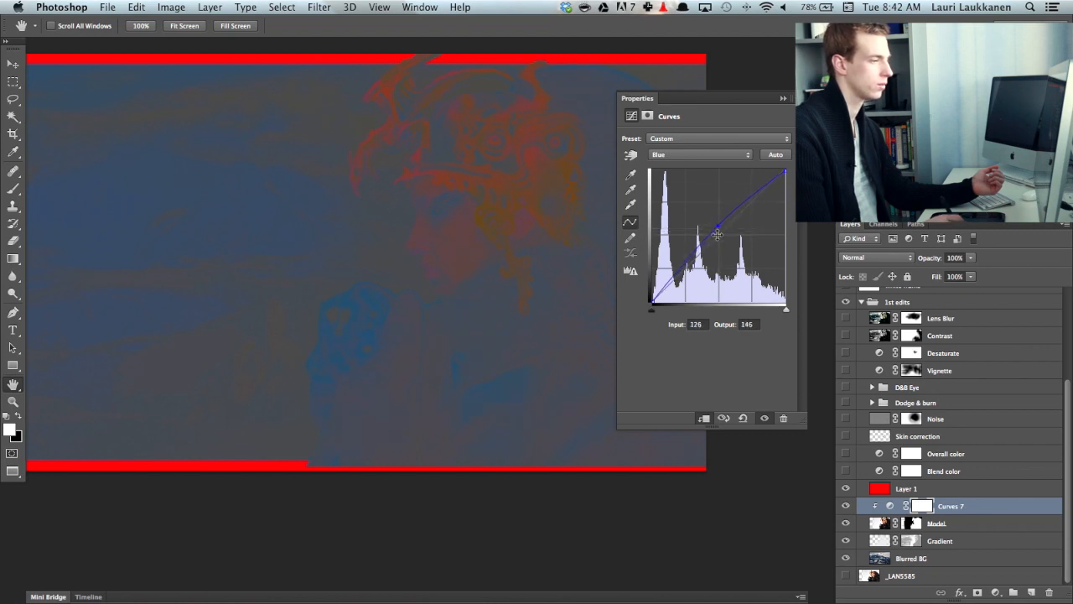
{"action": "left_click_drag", "start_coordinate": [718, 235], "coordinate": [654, 289]}
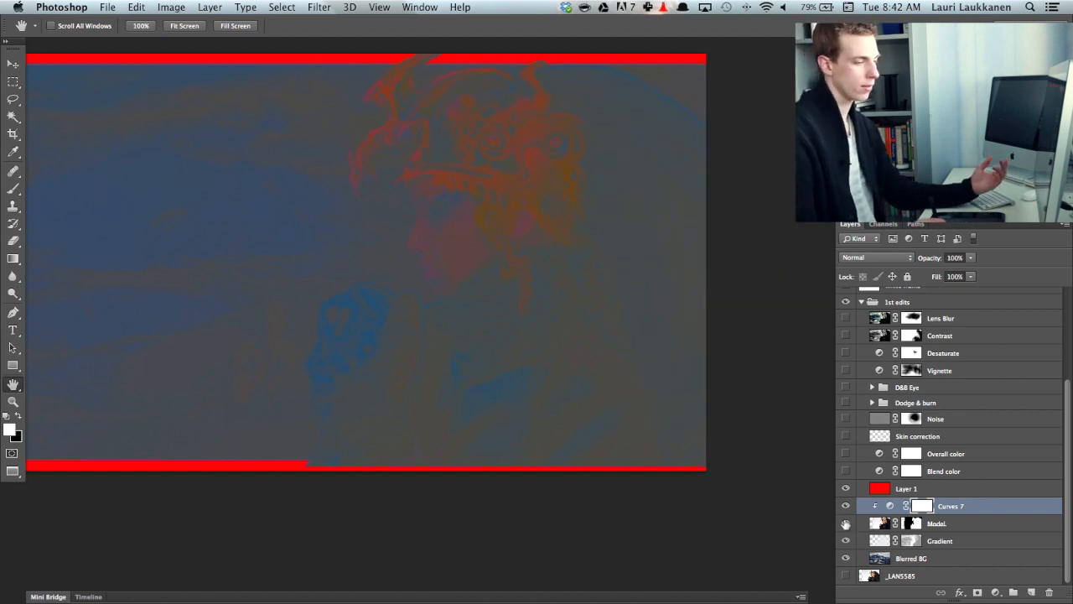
- Compare Curves 7 on and off, then hide the red Layer 1
{"action": "left_click", "coordinate": [846, 523]}
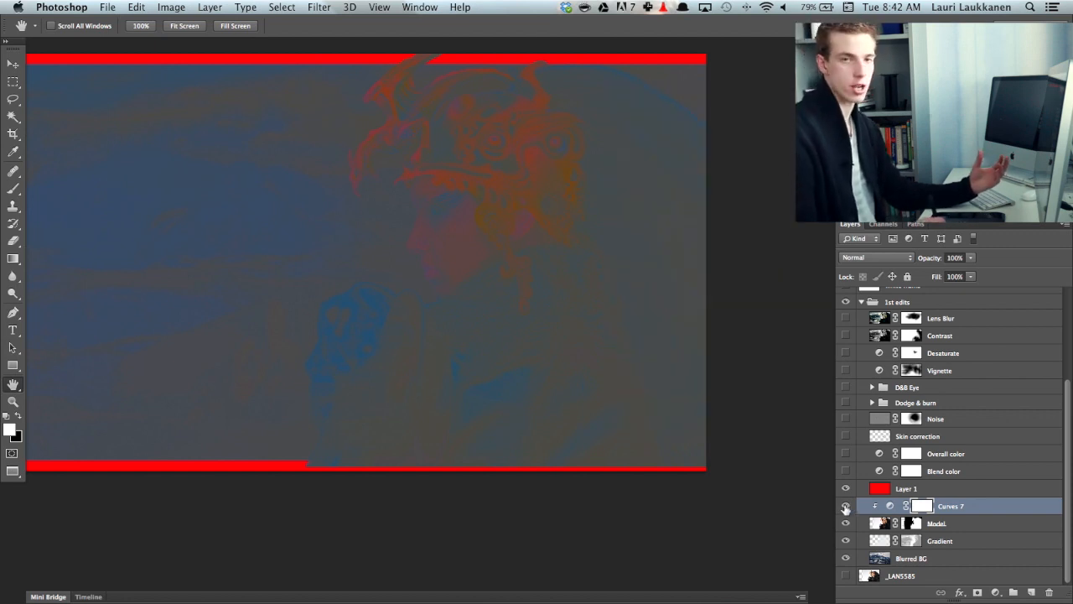
{"action": "left_click", "coordinate": [845, 506]}
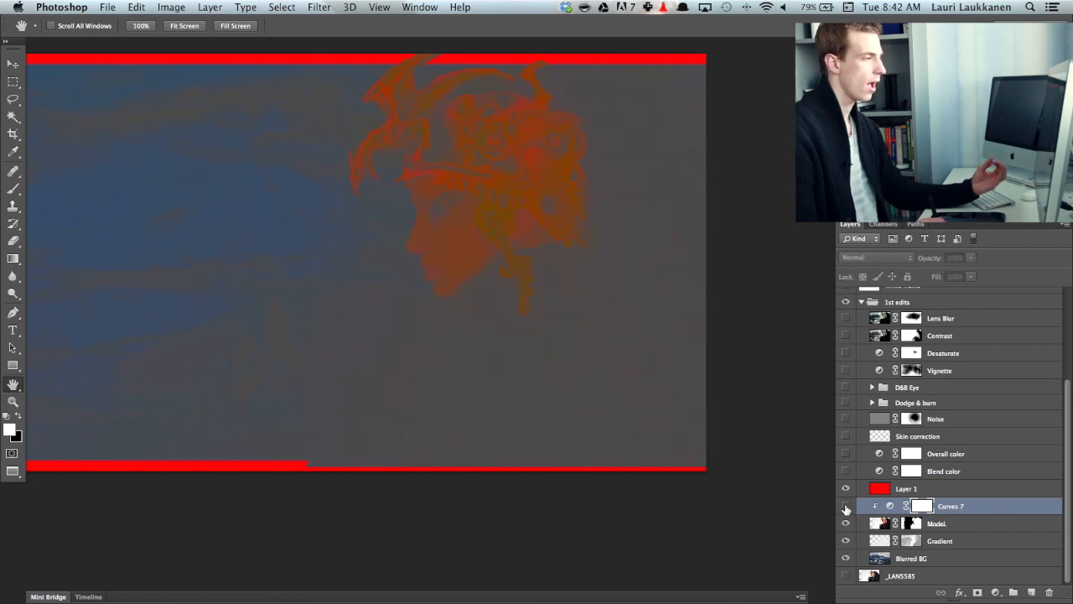
{"action": "left_click", "coordinate": [846, 505]}
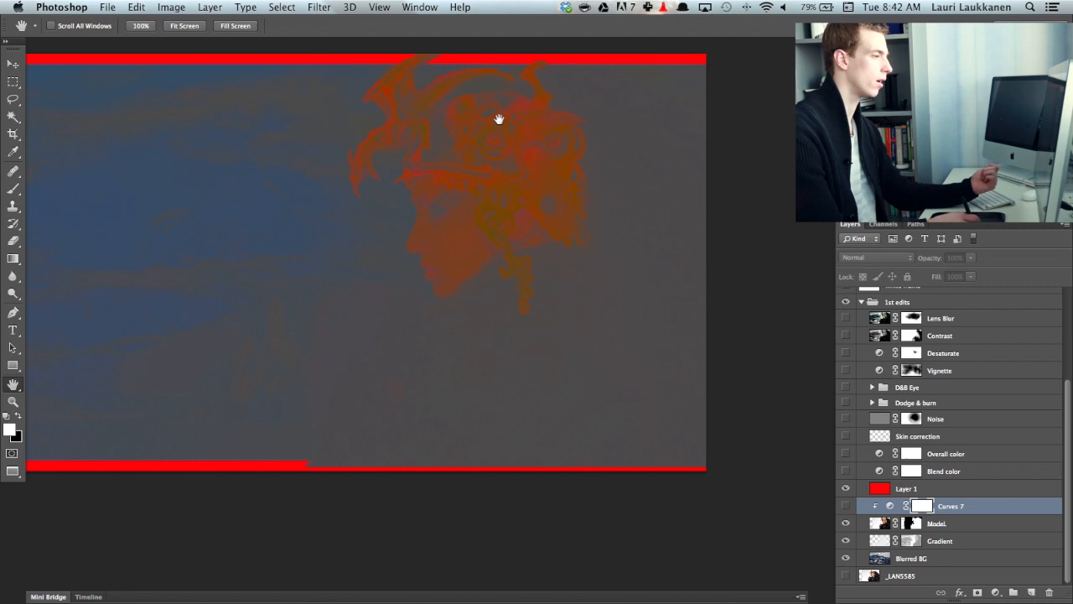
{"action": "mouse_move", "coordinate": [261, 119]}
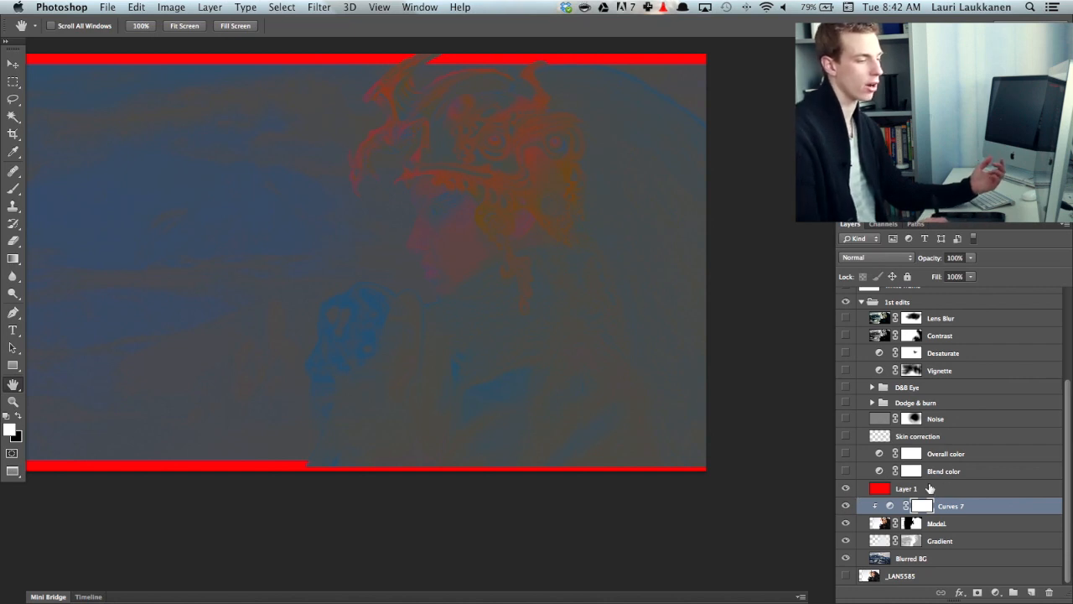
{"action": "left_click", "coordinate": [847, 488]}
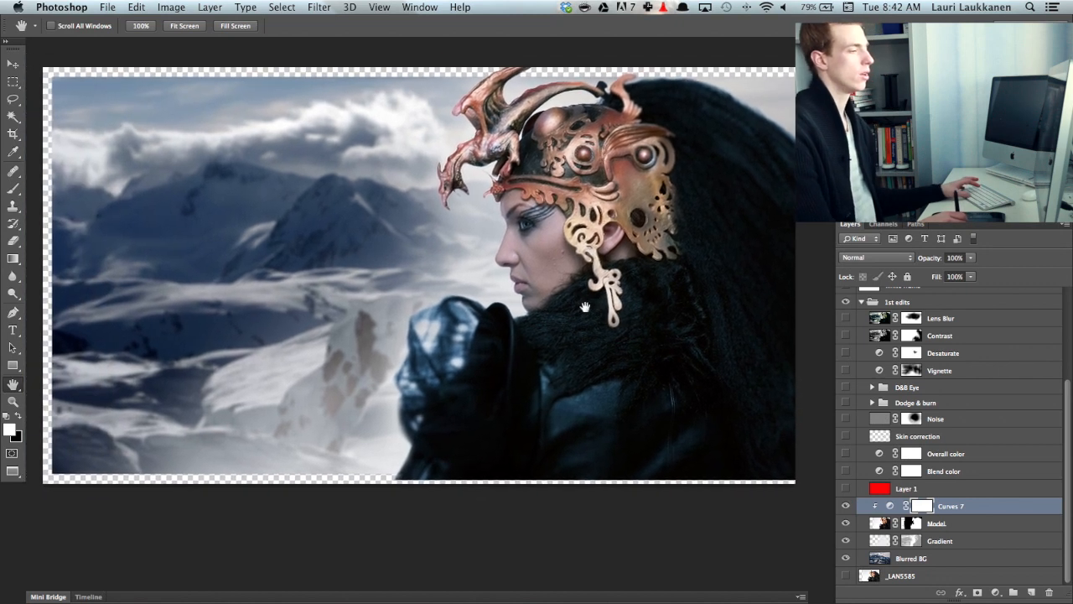
- Show the clipped Blend color layer on the model, toggling it off and on to compare
{"action": "left_click_drag", "start_coordinate": [586, 306], "coordinate": [383, 256]}
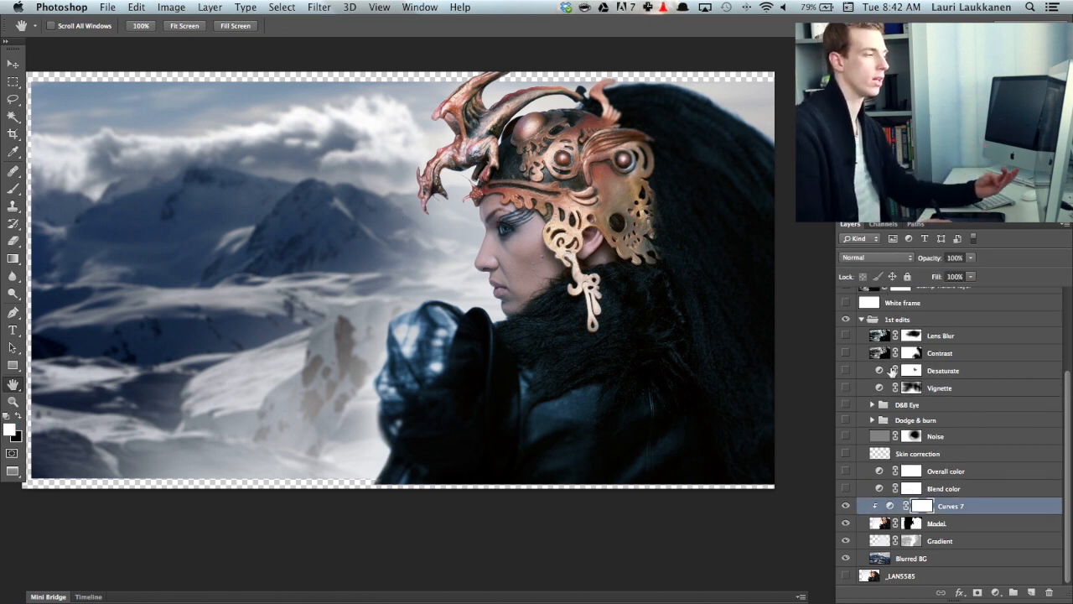
{"action": "left_click", "coordinate": [846, 369]}
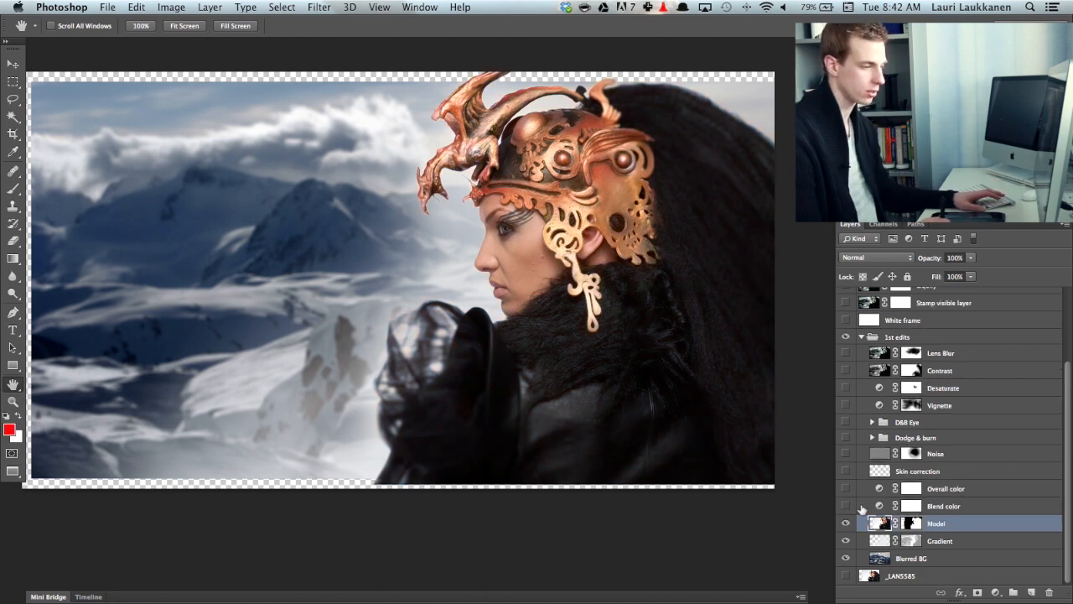
{"action": "right_click", "coordinate": [936, 523]}
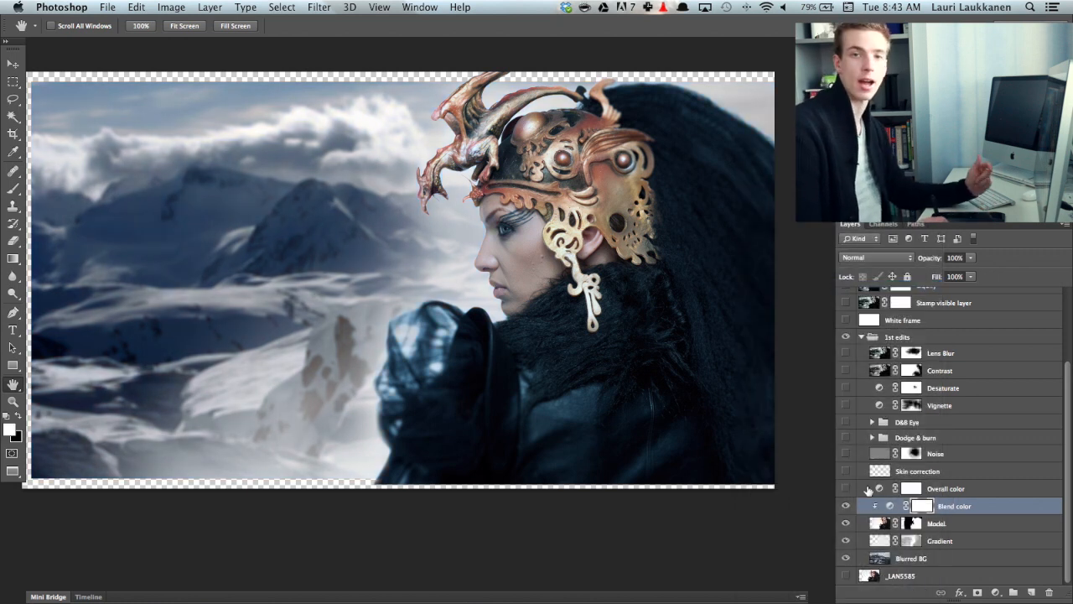
{"action": "left_click", "coordinate": [845, 488]}
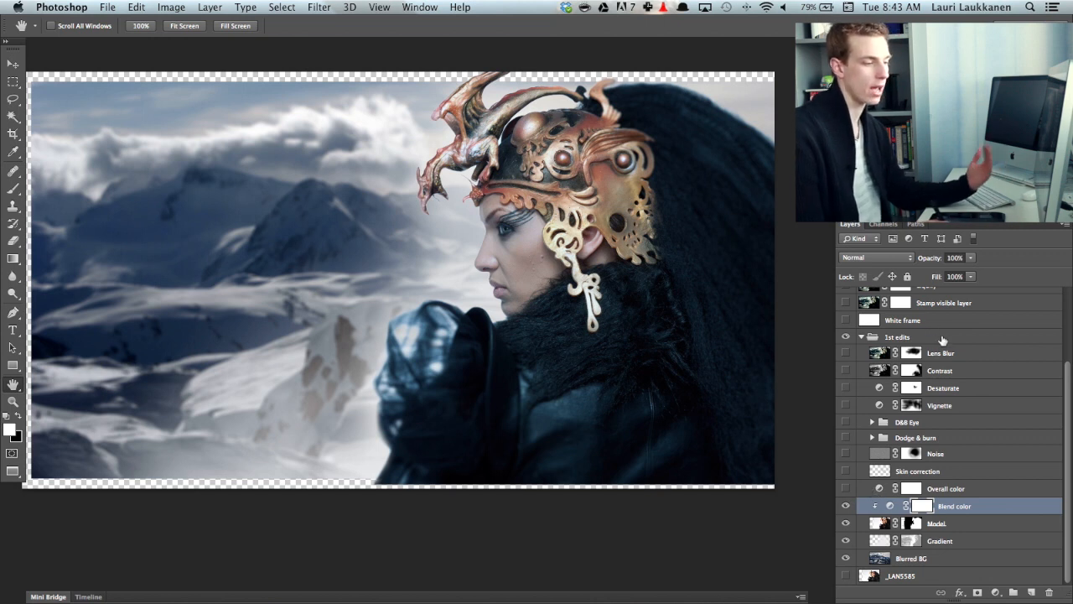
{"action": "mouse_move", "coordinate": [950, 416]}
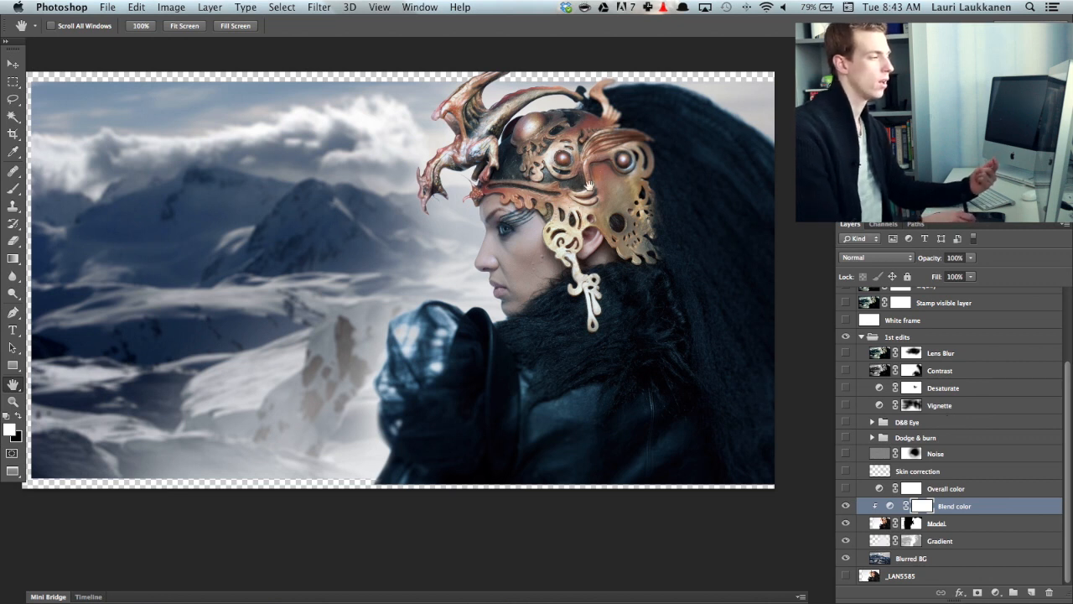
{"action": "mouse_move", "coordinate": [724, 312]}
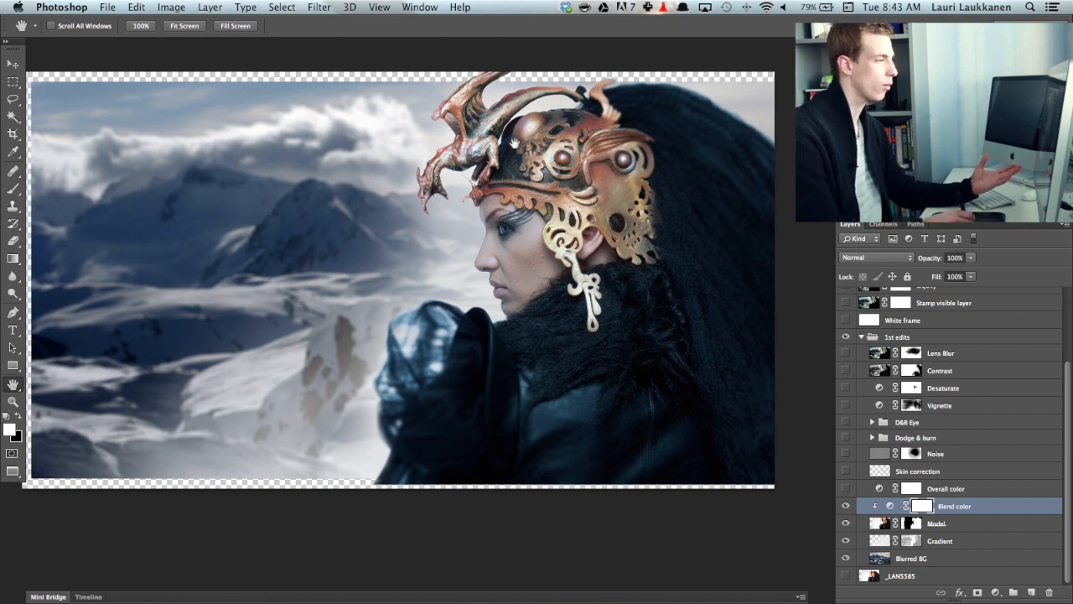
{"action": "left_click", "coordinate": [846, 505]}
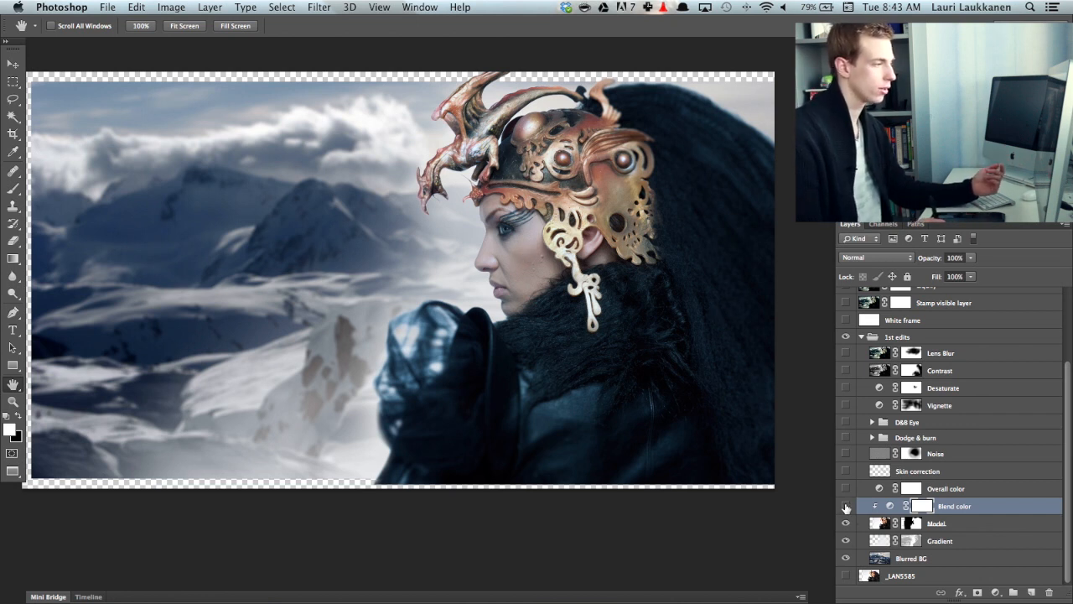
{"action": "left_click", "coordinate": [847, 506]}
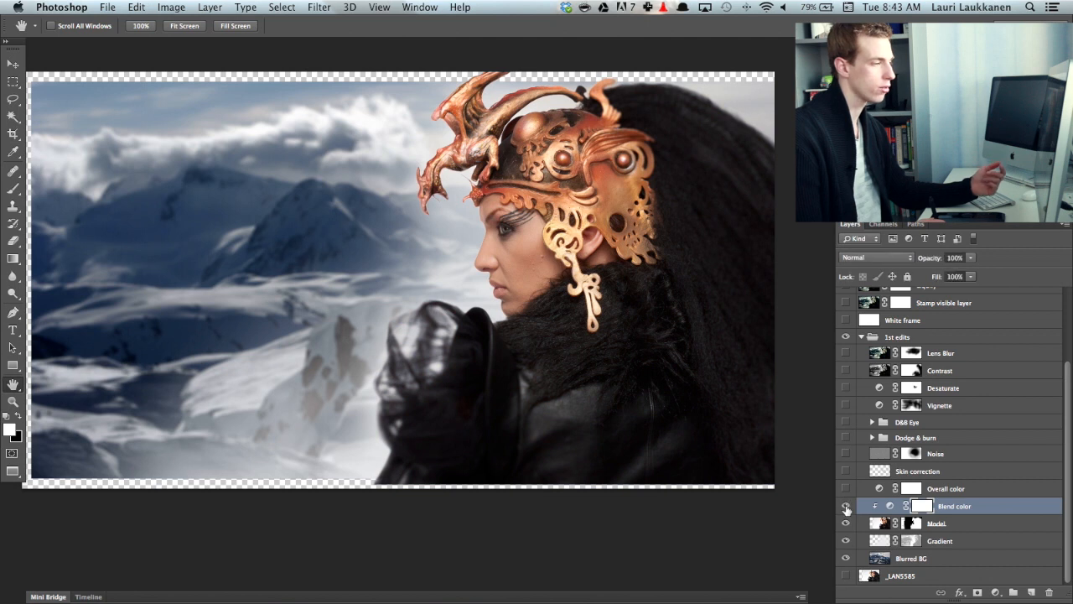
{"action": "left_click", "coordinate": [846, 506]}
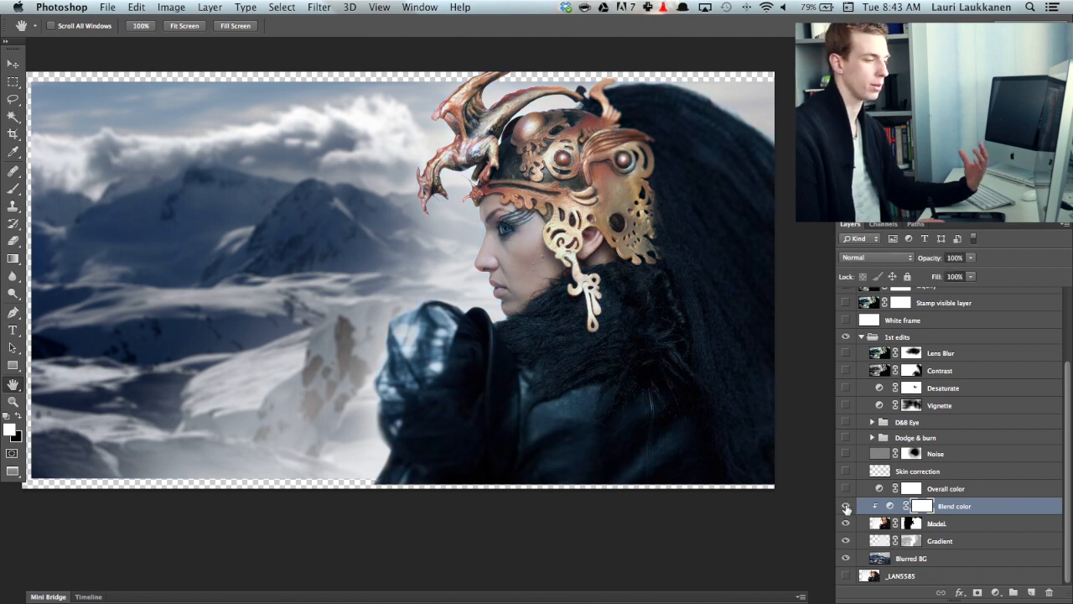
{"action": "left_click", "coordinate": [846, 488]}
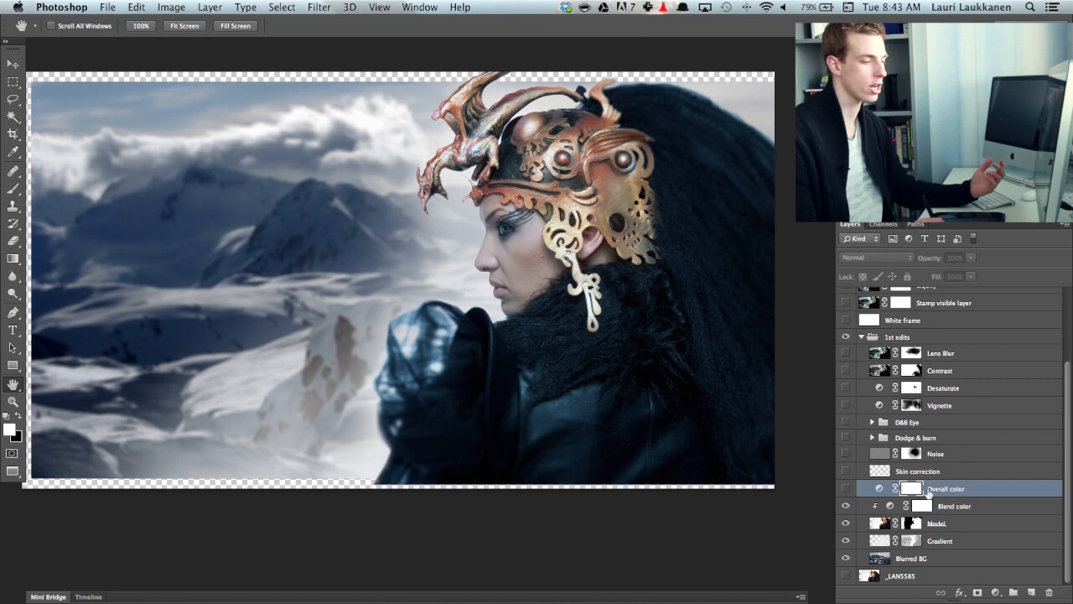
- Select and show the Overall color curves layer and open its curve settings
{"action": "left_click", "coordinate": [846, 489]}
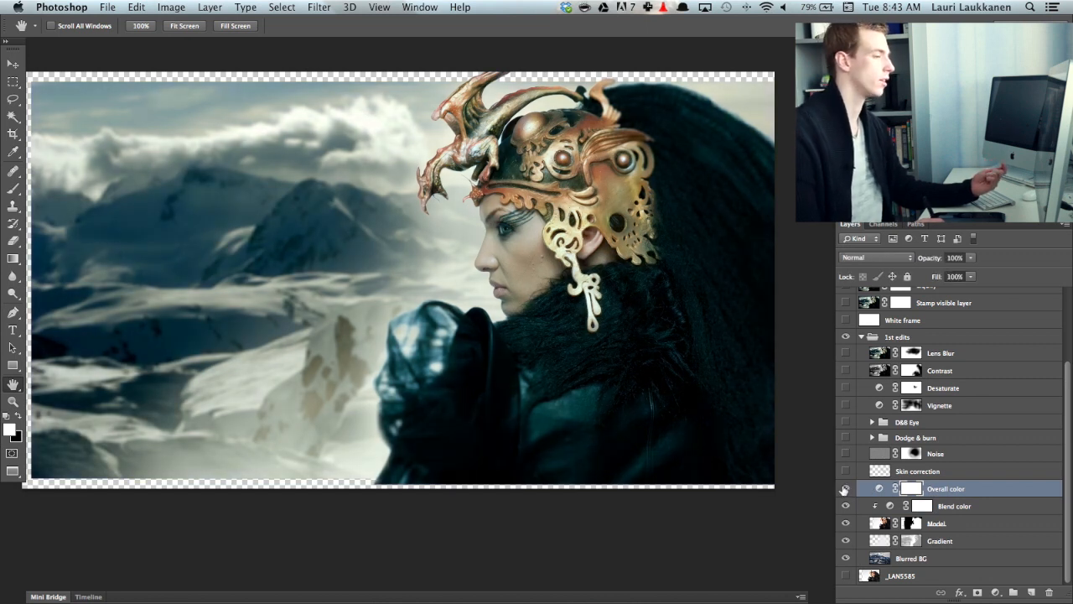
{"action": "left_click", "coordinate": [846, 488]}
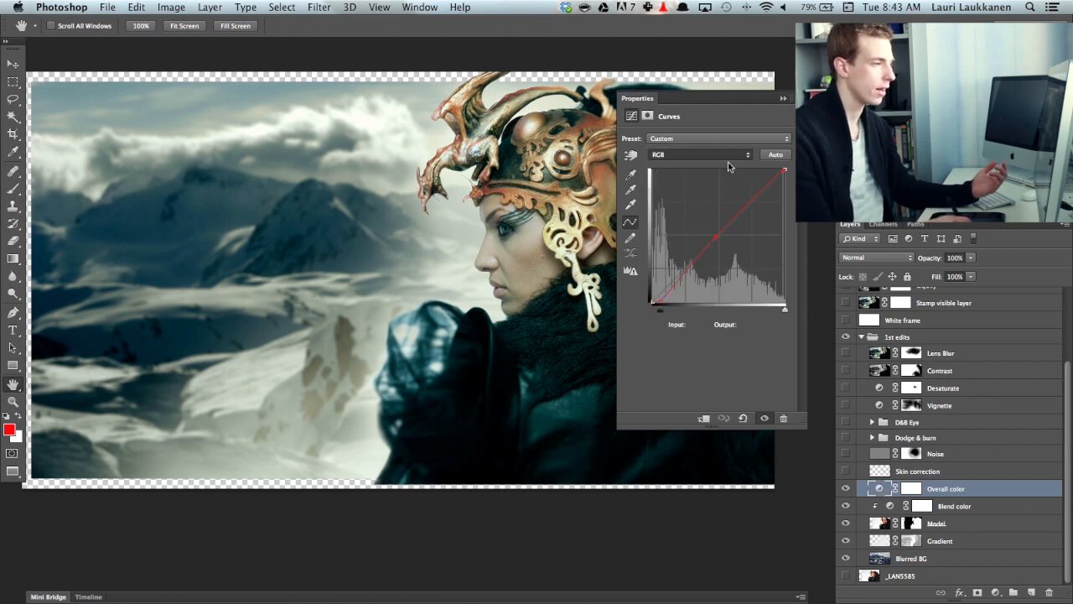
{"action": "left_click", "coordinate": [700, 155]}
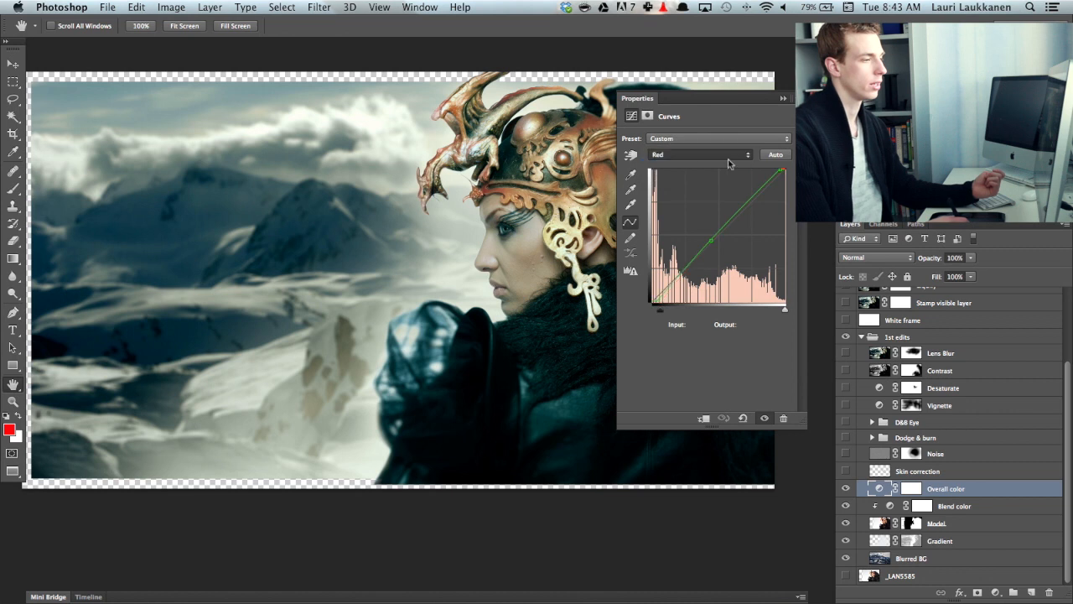
- Reshape the Overall color channel curves, including the Blue highlights, then close Properties
{"action": "left_click", "coordinate": [700, 155]}
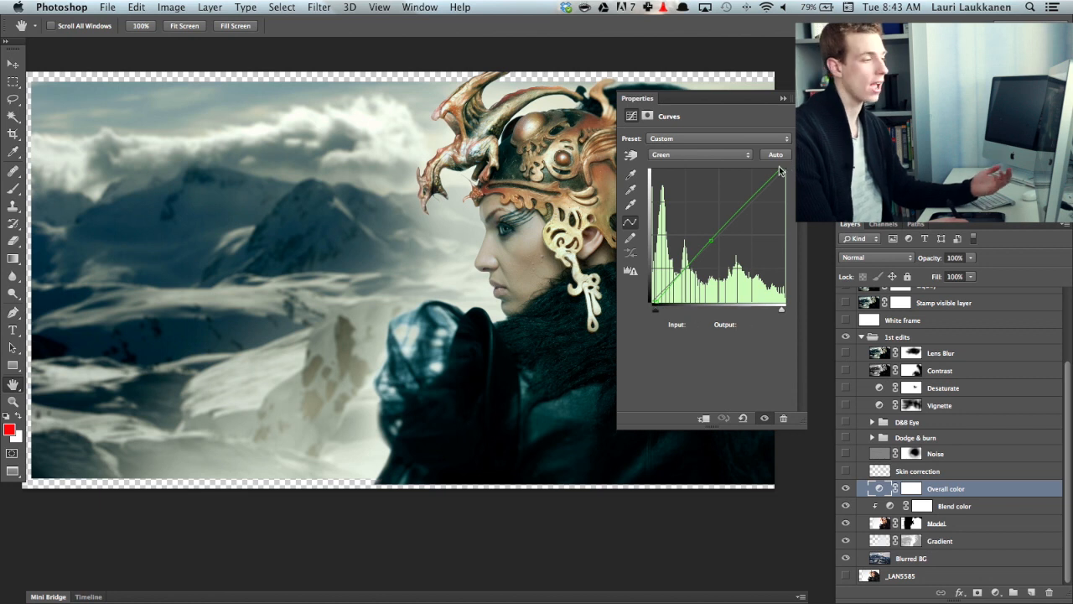
{"action": "left_click_drag", "start_coordinate": [710, 242], "coordinate": [717, 244]}
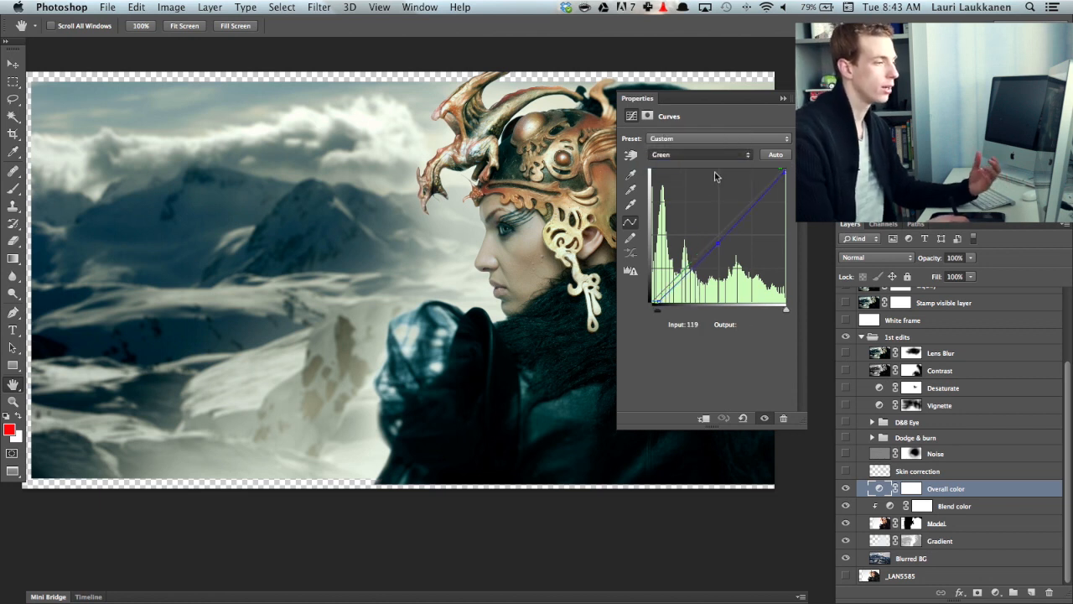
{"action": "left_click", "coordinate": [700, 154]}
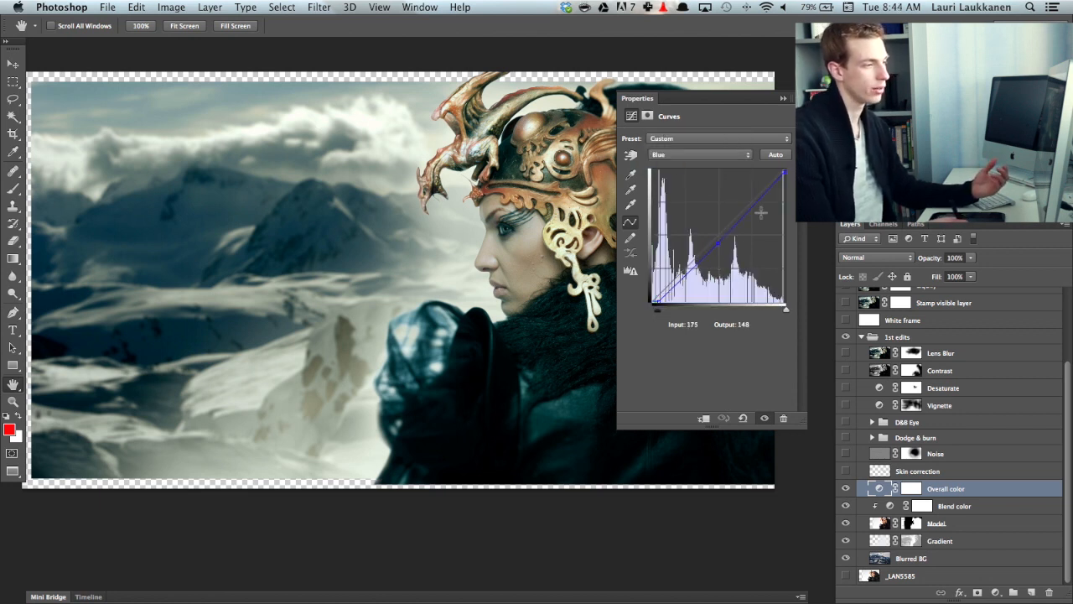
{"action": "left_click_drag", "start_coordinate": [742, 214], "coordinate": [762, 187]}
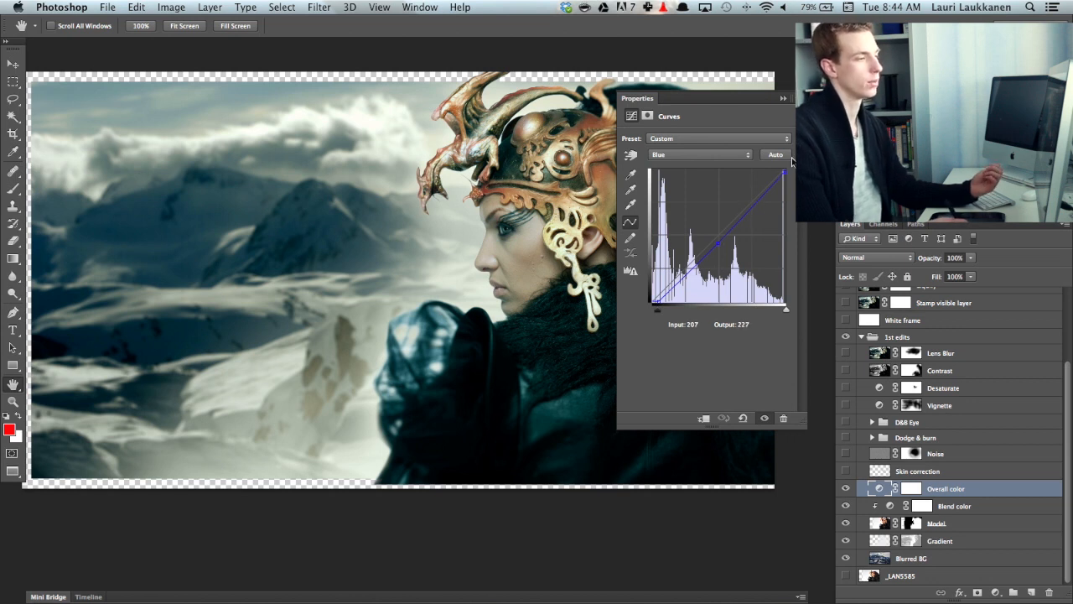
{"action": "left_click_drag", "start_coordinate": [775, 174], "coordinate": [788, 170]}
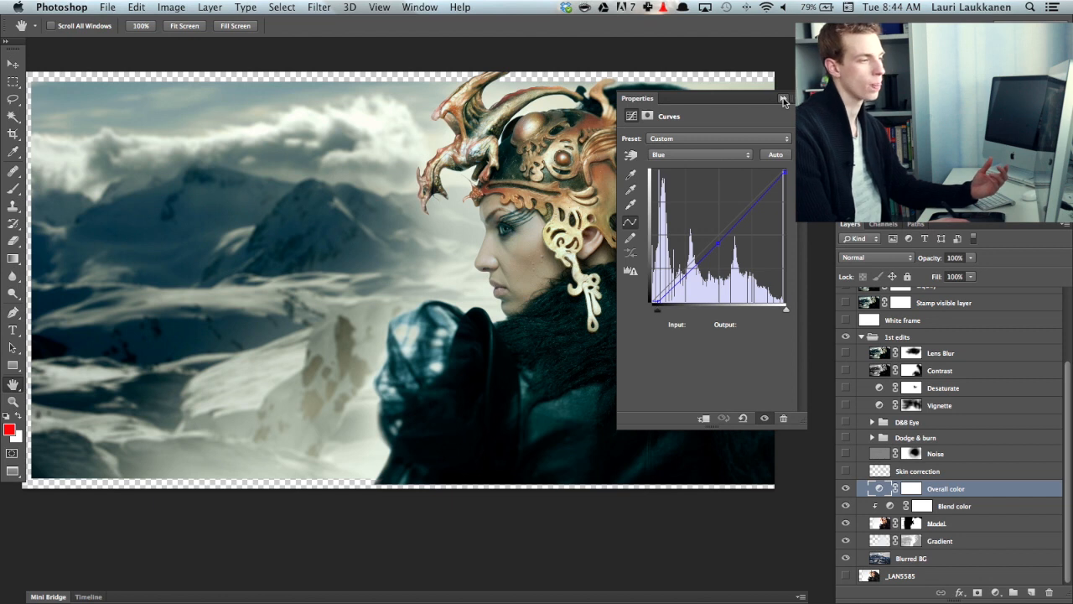
{"action": "left_click", "coordinate": [783, 98]}
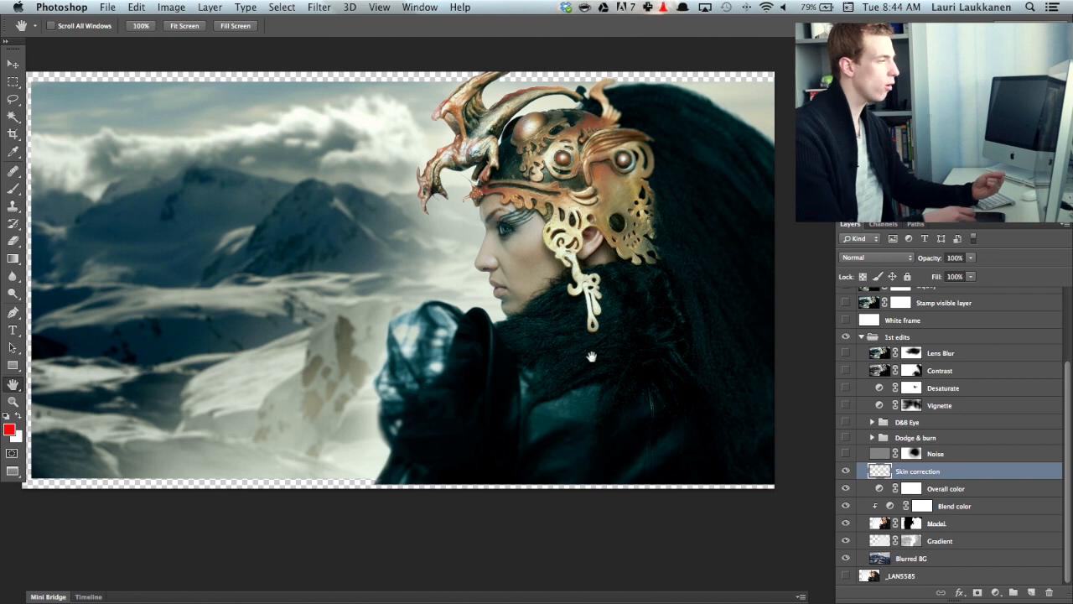
{"action": "mouse_move", "coordinate": [321, 436]}
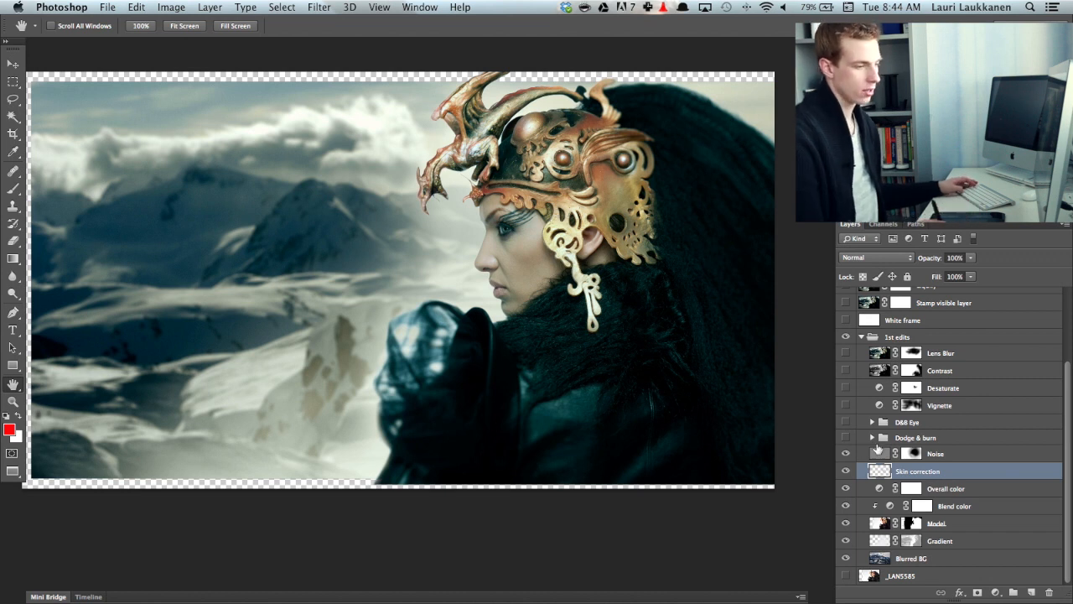
- Turn on the Noise layer and view its dark oval mask on its own
{"action": "left_click", "coordinate": [935, 453]}
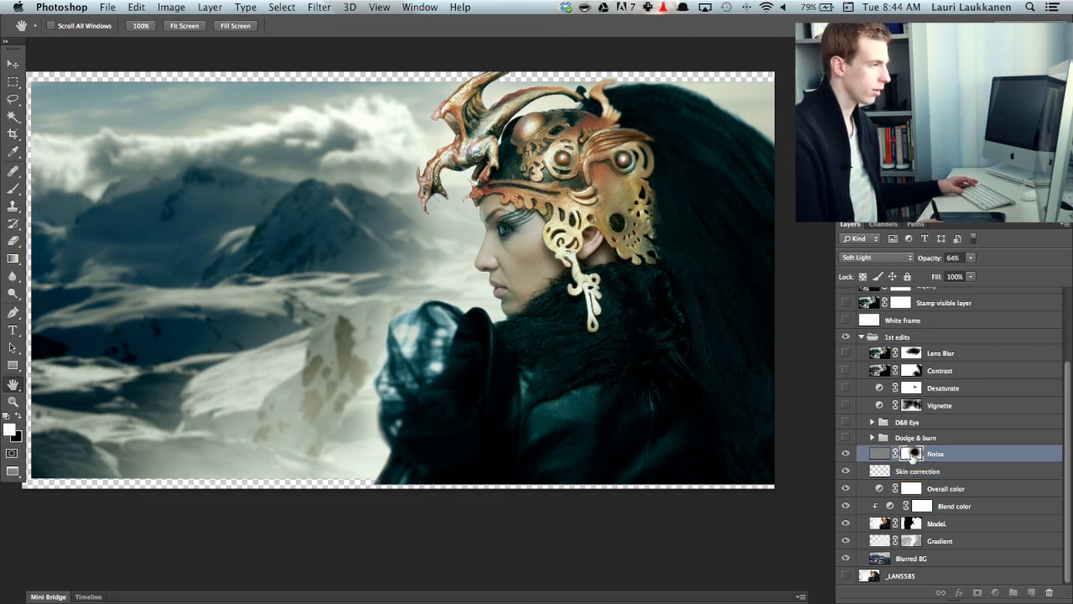
{"action": "left_click", "coordinate": [911, 453]}
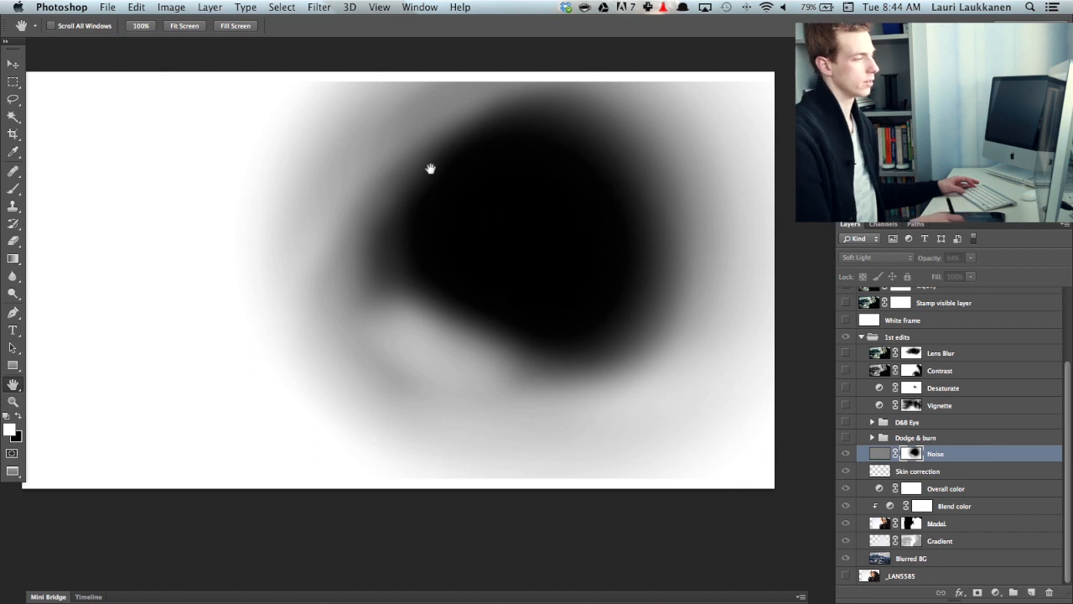
{"action": "mouse_move", "coordinate": [535, 178]}
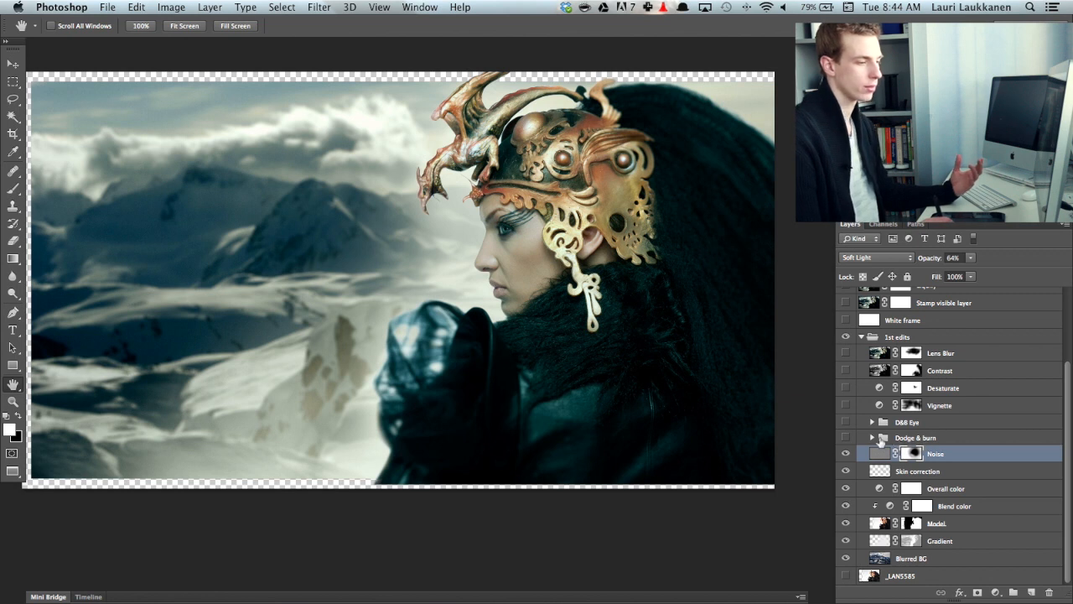
- Show Dodge & burn, expand and fold it to view Curves 3 and 4, then enable D&B Eye
{"action": "left_click", "coordinate": [872, 436]}
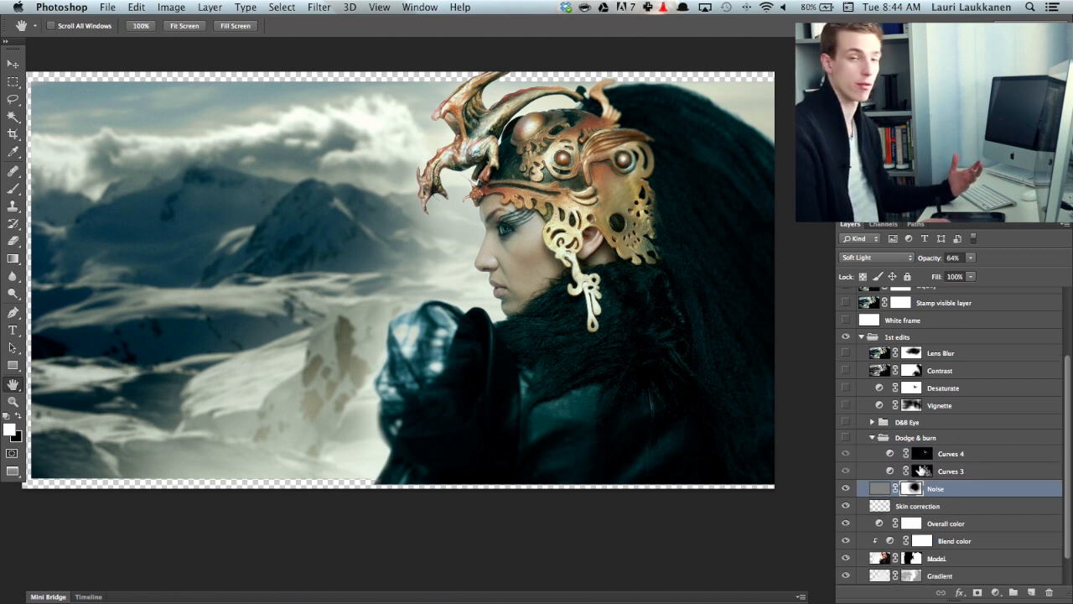
{"action": "left_click", "coordinate": [847, 438]}
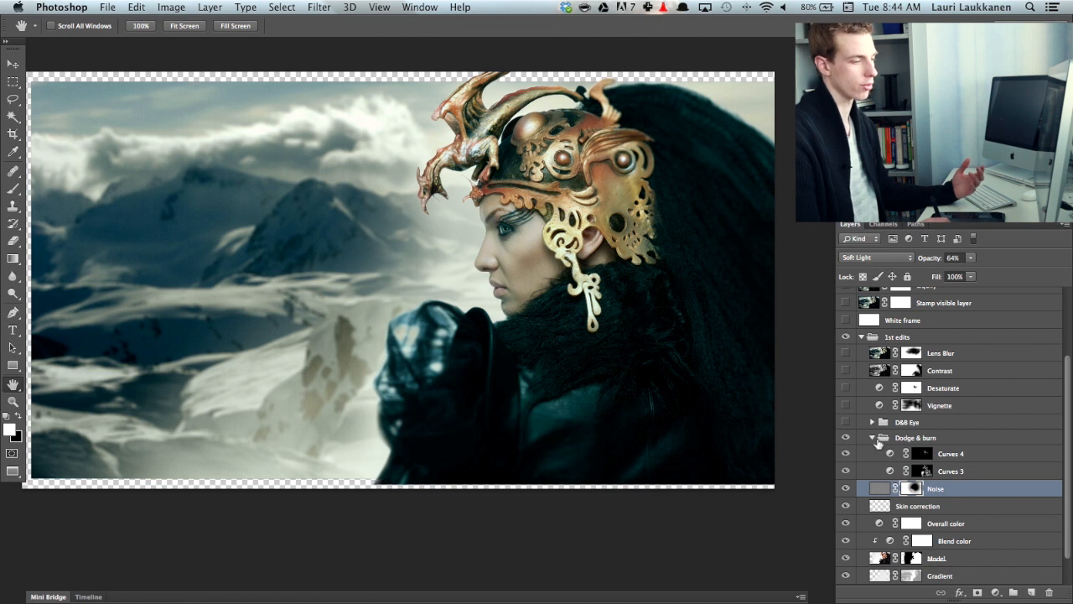
{"action": "left_click", "coordinate": [872, 437]}
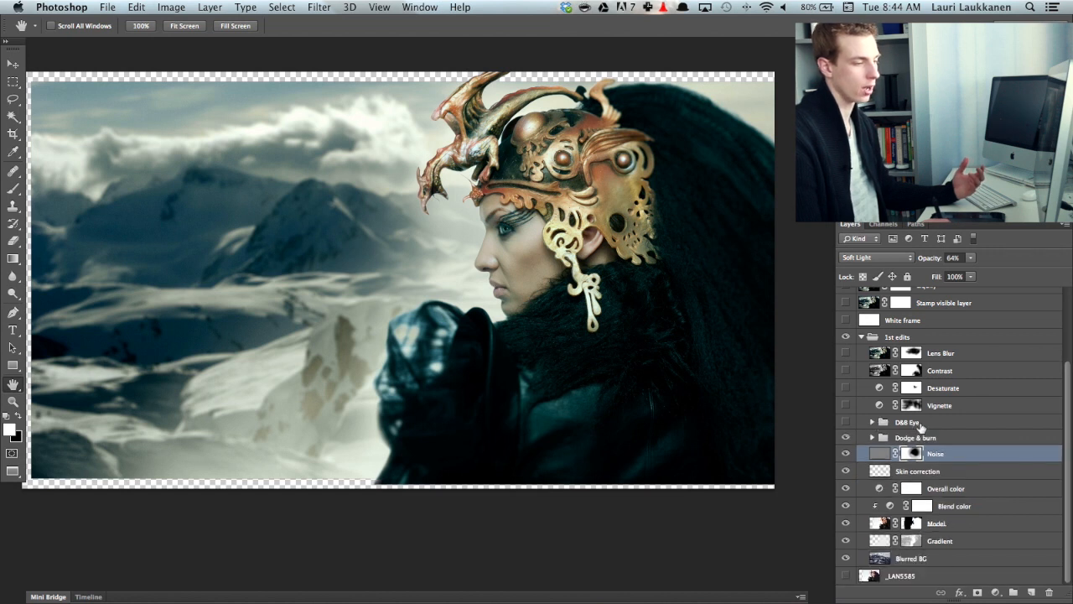
{"action": "left_click", "coordinate": [908, 421]}
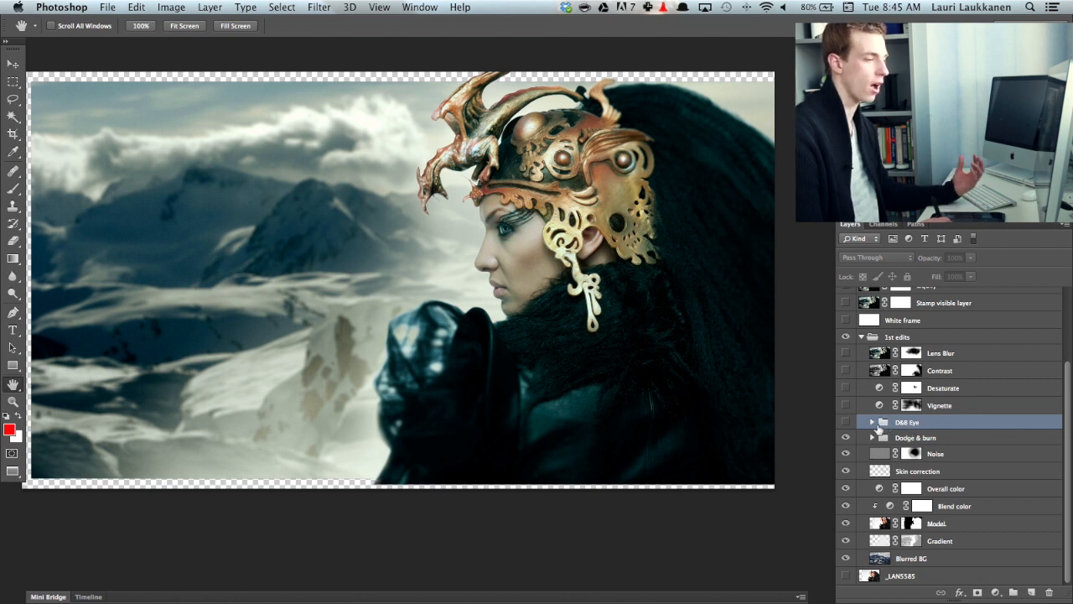
{"action": "left_click", "coordinate": [846, 422]}
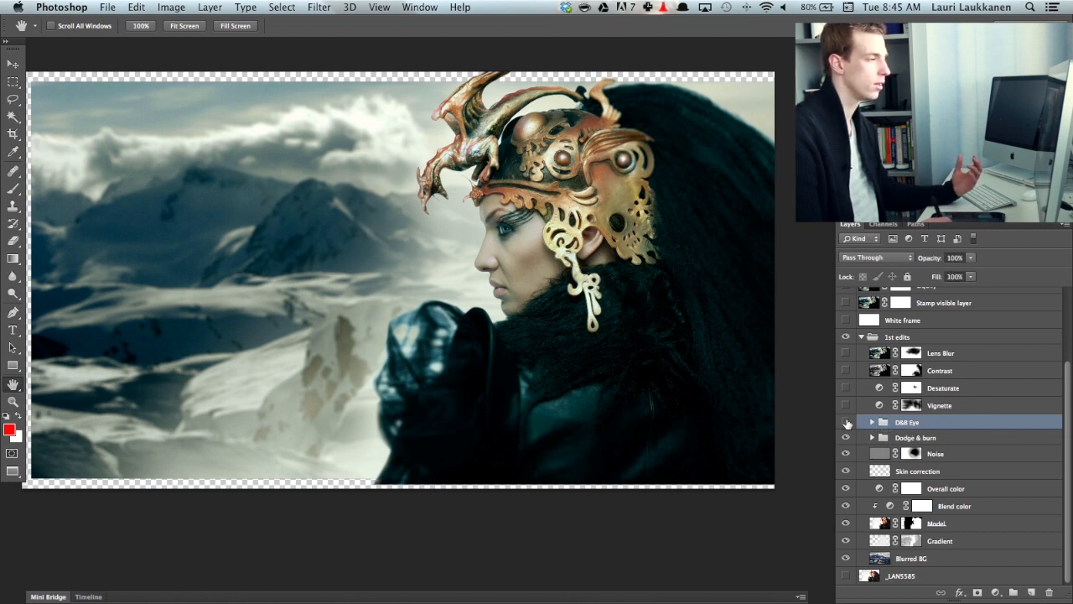
{"action": "left_click", "coordinate": [847, 422]}
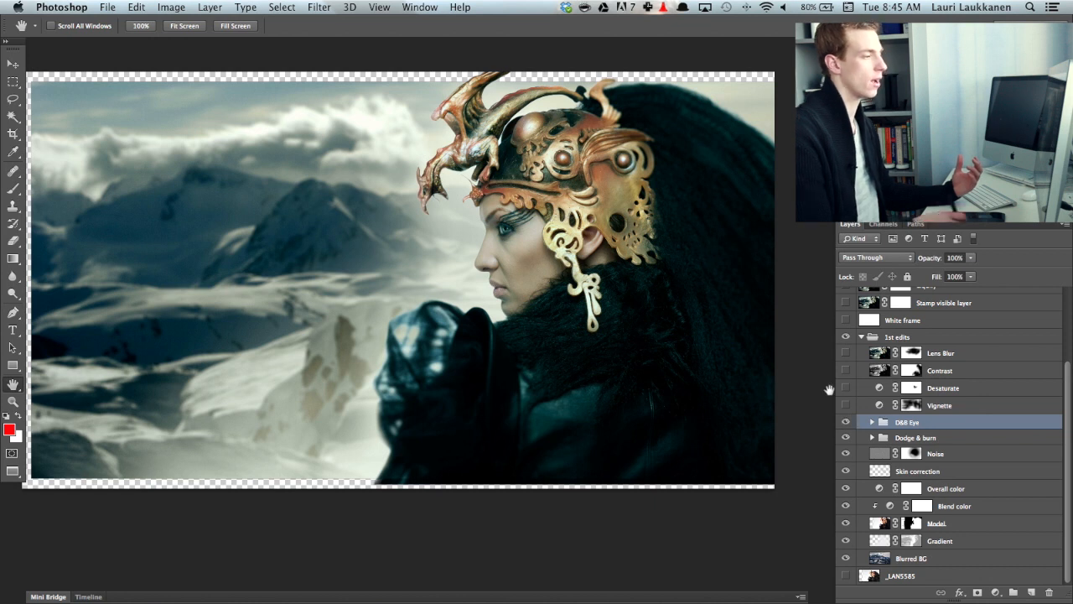
{"action": "mouse_move", "coordinate": [878, 417]}
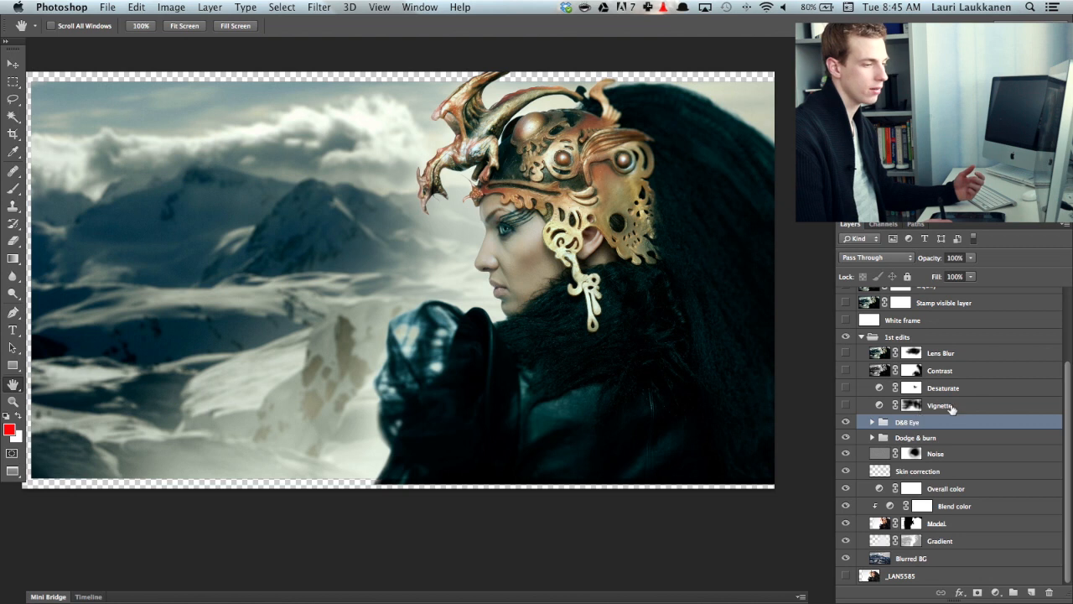
- Select Vignette, view its mask, and toggle its darkening on and off, leaving it visible
{"action": "left_click", "coordinate": [939, 405]}
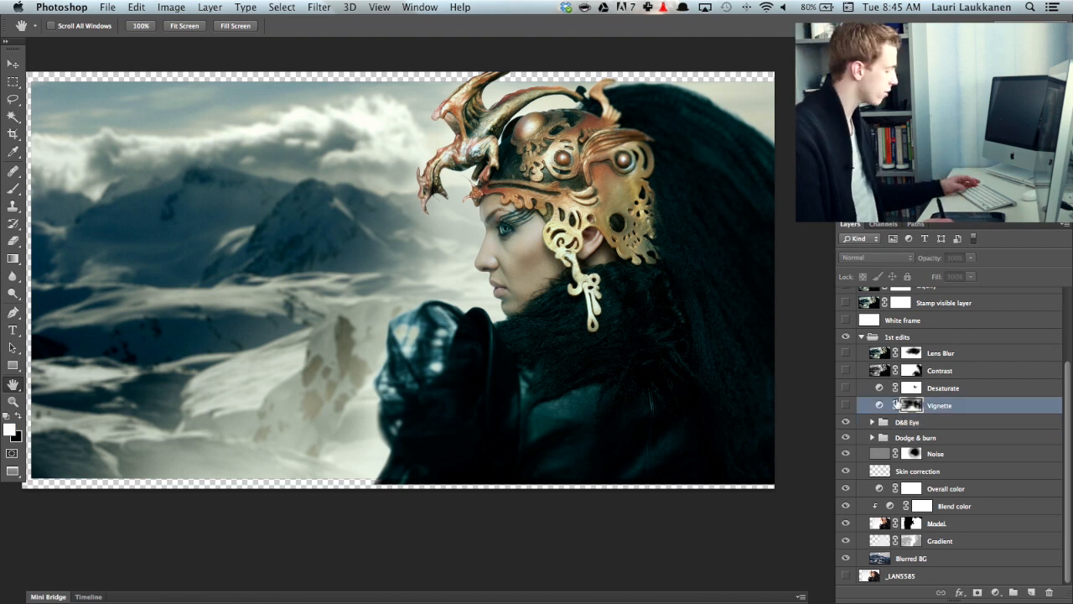
{"action": "left_click", "coordinate": [912, 405]}
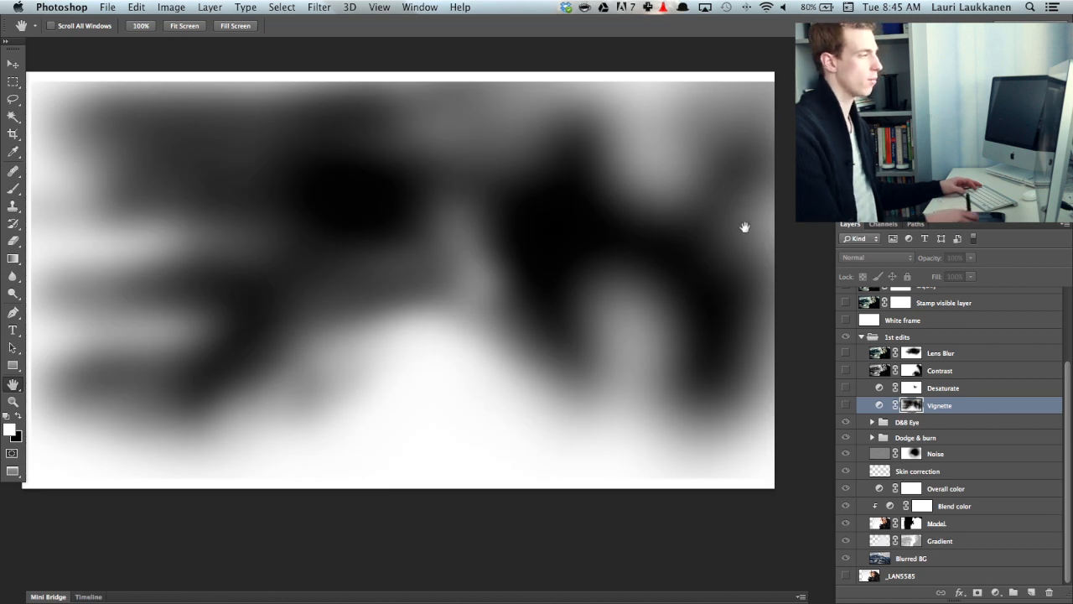
{"action": "mouse_move", "coordinate": [405, 90]}
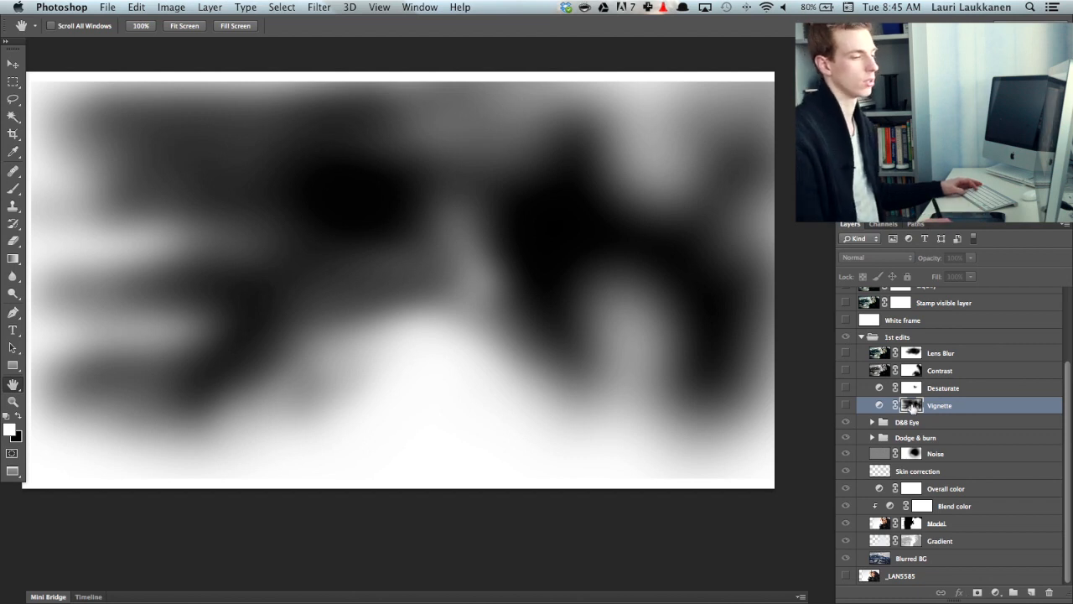
{"action": "left_click", "coordinate": [846, 405]}
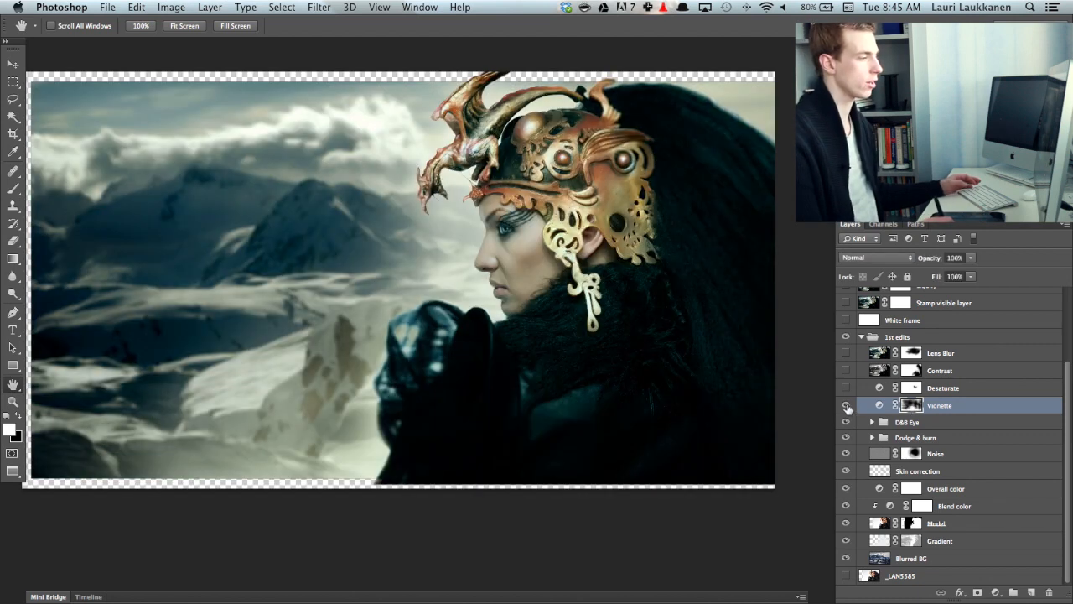
{"action": "left_click", "coordinate": [847, 405]}
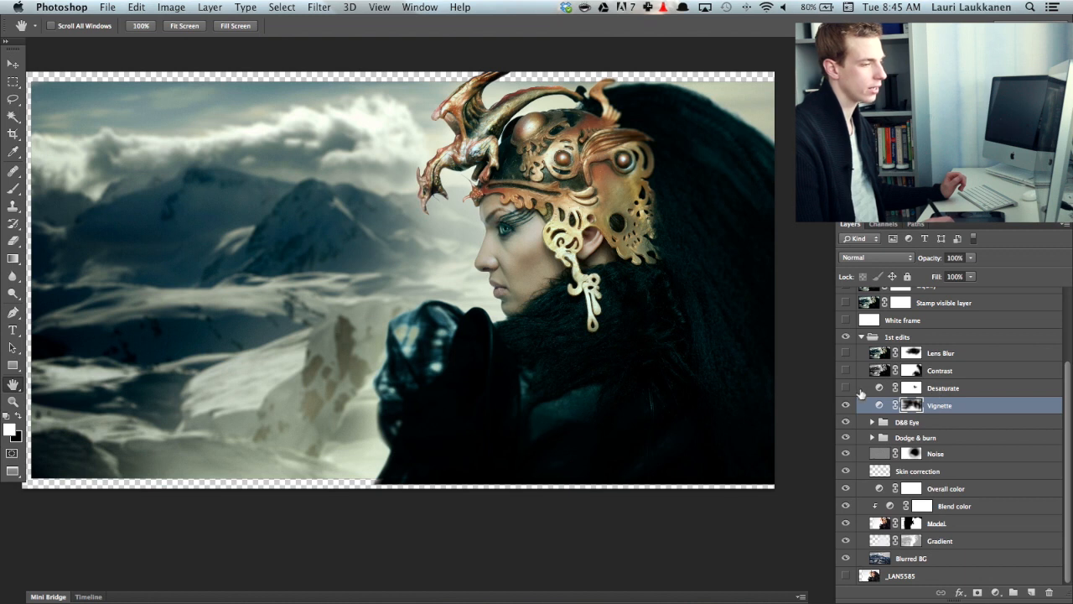
{"action": "left_click", "coordinate": [847, 387]}
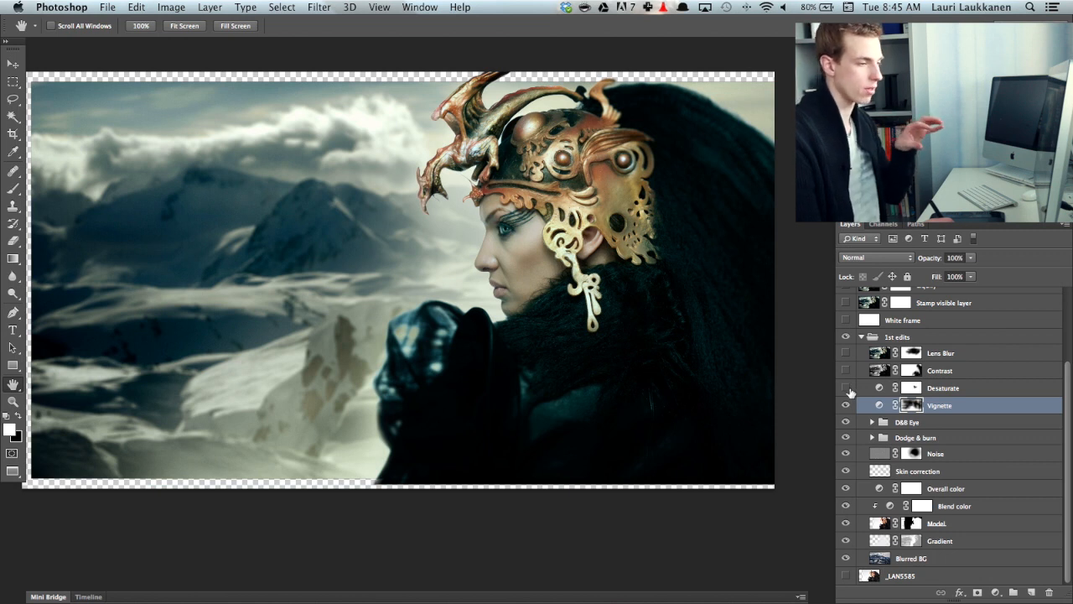
{"action": "left_click", "coordinate": [846, 387]}
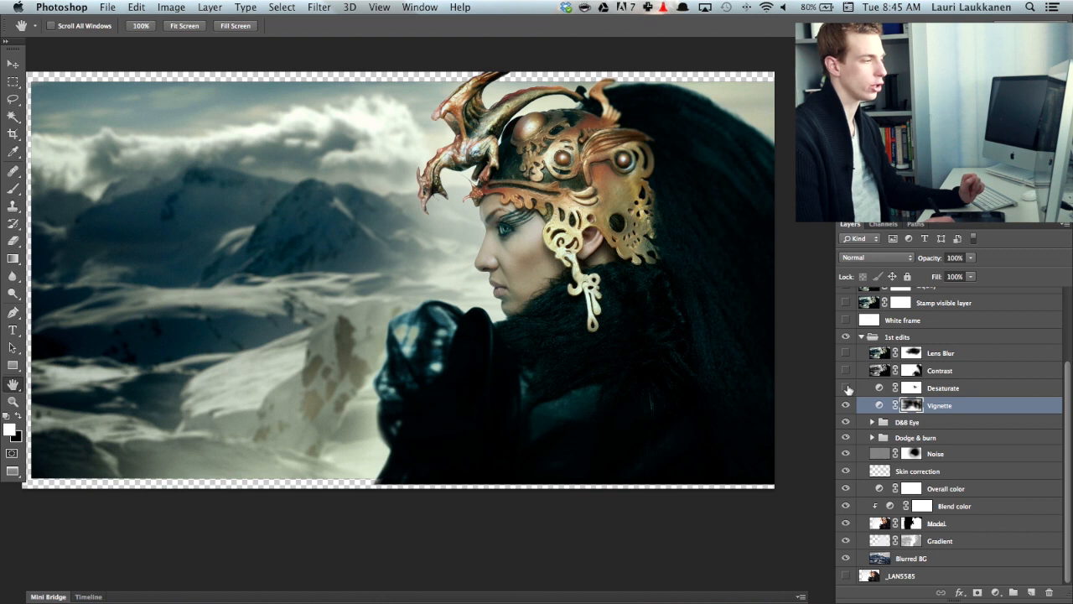
{"action": "left_click", "coordinate": [846, 387]}
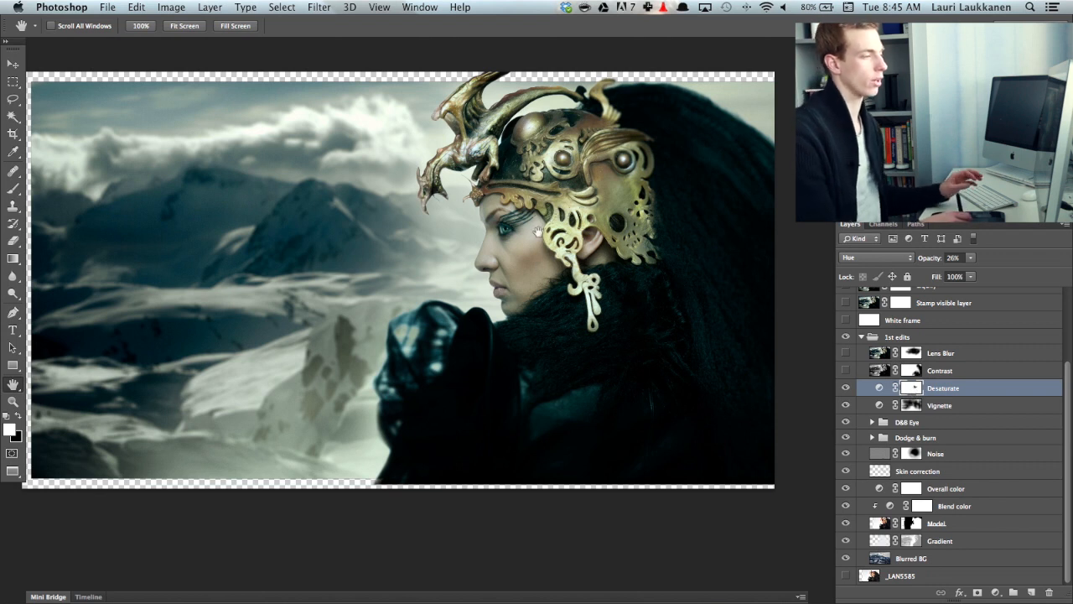
{"action": "mouse_move", "coordinate": [529, 256]}
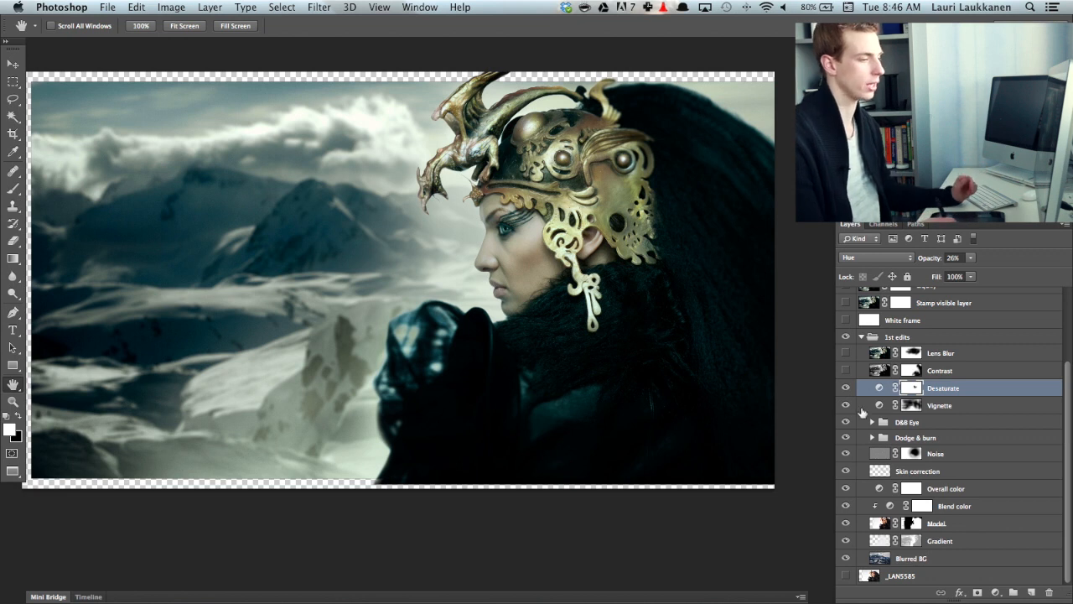
- Toggle the Desaturate (Hue, 26%) layer off and back on to compare helmet colours
{"action": "left_click", "coordinate": [845, 405]}
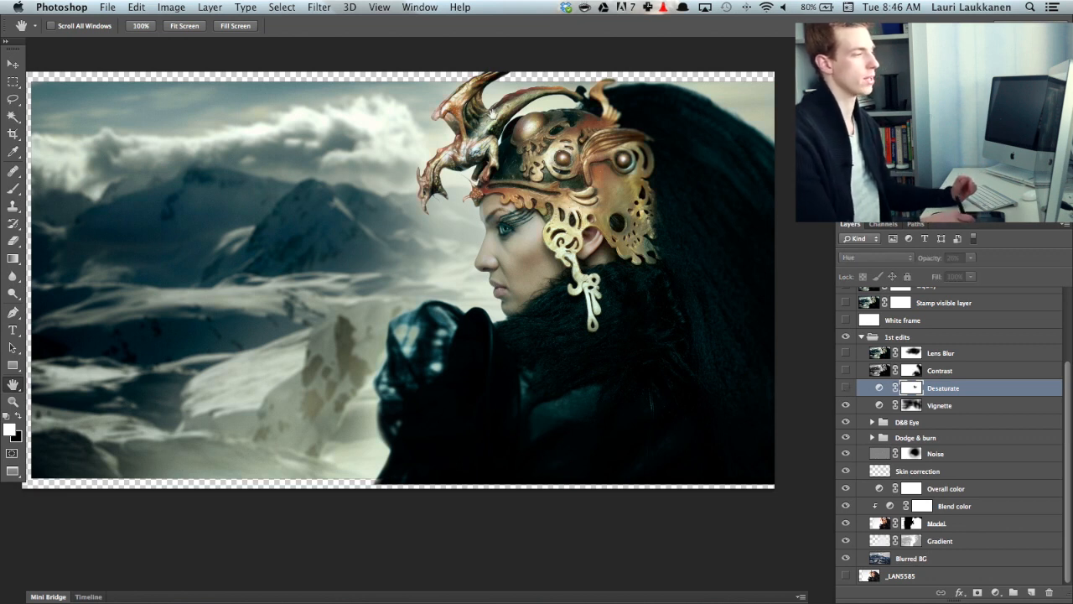
{"action": "mouse_move", "coordinate": [134, 221]}
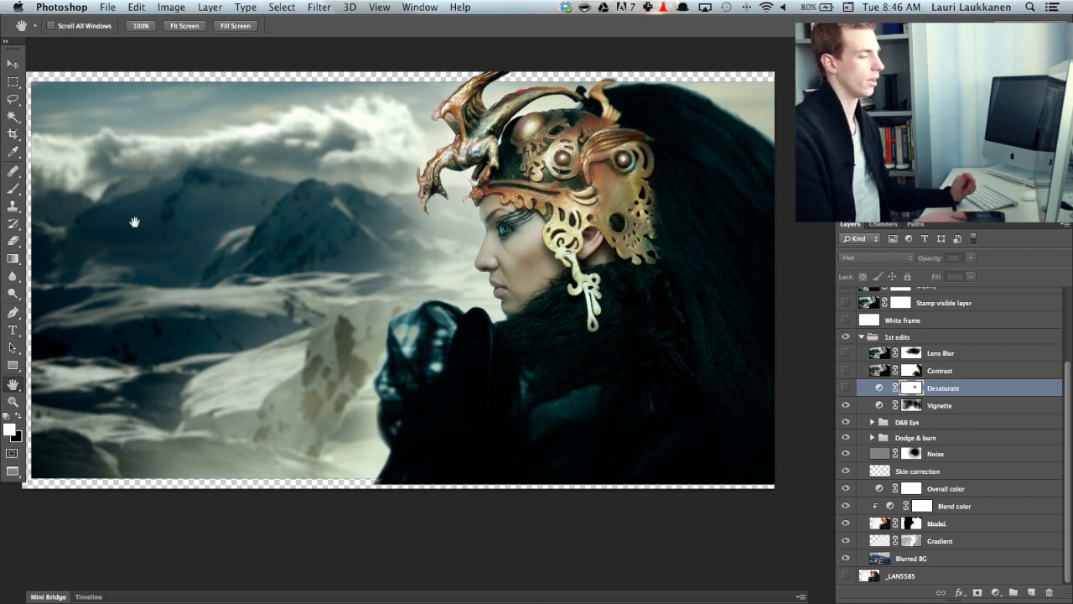
{"action": "left_click", "coordinate": [845, 388]}
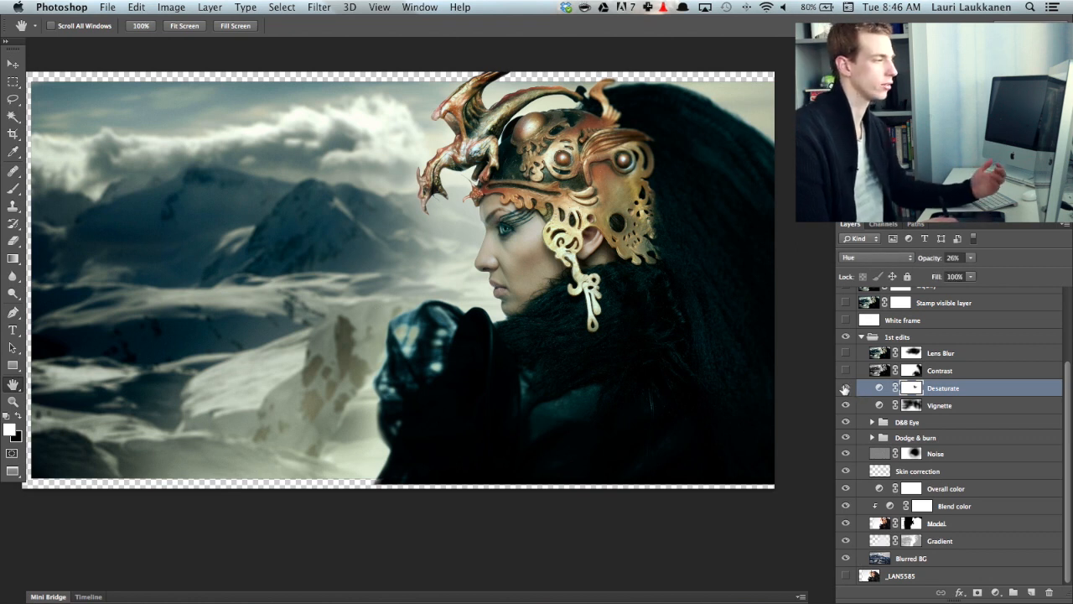
{"action": "left_click", "coordinate": [845, 387]}
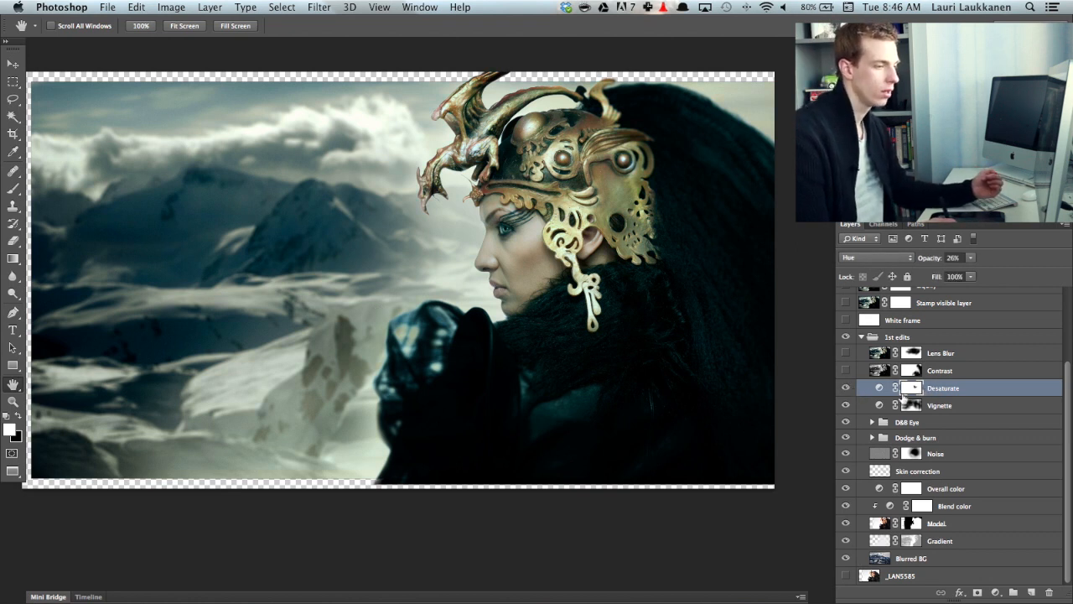
- Turn on the Contrast layer and toggle Lens Blur to compare, leaving both visible
{"action": "left_click", "coordinate": [846, 370]}
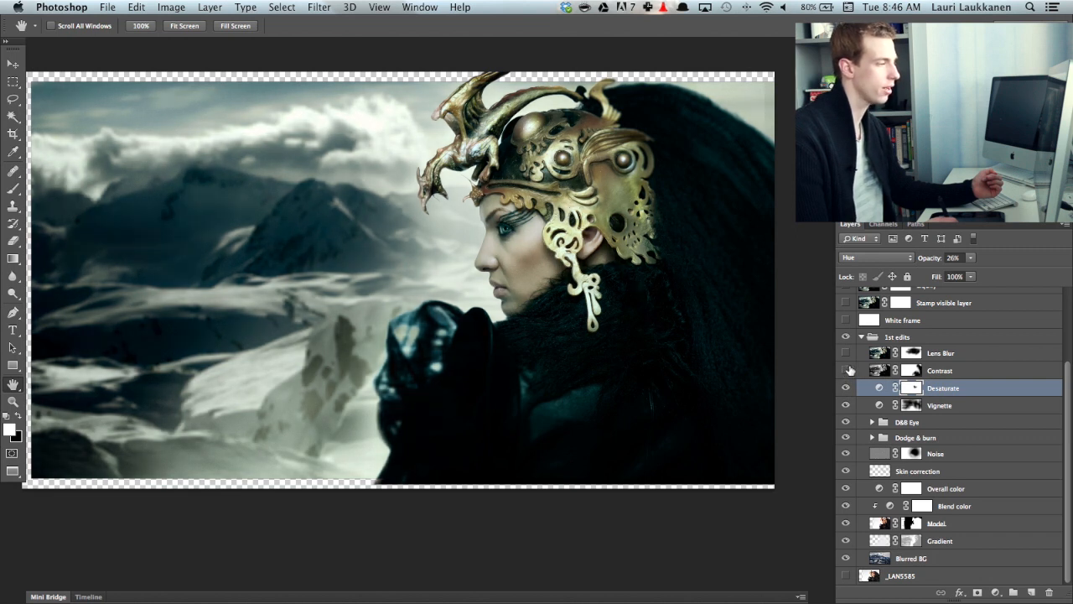
{"action": "left_click", "coordinate": [846, 370]}
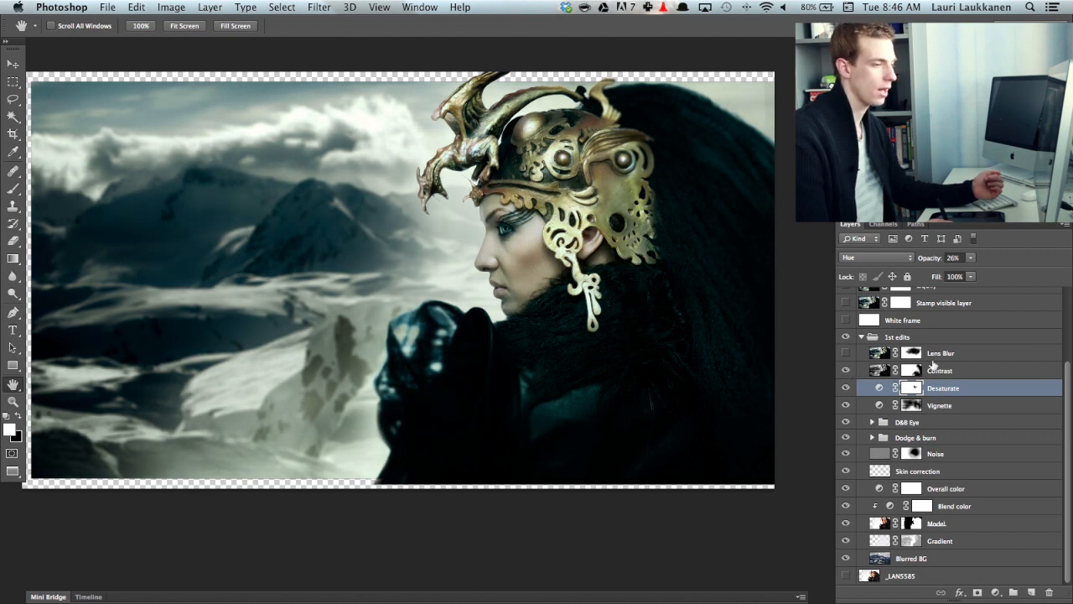
{"action": "left_click", "coordinate": [940, 352]}
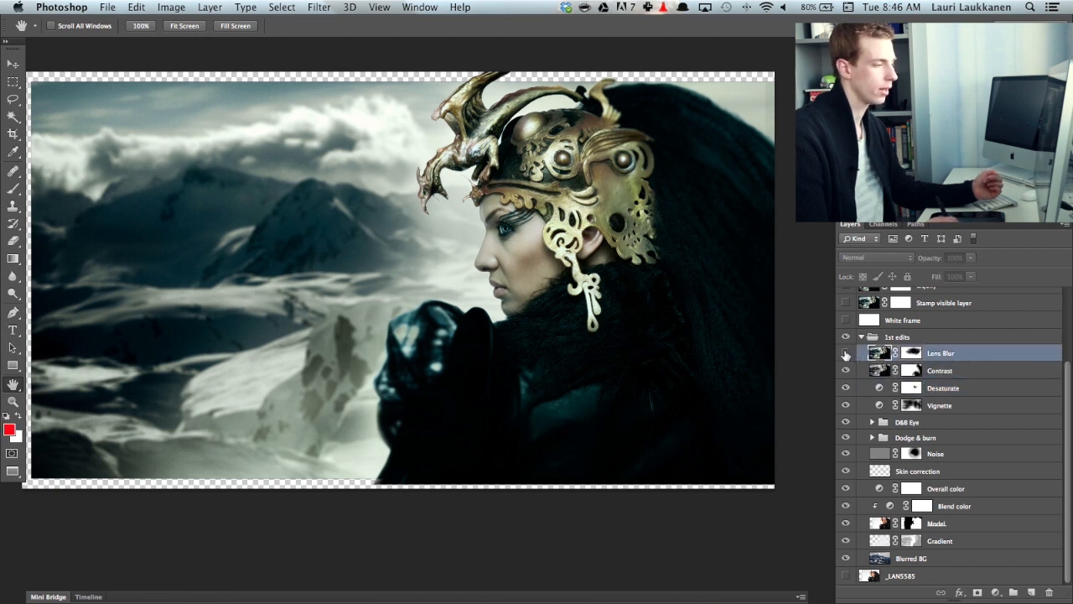
{"action": "left_click", "coordinate": [845, 352]}
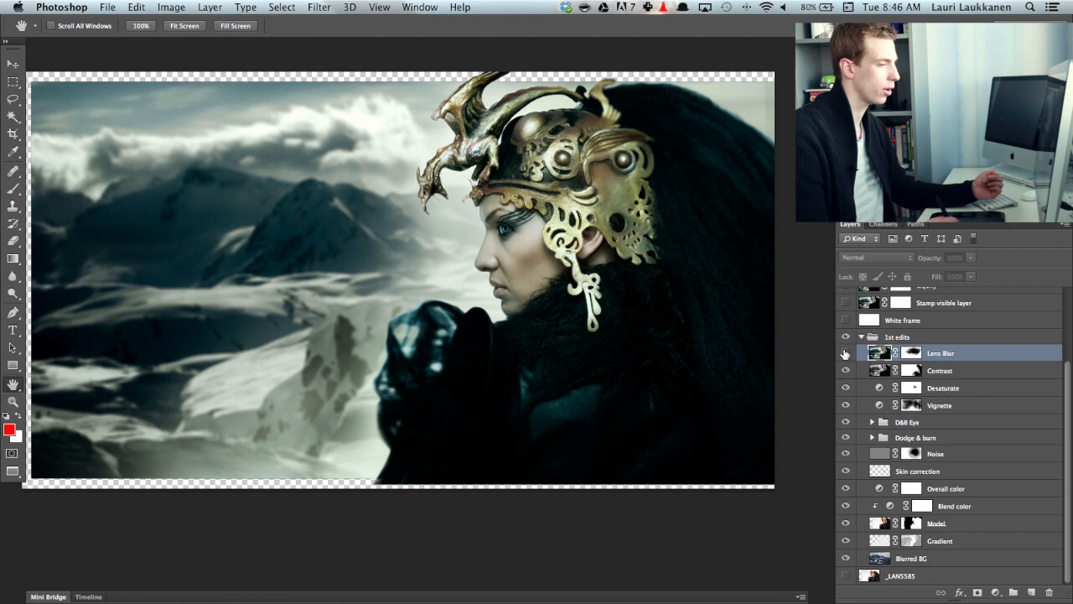
{"action": "left_click", "coordinate": [846, 353]}
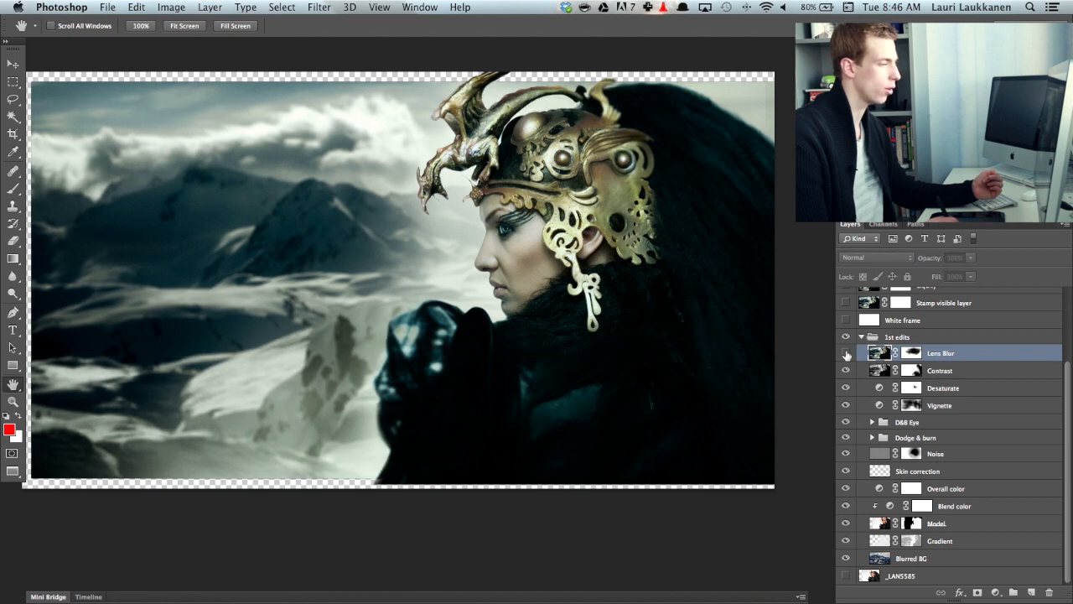
{"action": "left_click", "coordinate": [845, 352]}
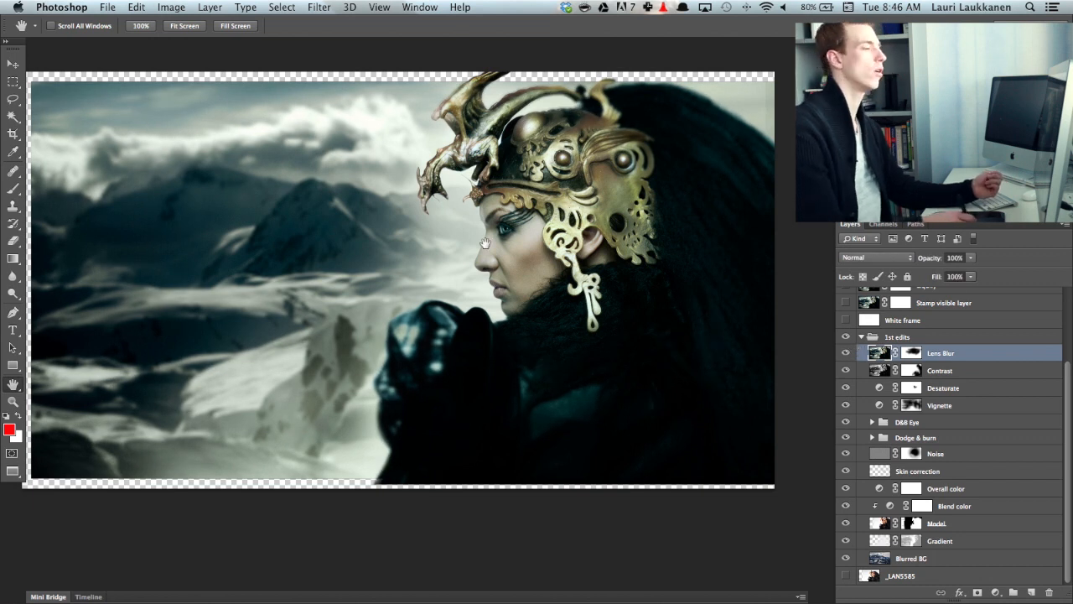
{"action": "mouse_move", "coordinate": [558, 287]}
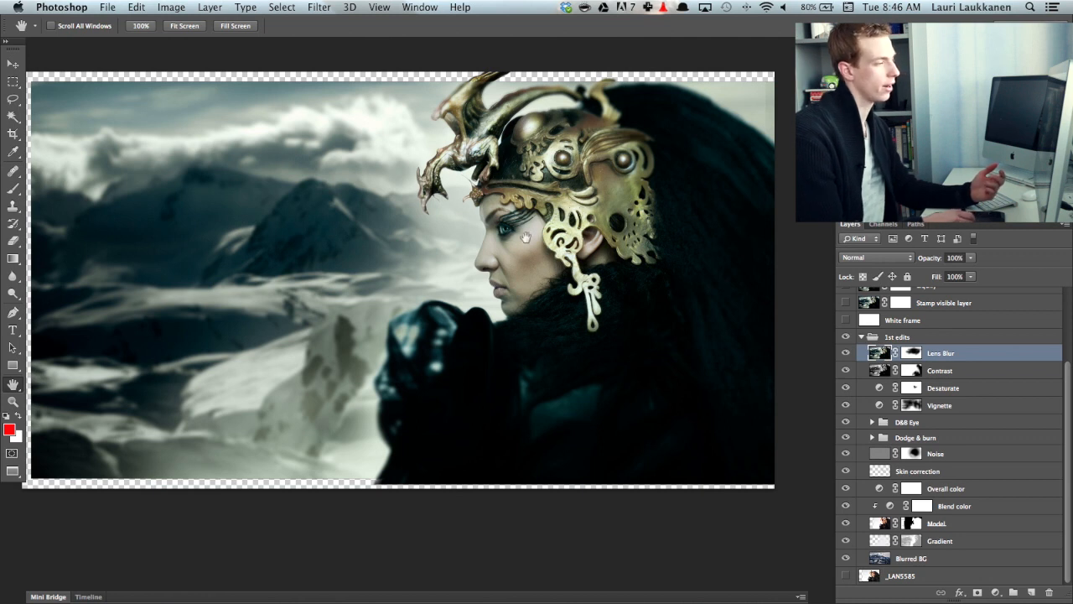
{"action": "mouse_move", "coordinate": [539, 310]}
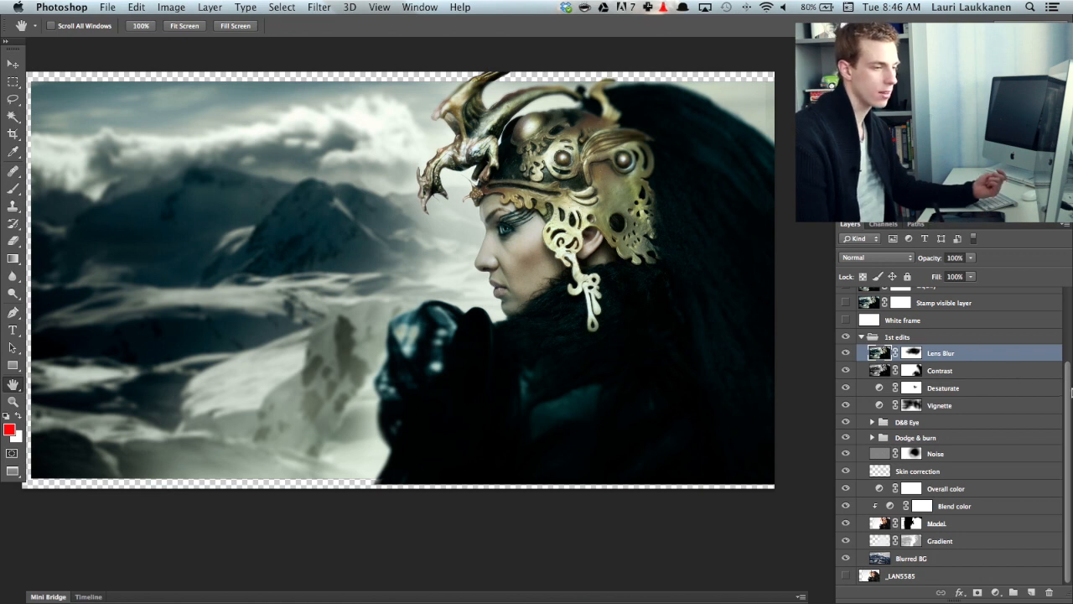
{"action": "scroll", "scroll_direction": "up", "scroll_amount": 3}
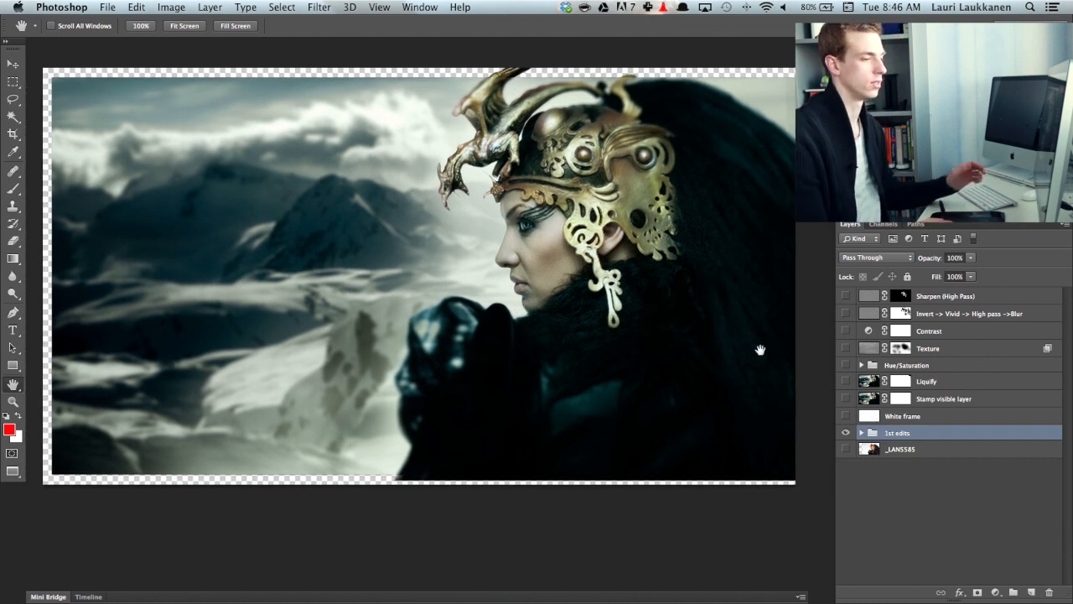
- Show the White frame and Stamp visible layers to border the composite in white
{"action": "left_click", "coordinate": [845, 416]}
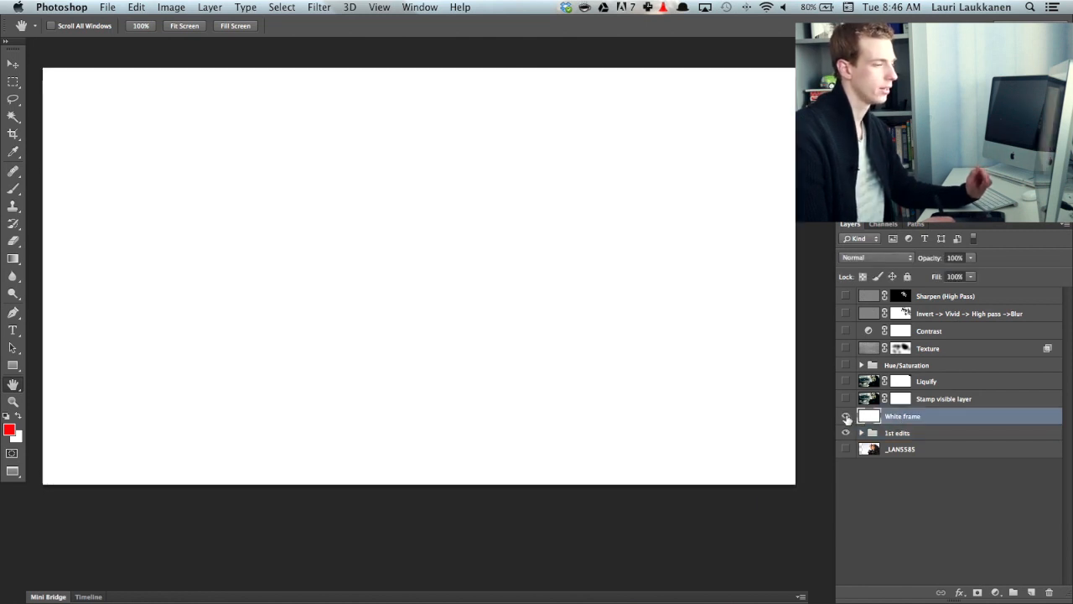
{"action": "left_click", "coordinate": [846, 399]}
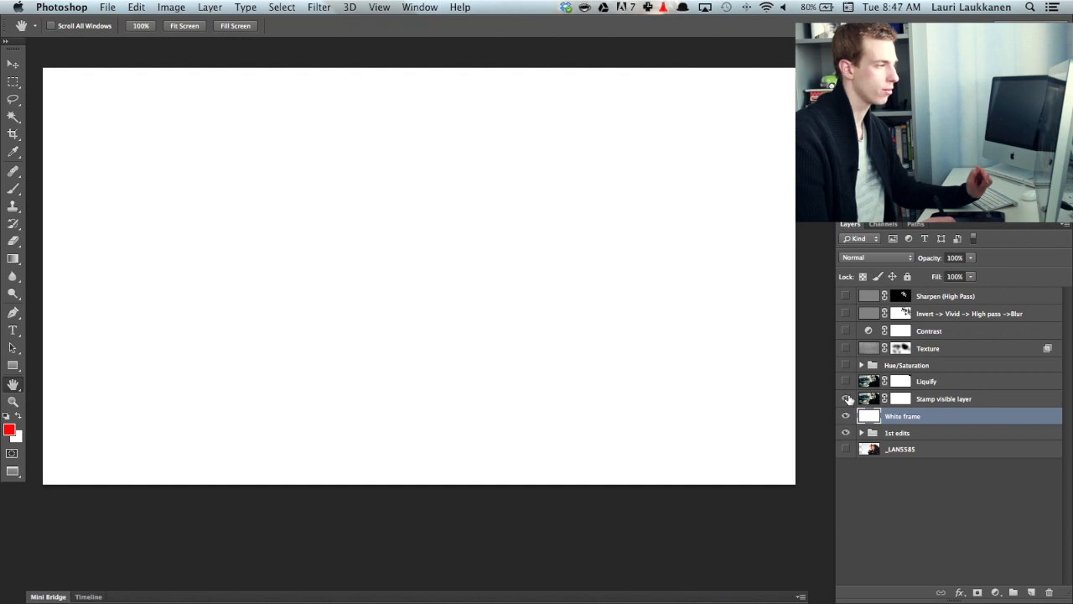
{"action": "left_click", "coordinate": [846, 398]}
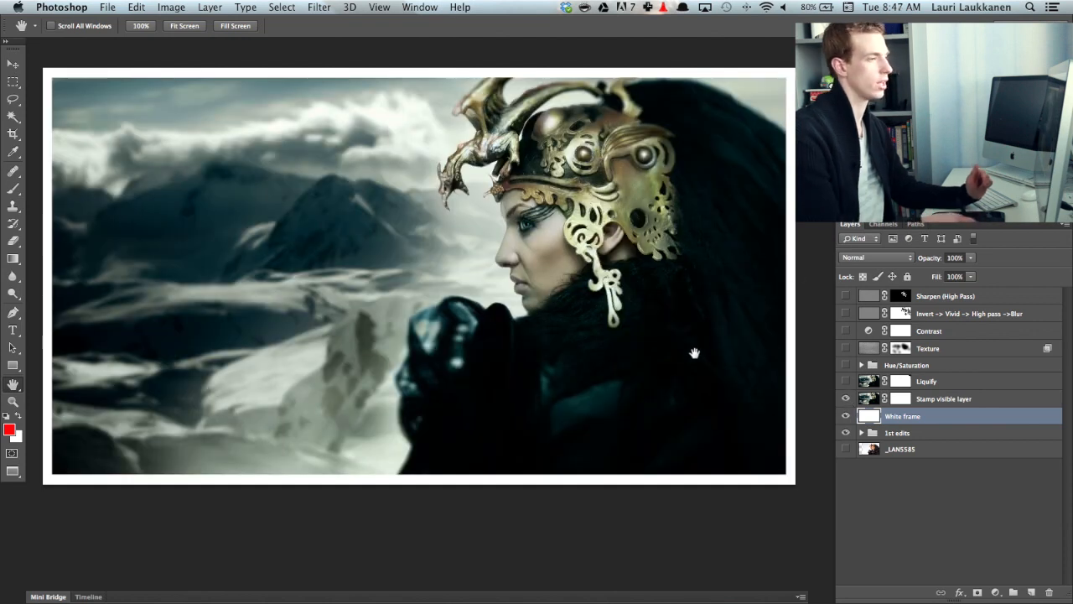
{"action": "mouse_move", "coordinate": [752, 343]}
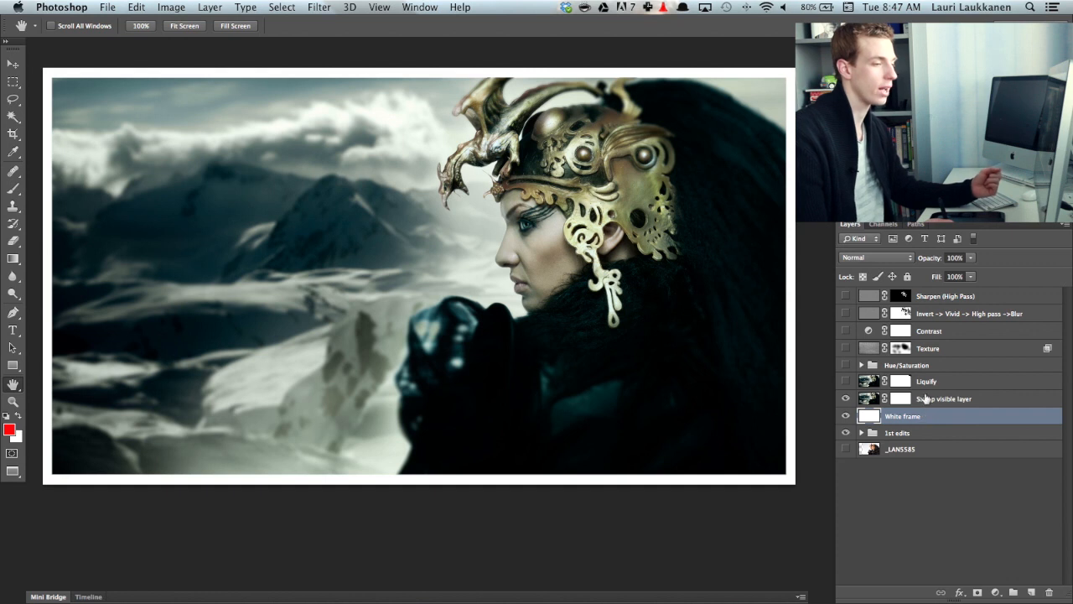
{"action": "left_click", "coordinate": [927, 382]}
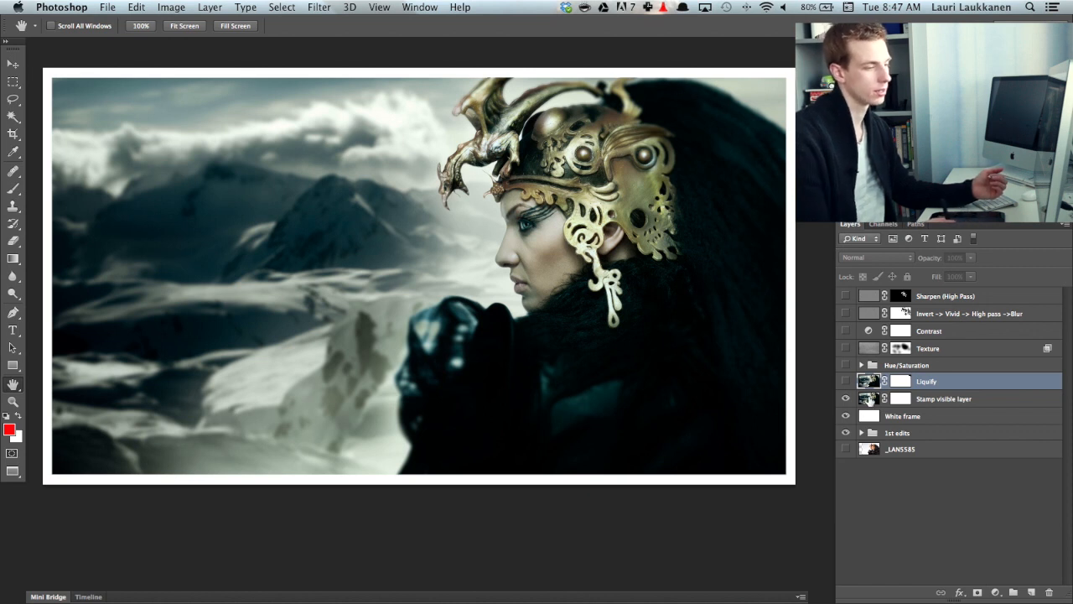
- Toggle the Liquify layer off and on to compare, leaving it visible
{"action": "left_click", "coordinate": [845, 382]}
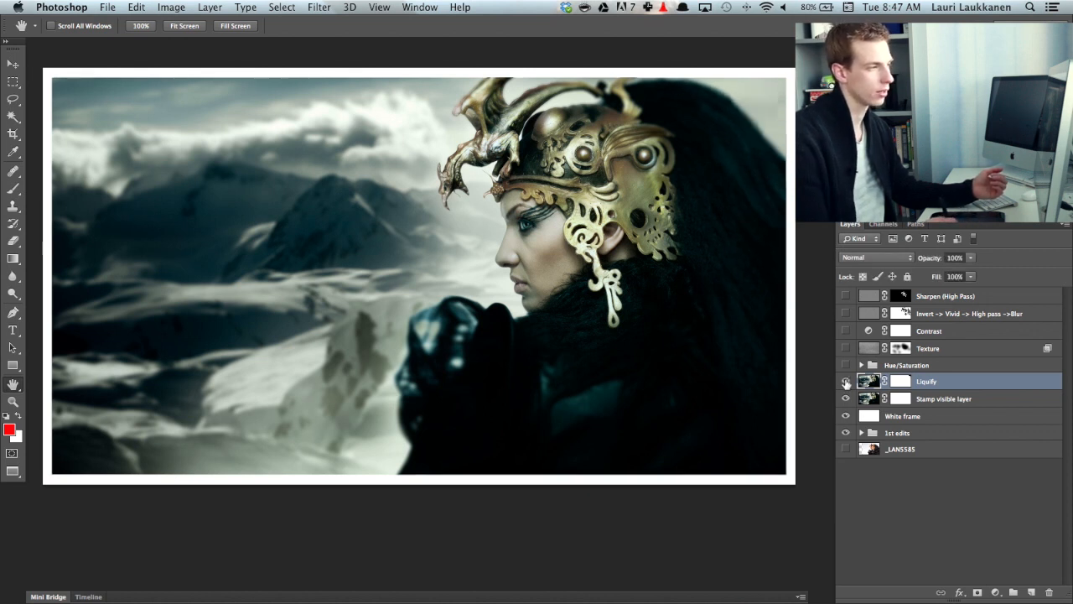
{"action": "left_click", "coordinate": [846, 382]}
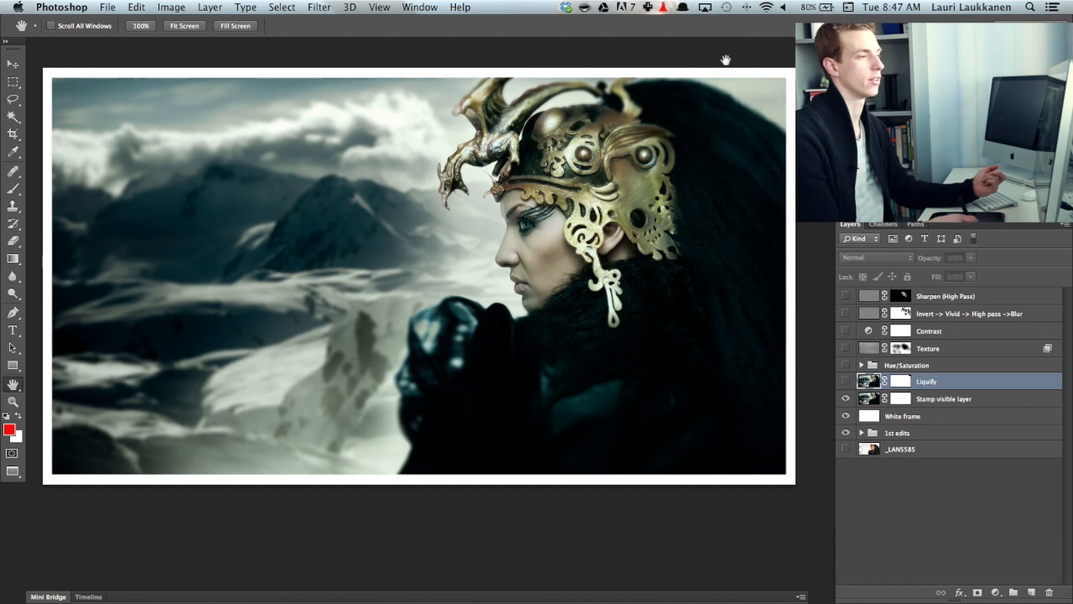
{"action": "mouse_move", "coordinate": [725, 59]}
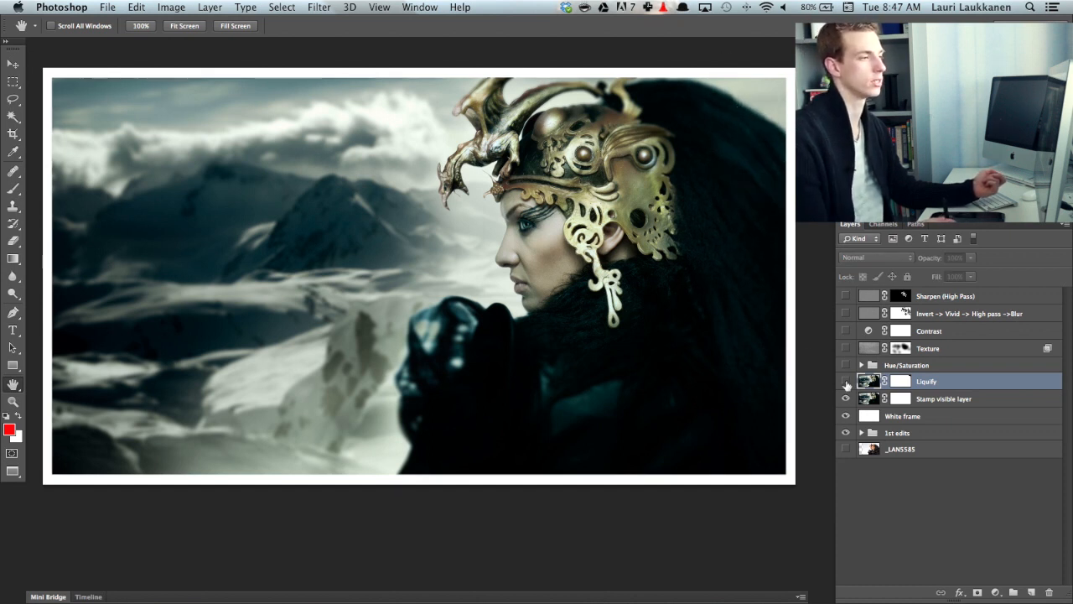
{"action": "left_click", "coordinate": [846, 380]}
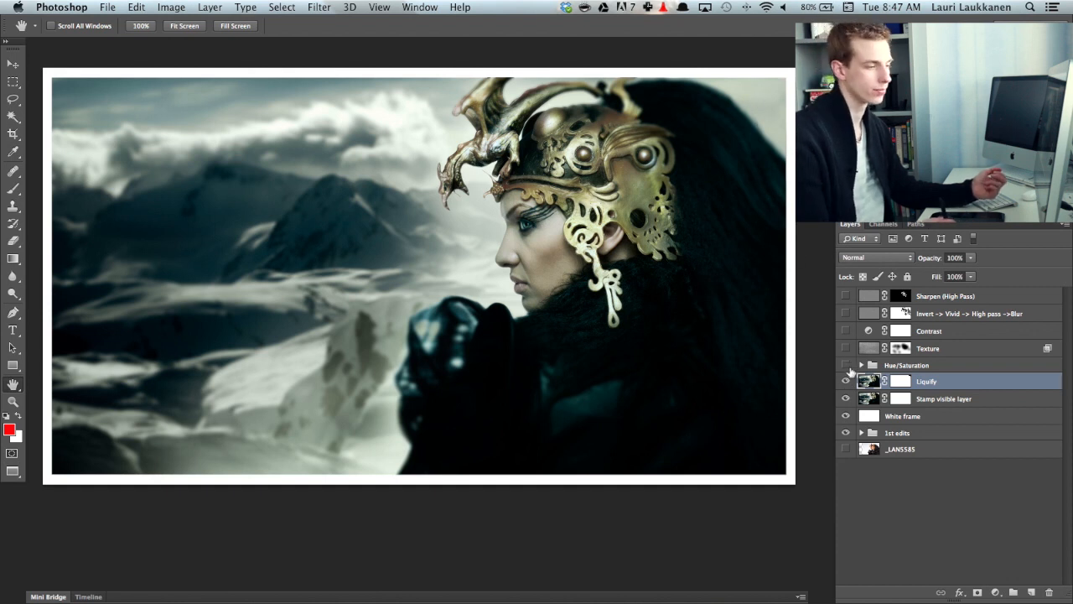
{"action": "left_click", "coordinate": [862, 365]}
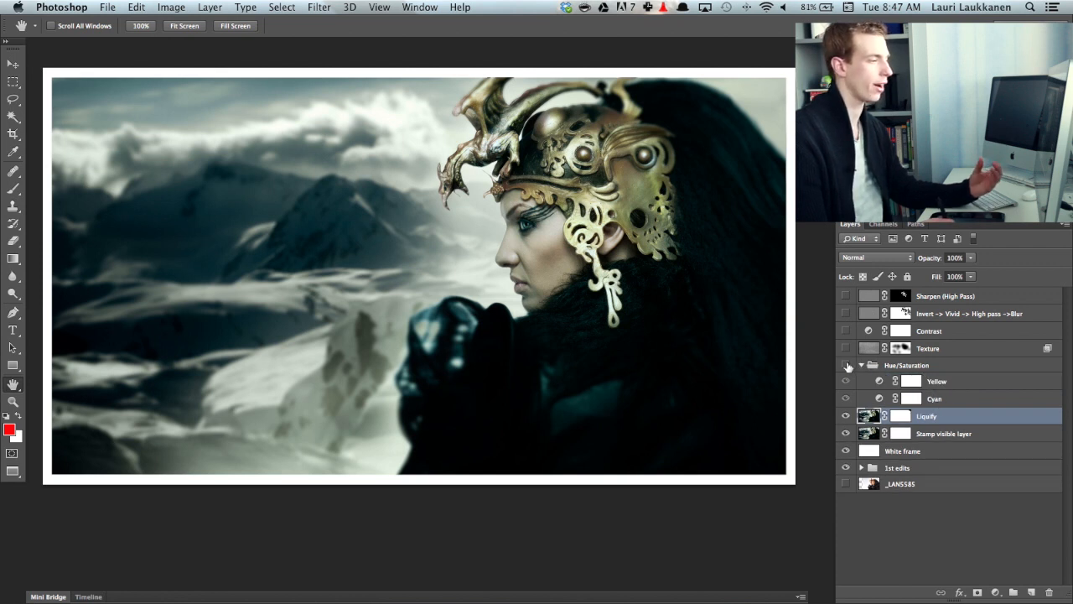
{"action": "left_click", "coordinate": [845, 365]}
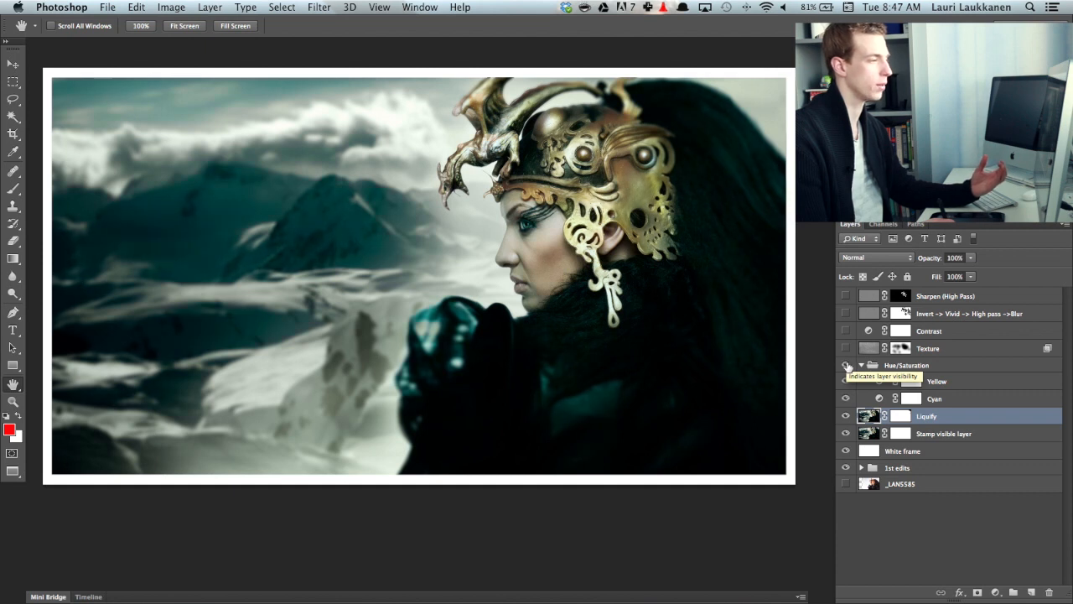
{"action": "left_click", "coordinate": [846, 365]}
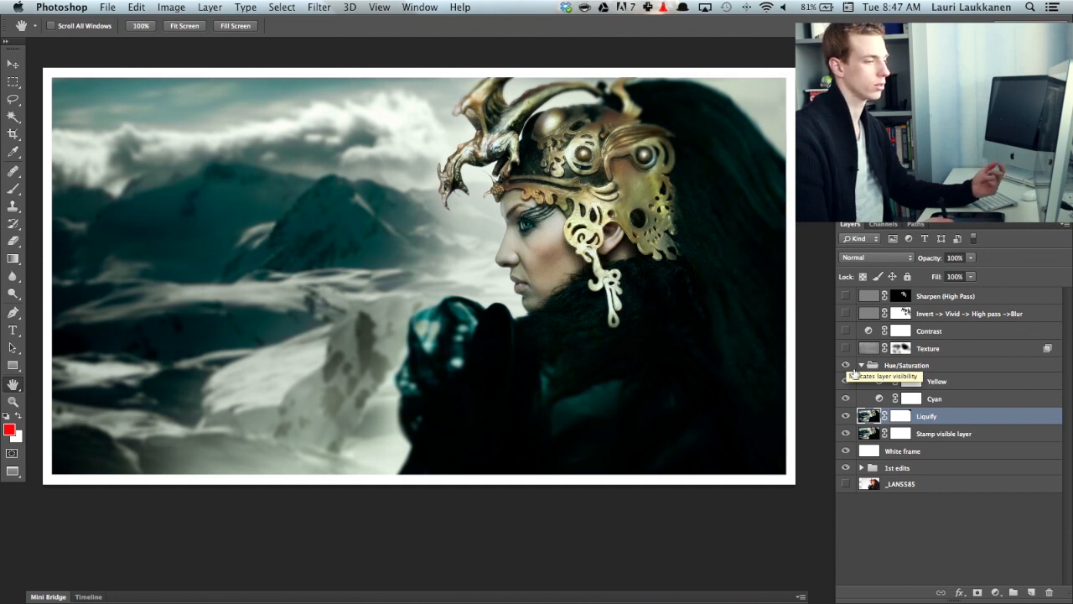
{"action": "left_click", "coordinate": [935, 398]}
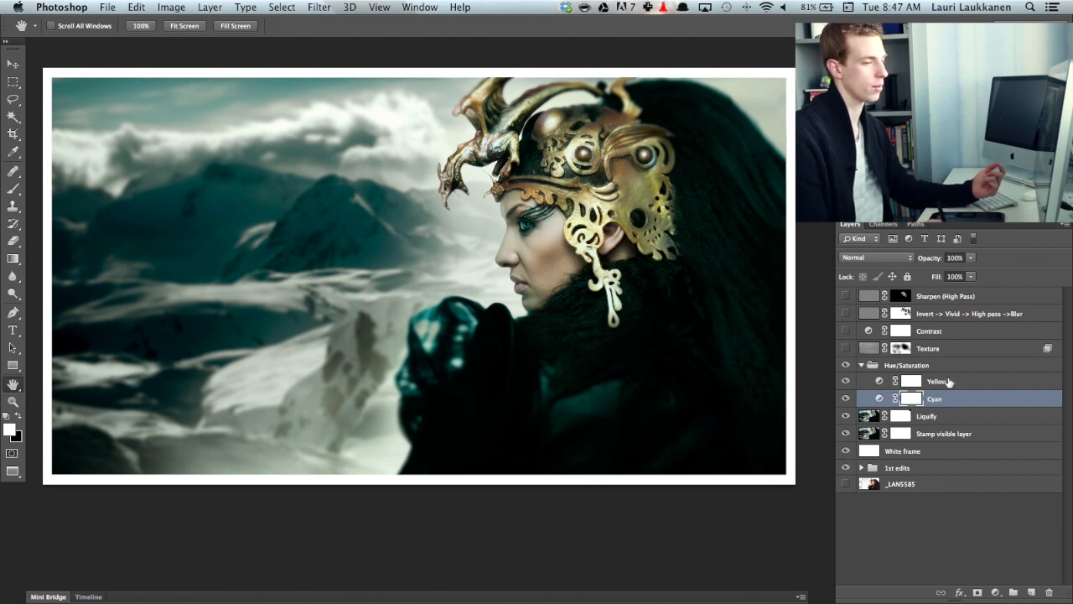
{"action": "left_click", "coordinate": [936, 381]}
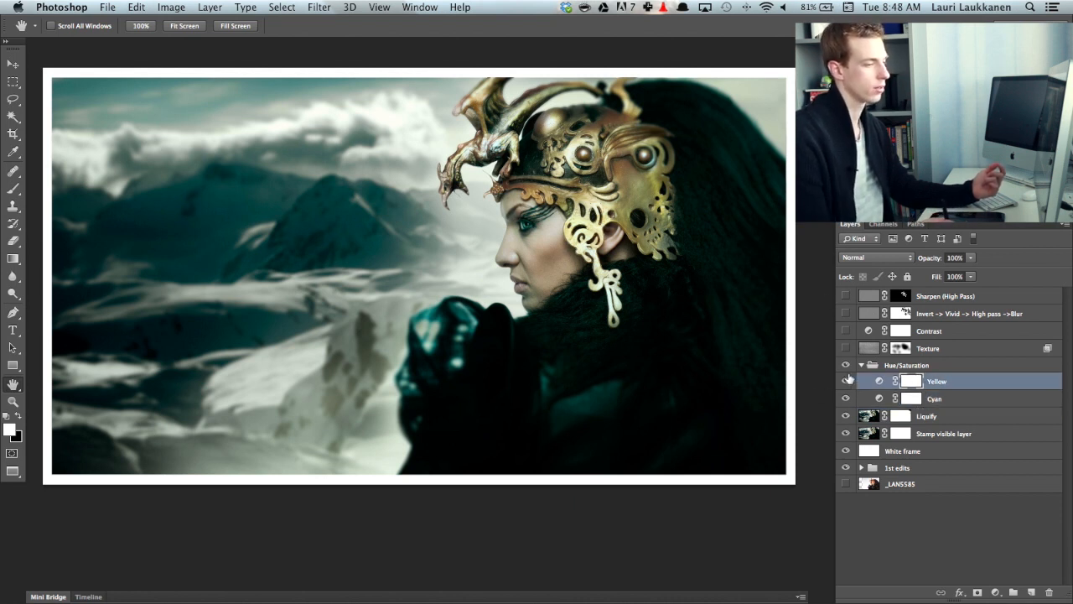
{"action": "left_click", "coordinate": [846, 365]}
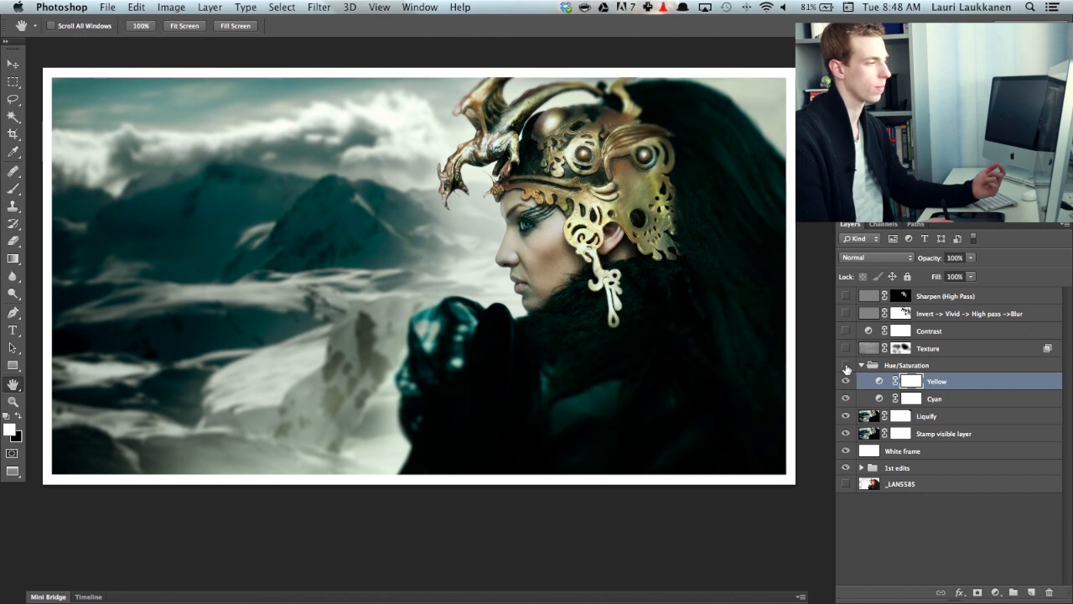
{"action": "left_click", "coordinate": [847, 365]}
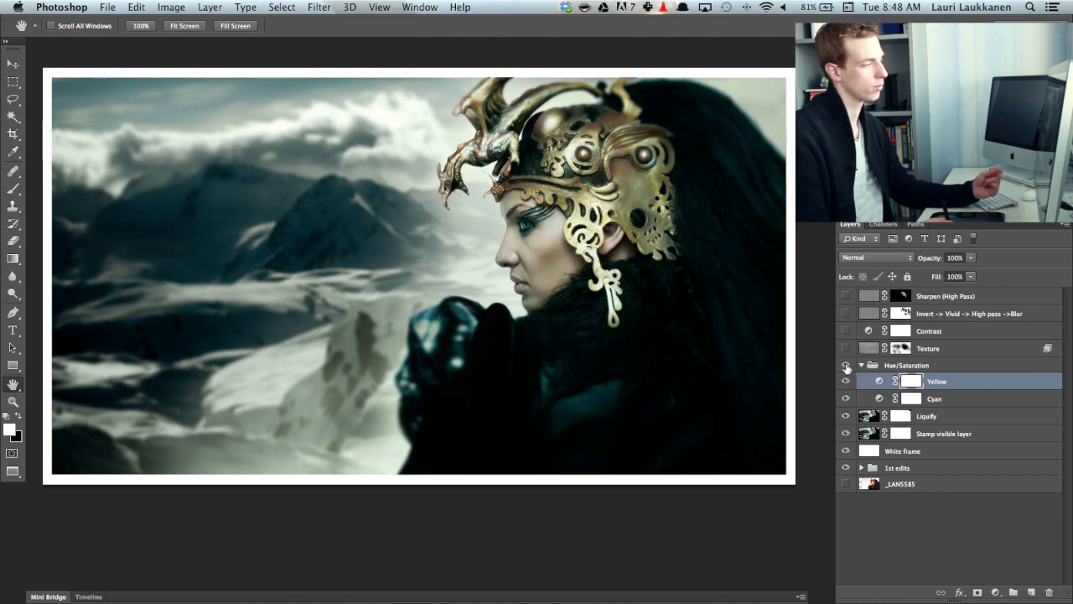
{"action": "left_click", "coordinate": [846, 365]}
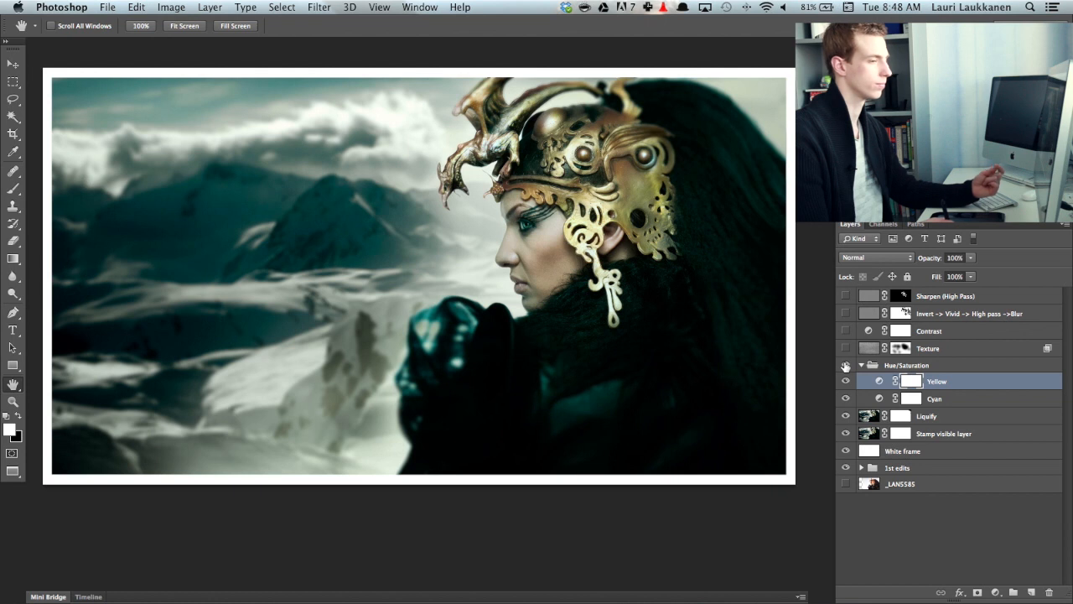
{"action": "left_click", "coordinate": [906, 365]}
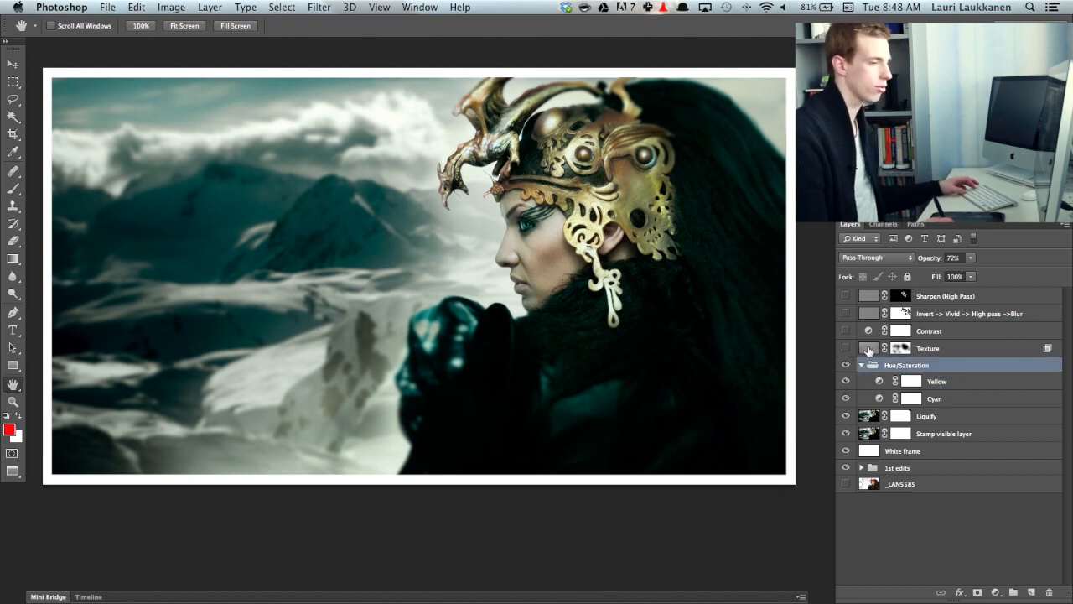
- Toggle the Overlay Texture layer on and off to compare, ending with it visible
{"action": "left_click", "coordinate": [846, 348]}
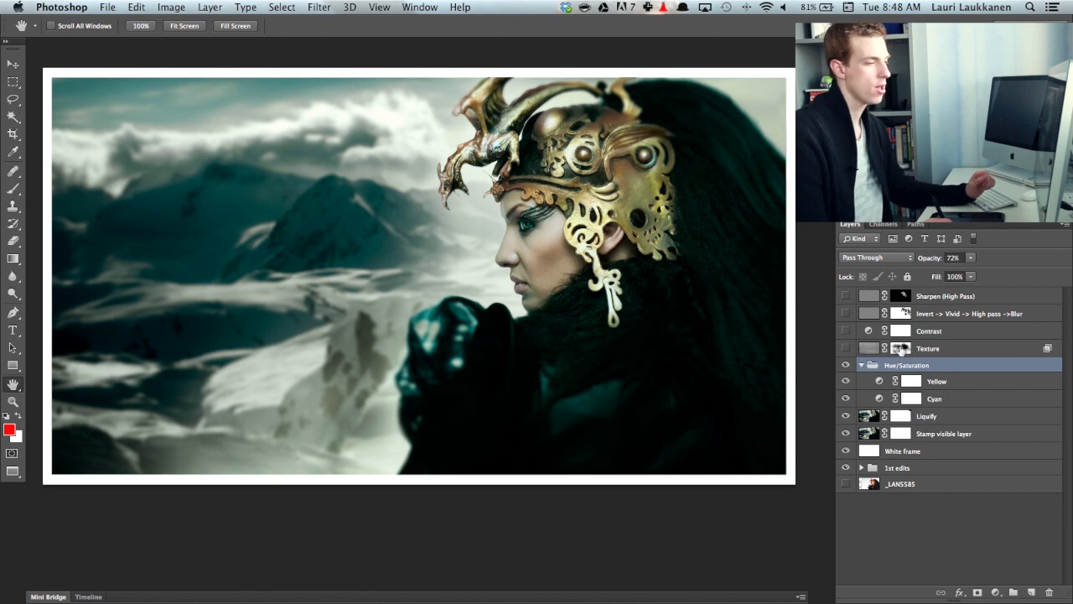
{"action": "left_click", "coordinate": [846, 348]}
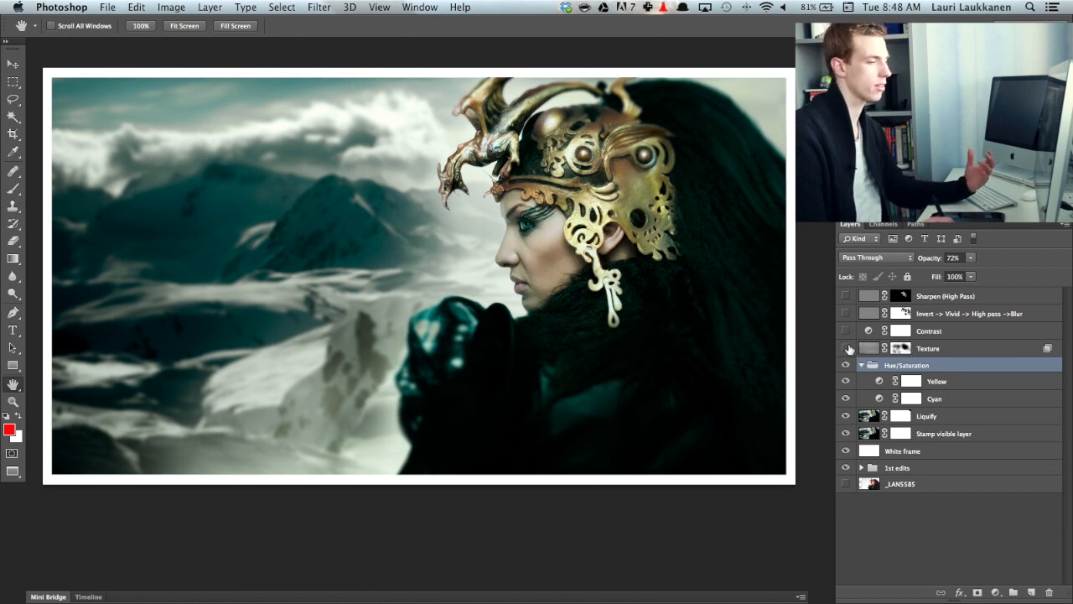
{"action": "left_click", "coordinate": [847, 348]}
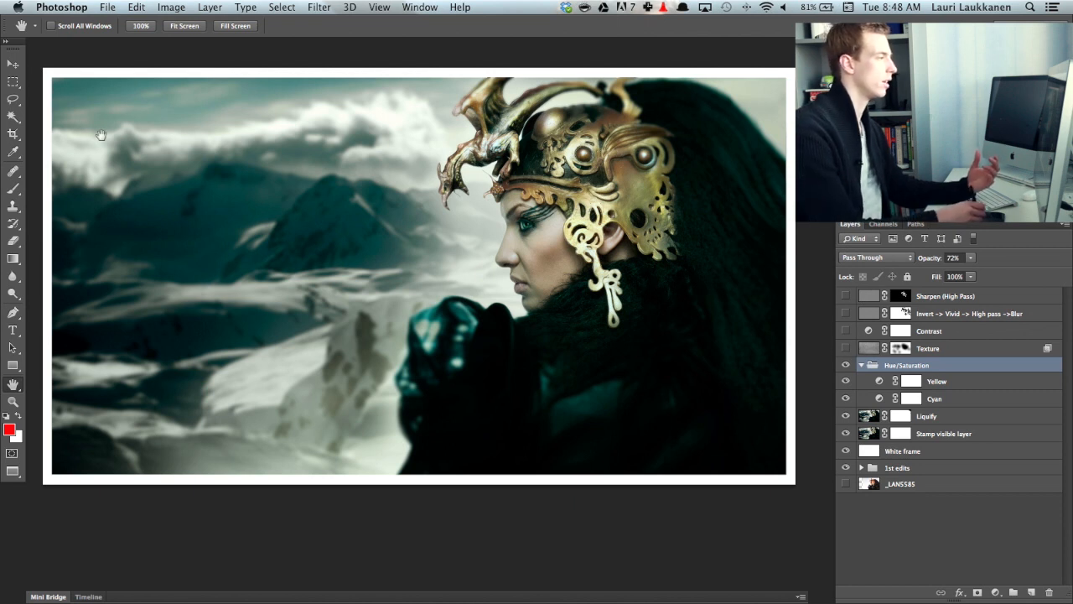
{"action": "mouse_move", "coordinate": [144, 173]}
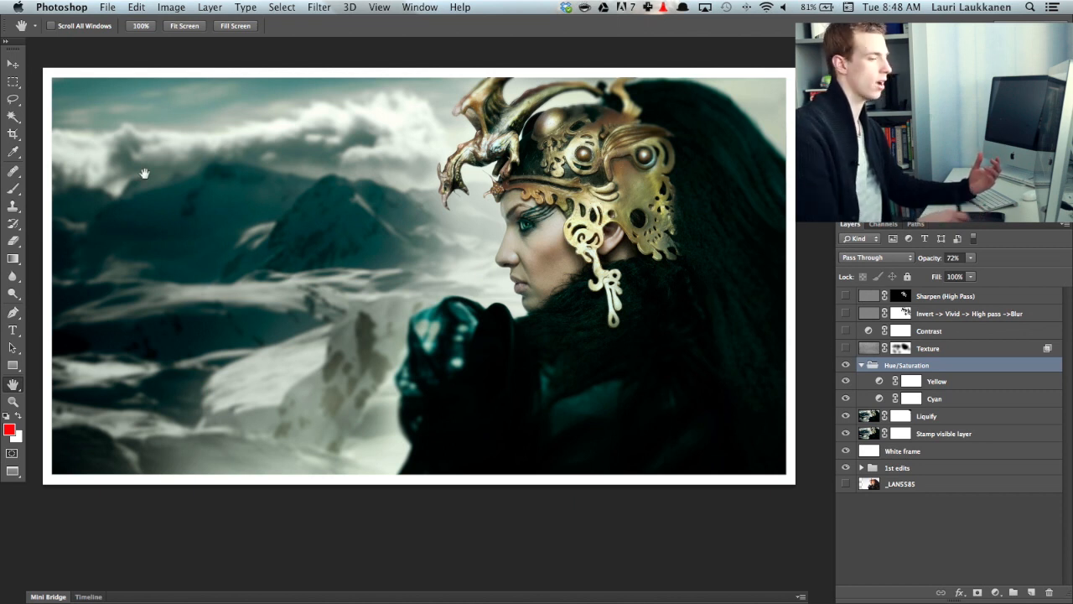
{"action": "left_click", "coordinate": [846, 348]}
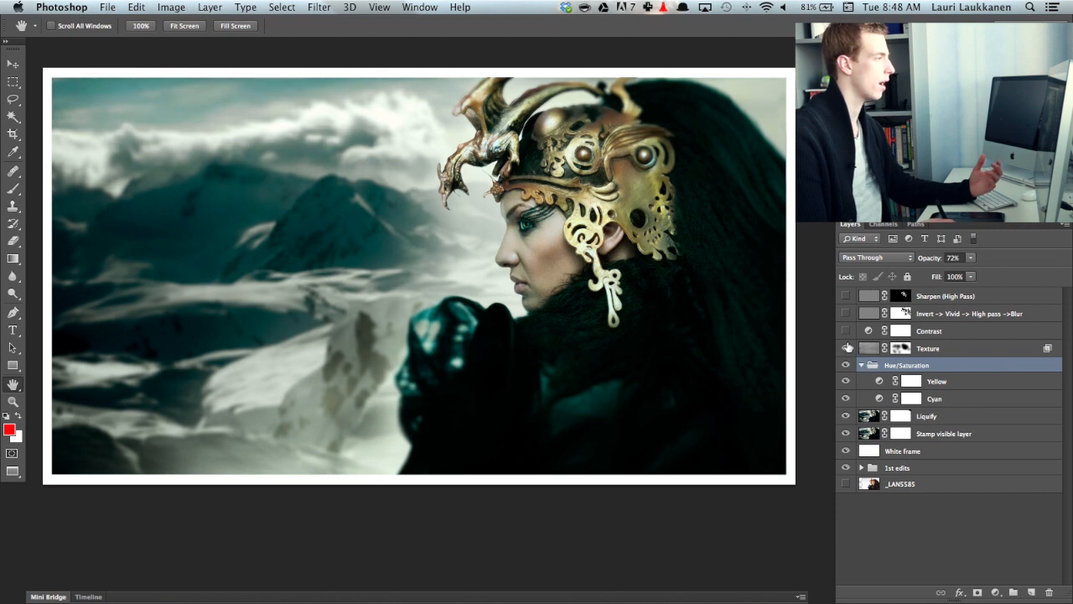
{"action": "left_click", "coordinate": [847, 348]}
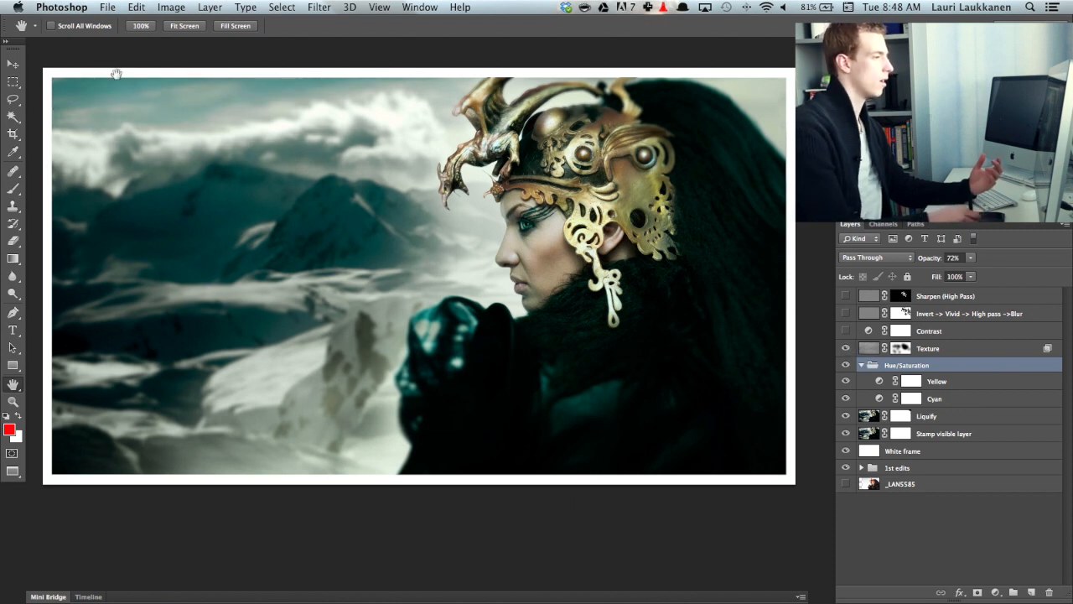
{"action": "mouse_move", "coordinate": [425, 475]}
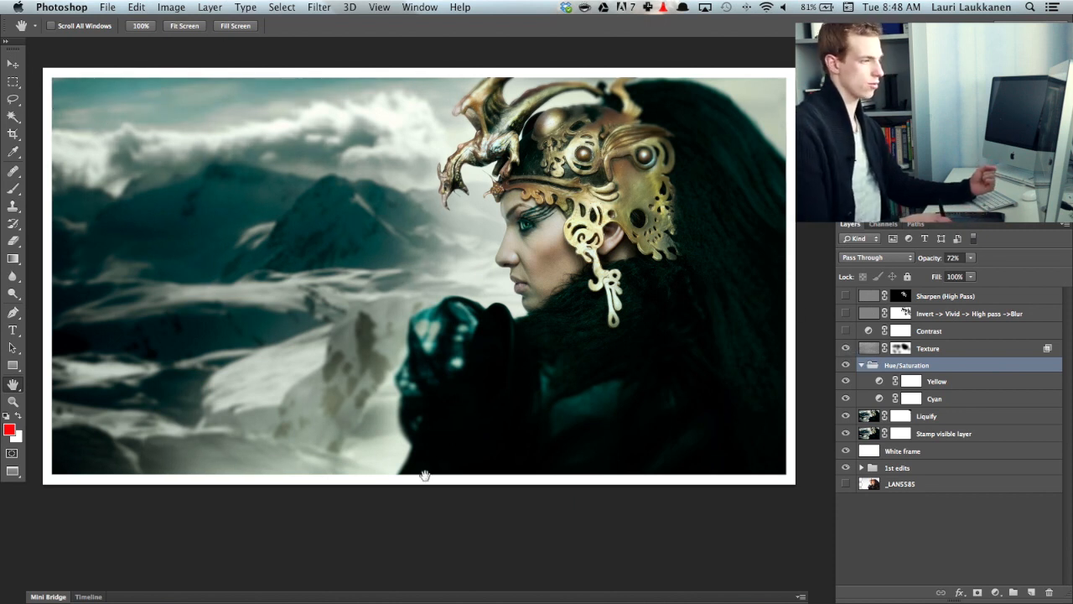
{"action": "mouse_move", "coordinate": [117, 270]}
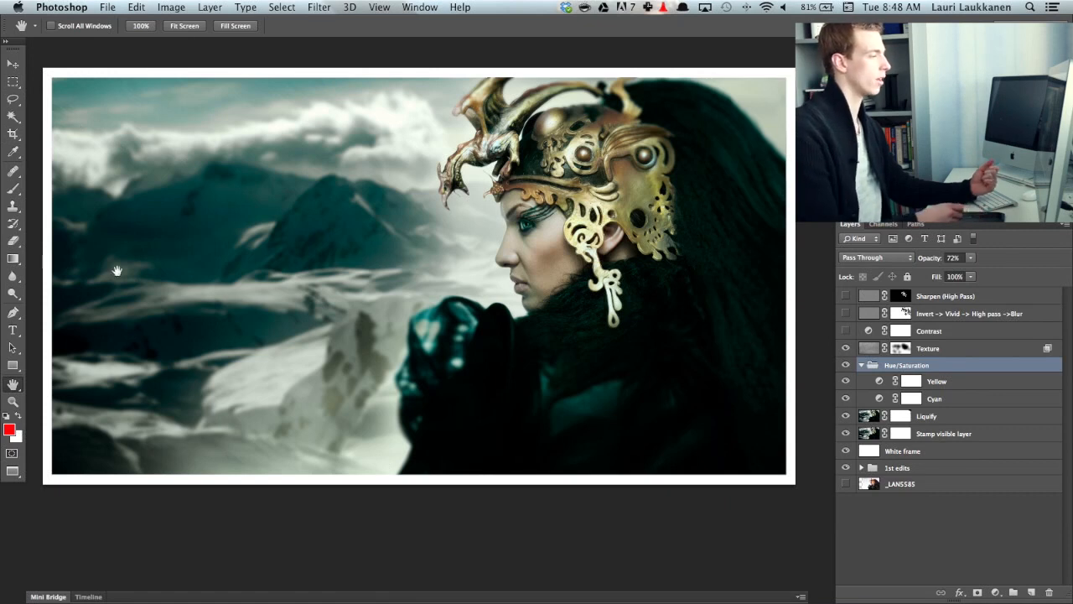
{"action": "mouse_move", "coordinate": [805, 329]}
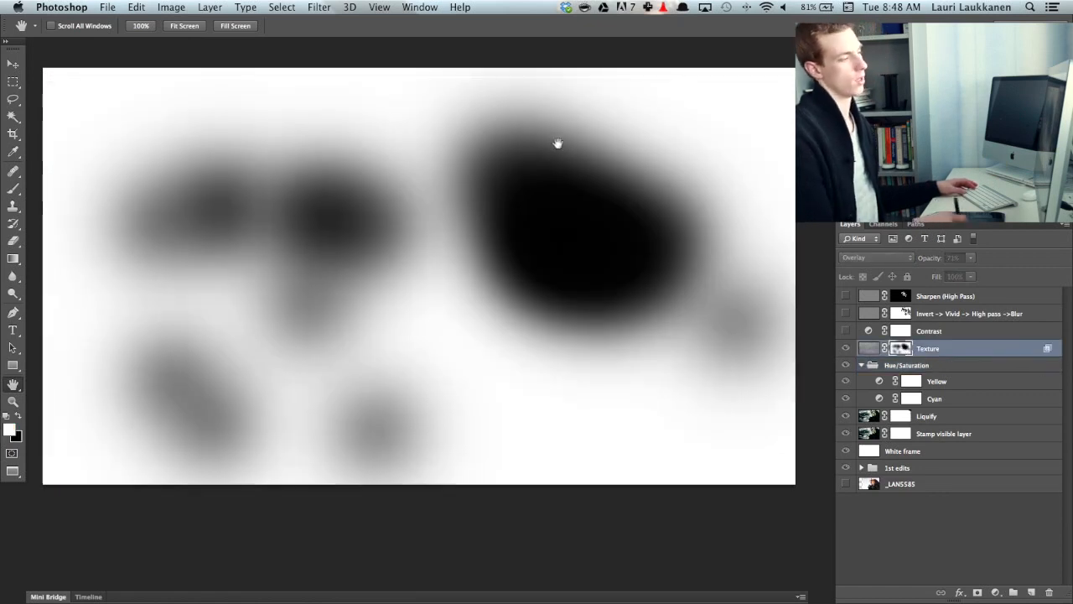
- View the Texture layer's mask on its own, then enable the Contrast layer
{"action": "left_click", "coordinate": [846, 365]}
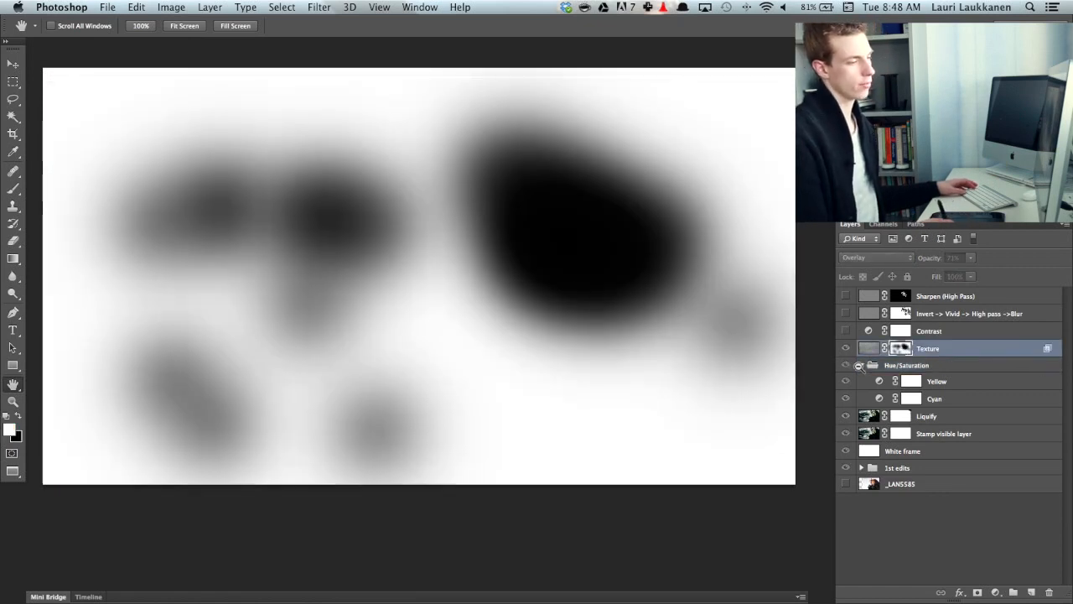
{"action": "left_click", "coordinate": [846, 365]}
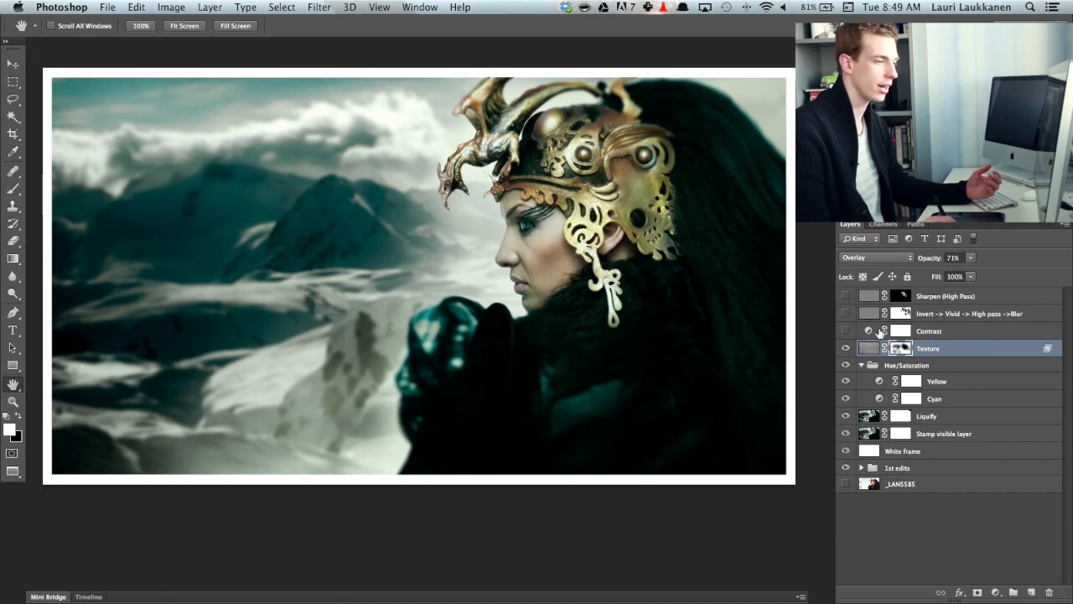
{"action": "left_click", "coordinate": [846, 348]}
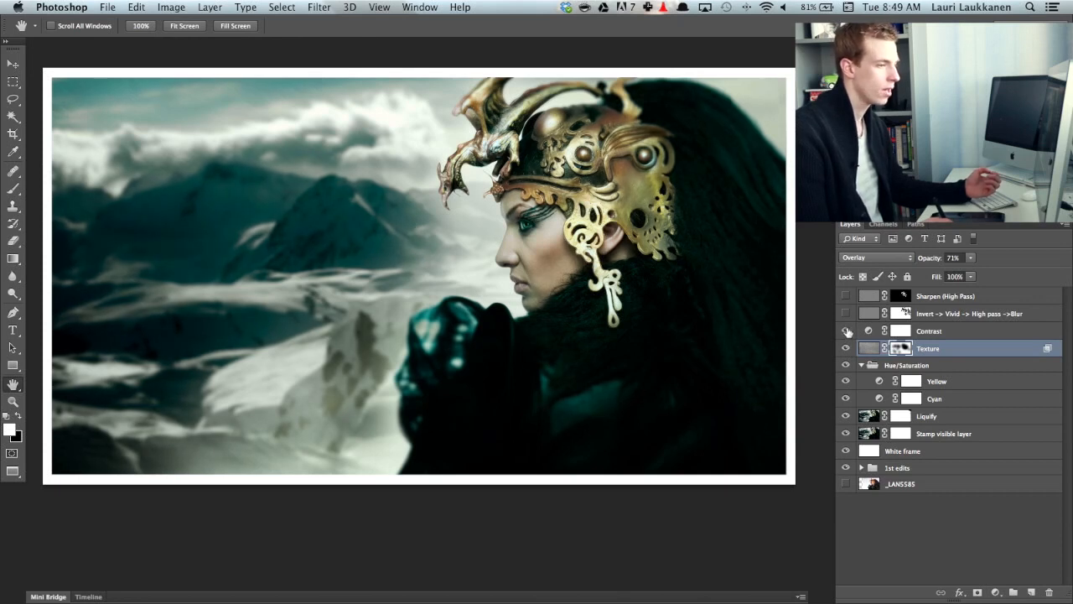
{"action": "left_click", "coordinate": [929, 330]}
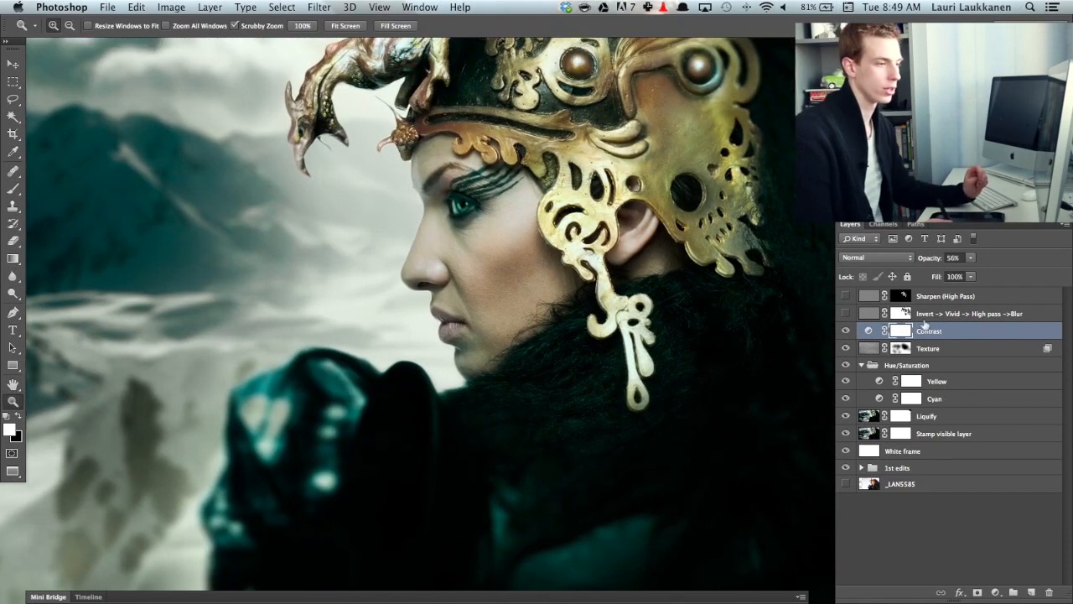
- Toggle the Invert -> Vivid -> High pass ->Blur layer to compare the skin smoothing
{"action": "left_click", "coordinate": [972, 313]}
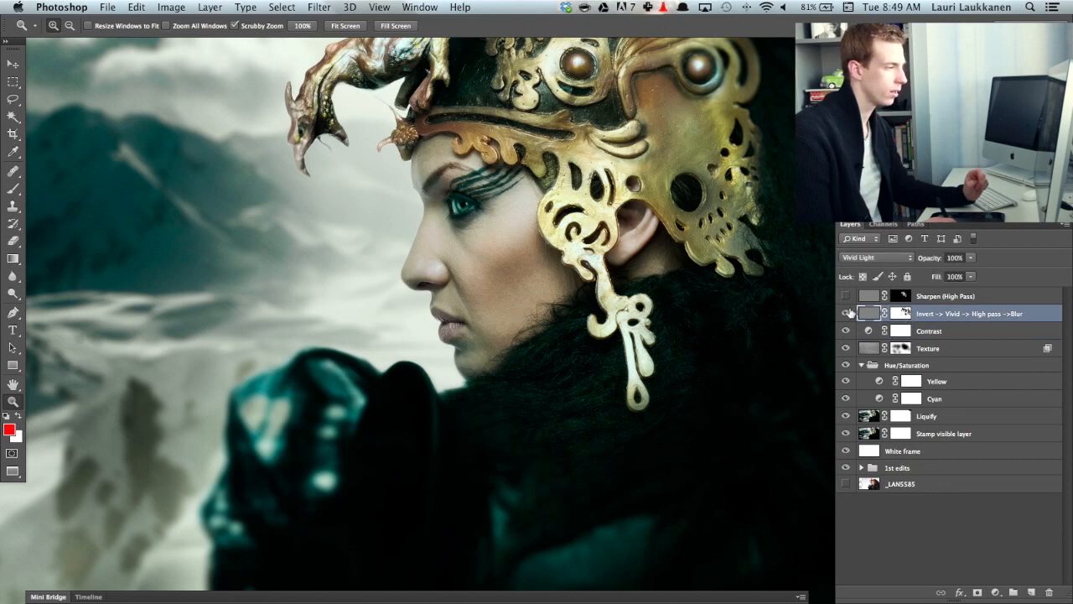
{"action": "left_click", "coordinate": [846, 313]}
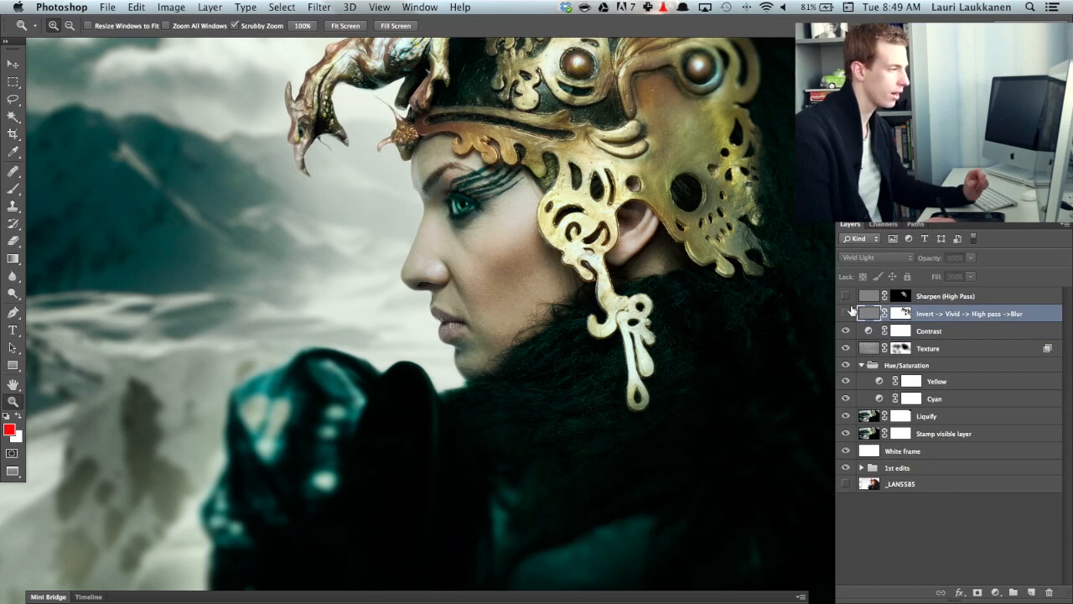
{"action": "left_click", "coordinate": [846, 313]}
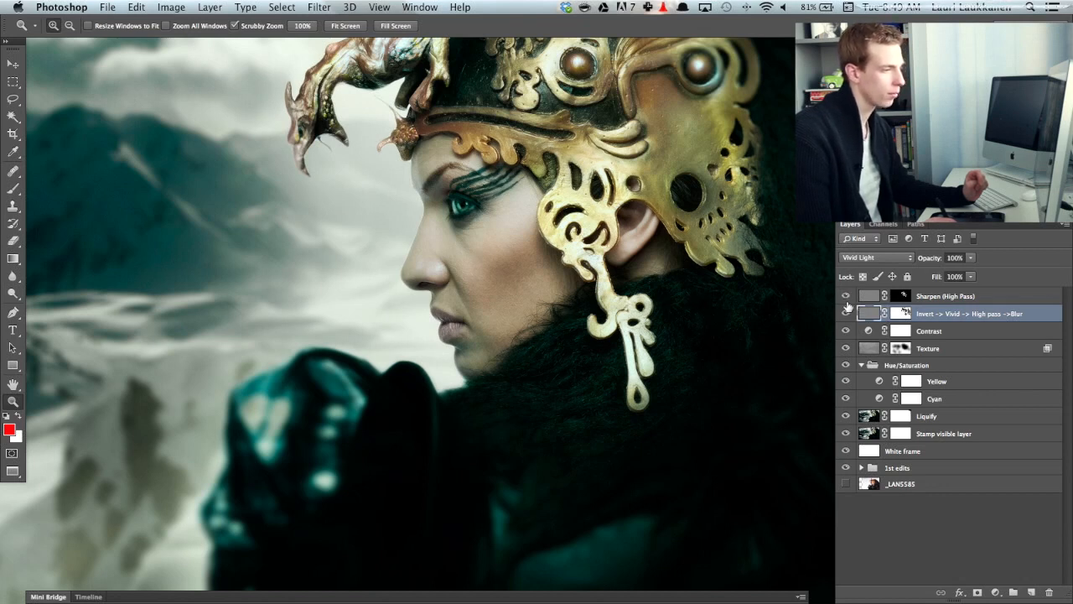
{"action": "left_click", "coordinate": [846, 295]}
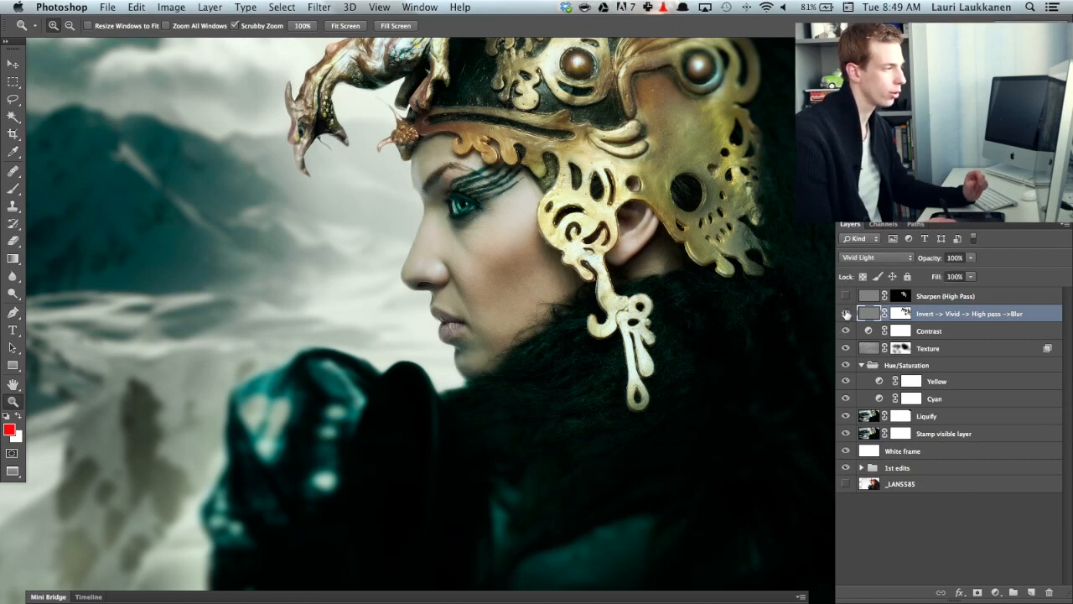
{"action": "left_click", "coordinate": [846, 313]}
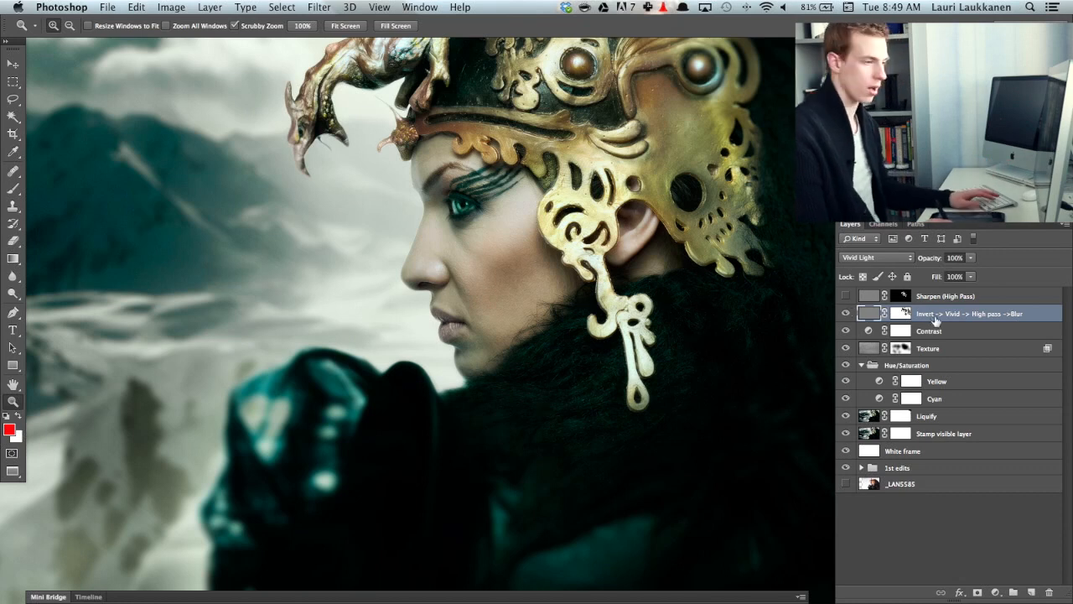
{"action": "left_click", "coordinate": [846, 313]}
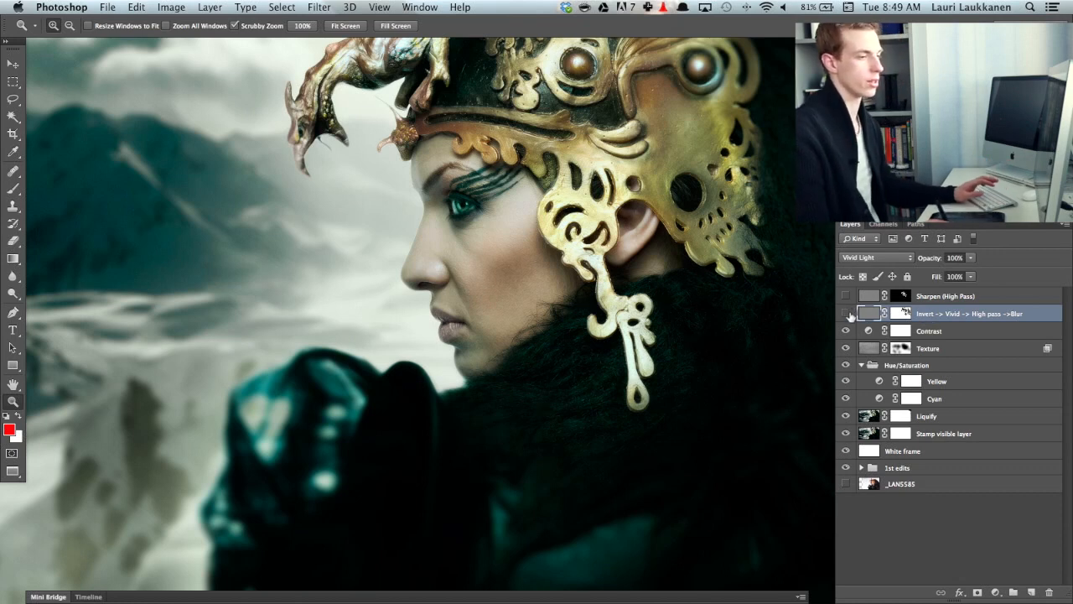
{"action": "left_click", "coordinate": [929, 331]}
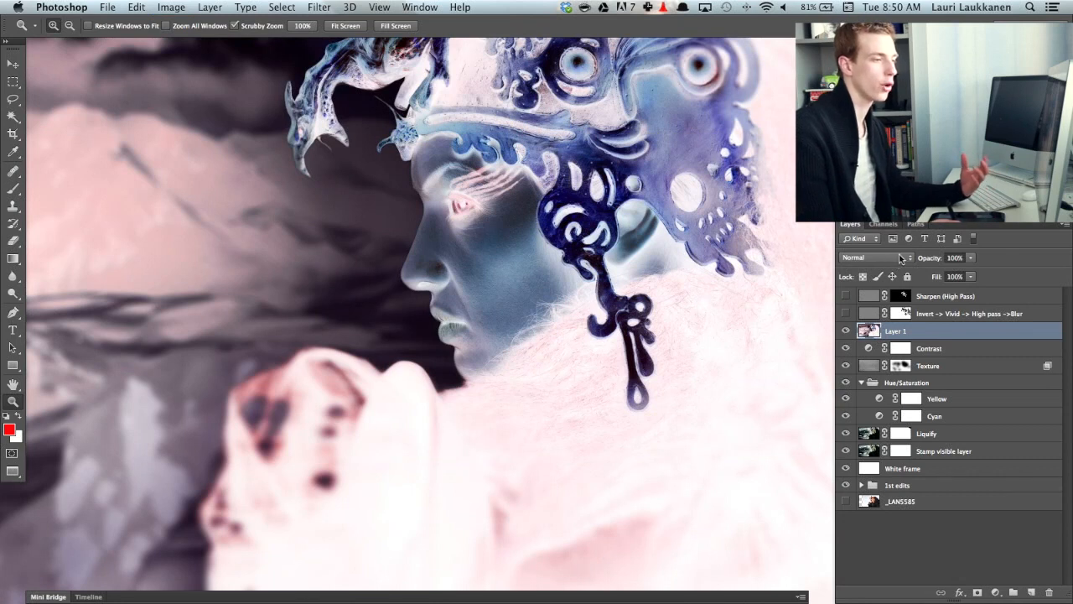
- Set the inverted Layer 1's blend mode to Vivid Light
{"action": "left_click", "coordinate": [872, 257]}
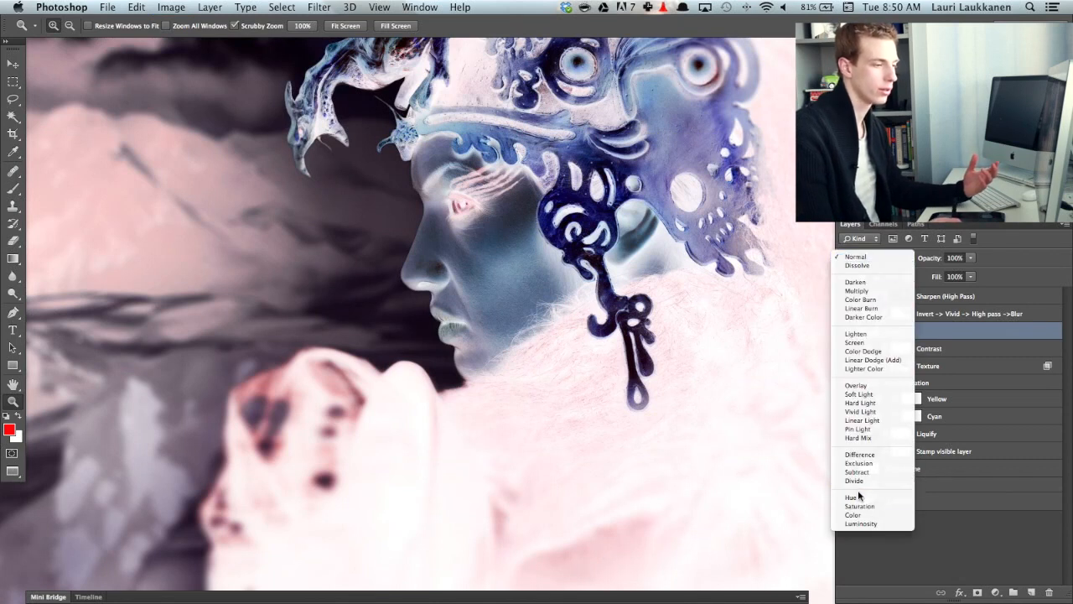
{"action": "left_click", "coordinate": [855, 256]}
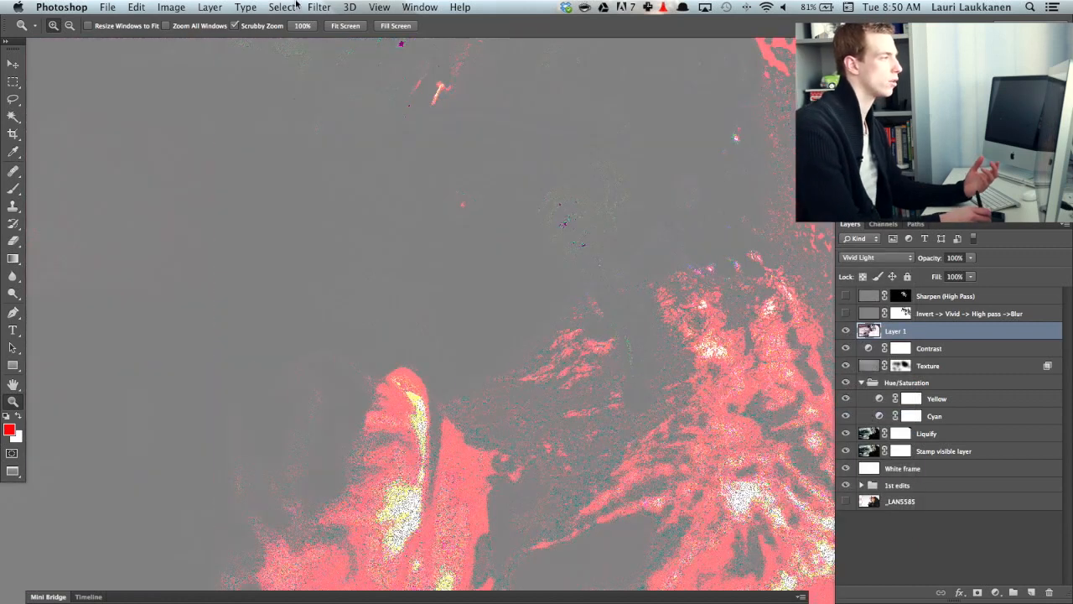
{"action": "left_click", "coordinate": [318, 6]}
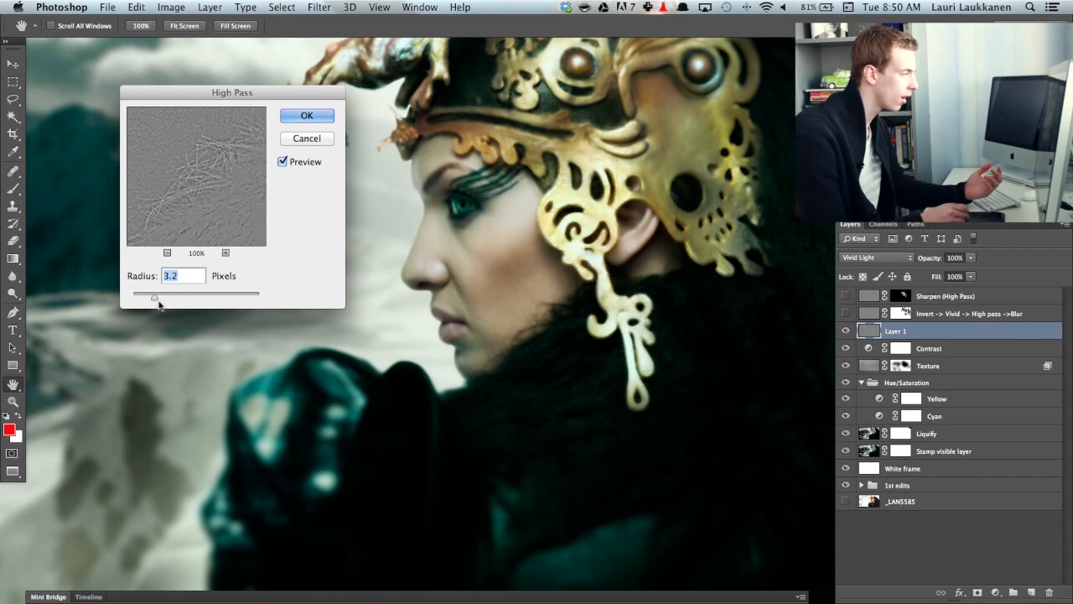
- Apply High Pass to Layer 1 with a 2.9-pixel radius
{"action": "left_click_drag", "start_coordinate": [155, 297], "coordinate": [122, 298]}
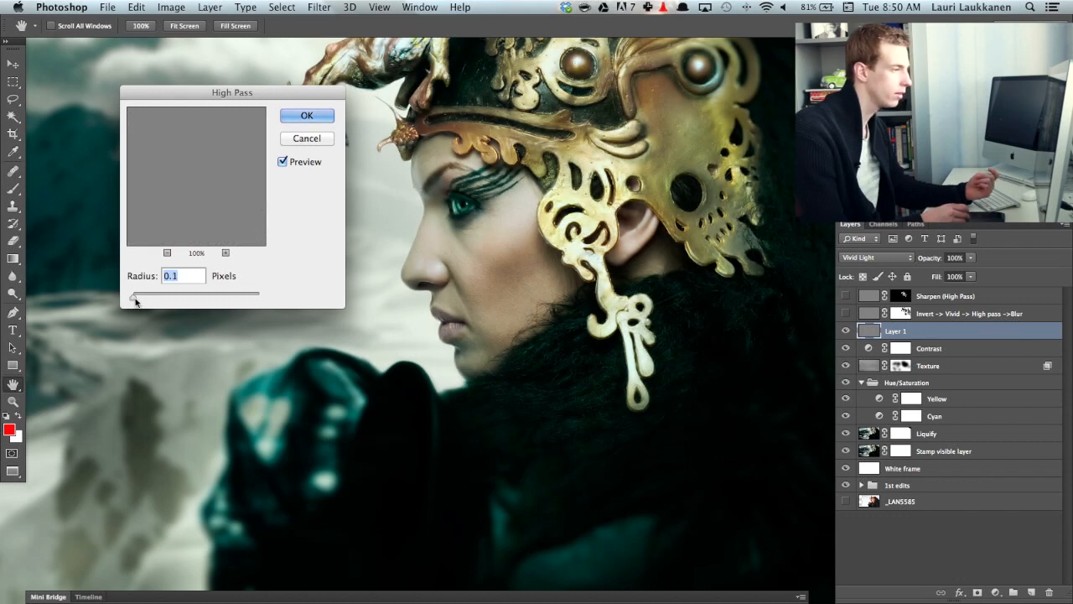
{"action": "left_click_drag", "start_coordinate": [134, 298], "coordinate": [140, 298]}
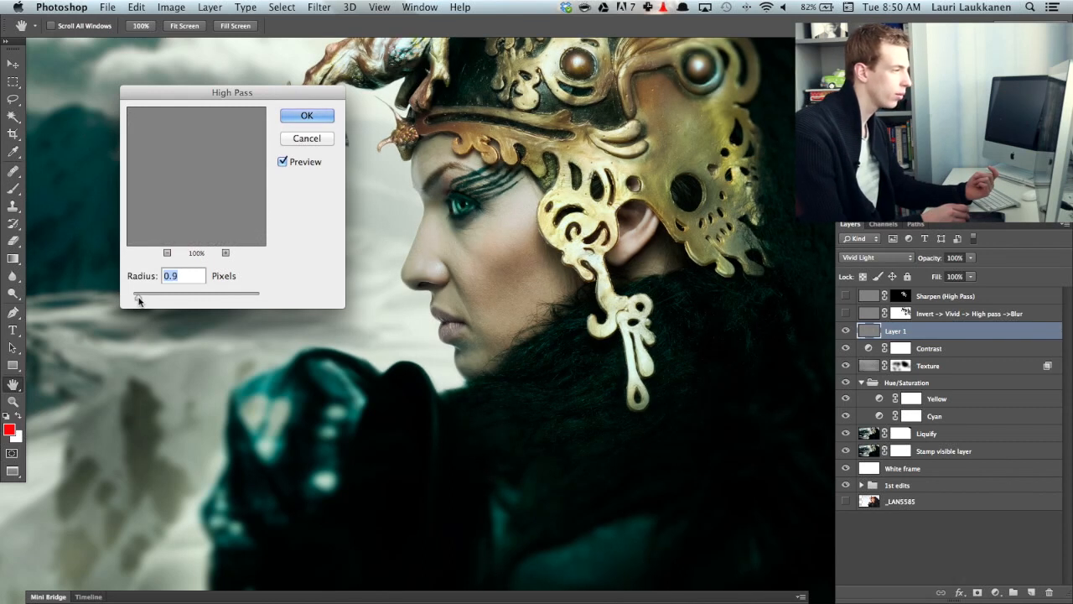
{"action": "left_click_drag", "start_coordinate": [139, 297], "coordinate": [145, 297]}
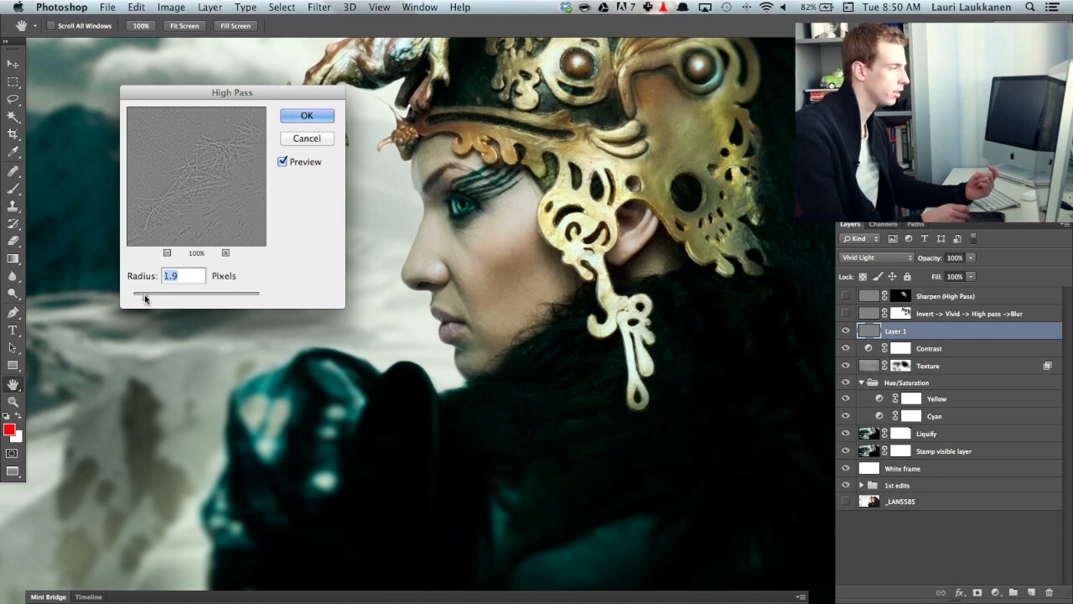
{"action": "left_click_drag", "start_coordinate": [145, 293], "coordinate": [151, 293]}
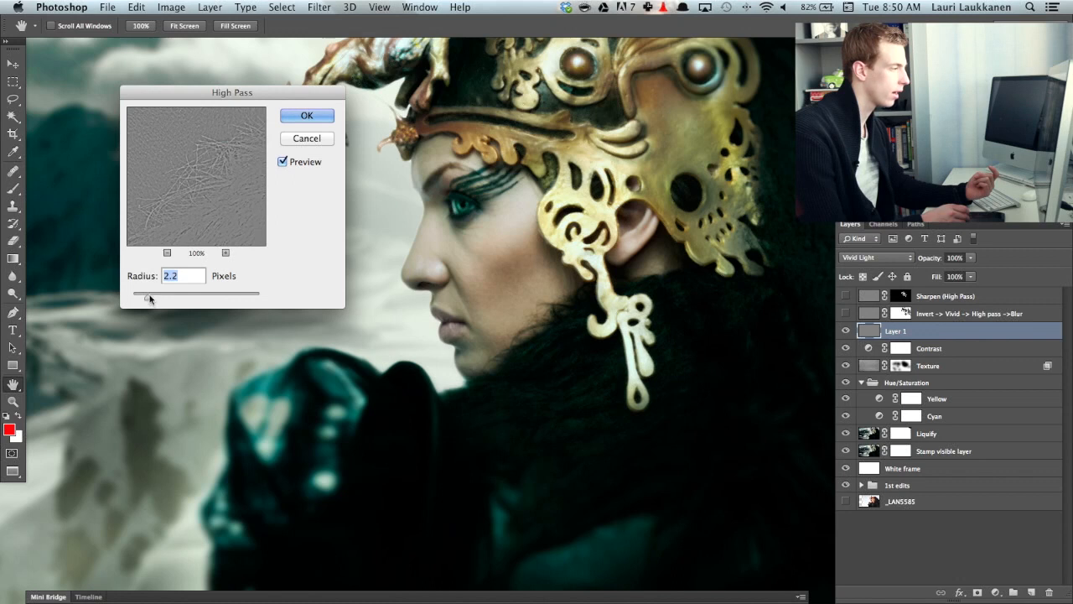
{"action": "left_click_drag", "start_coordinate": [150, 292], "coordinate": [164, 292]}
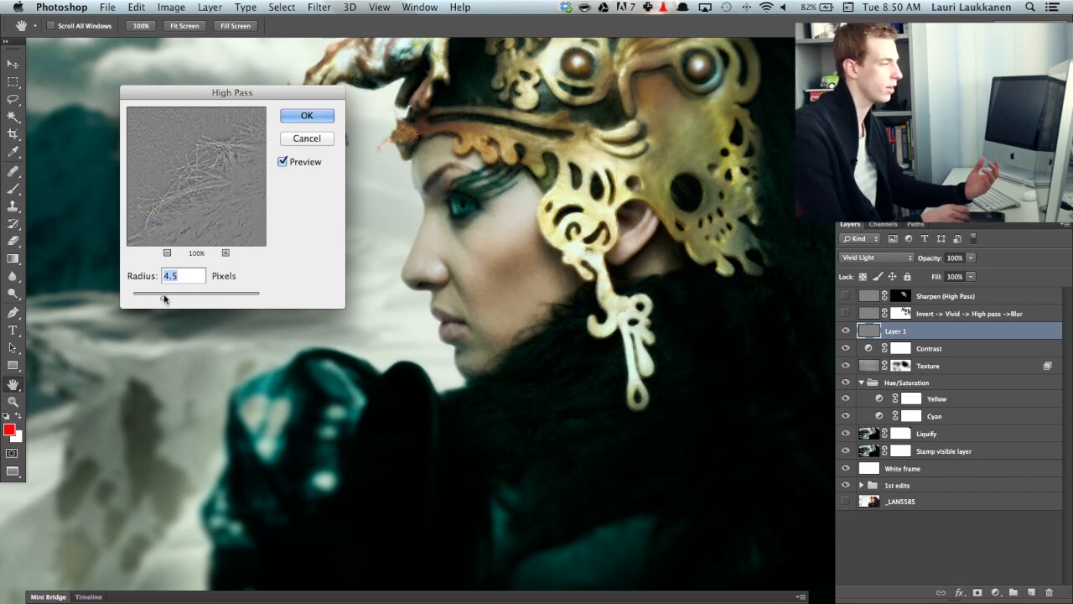
{"action": "left_click_drag", "start_coordinate": [165, 299], "coordinate": [155, 300]}
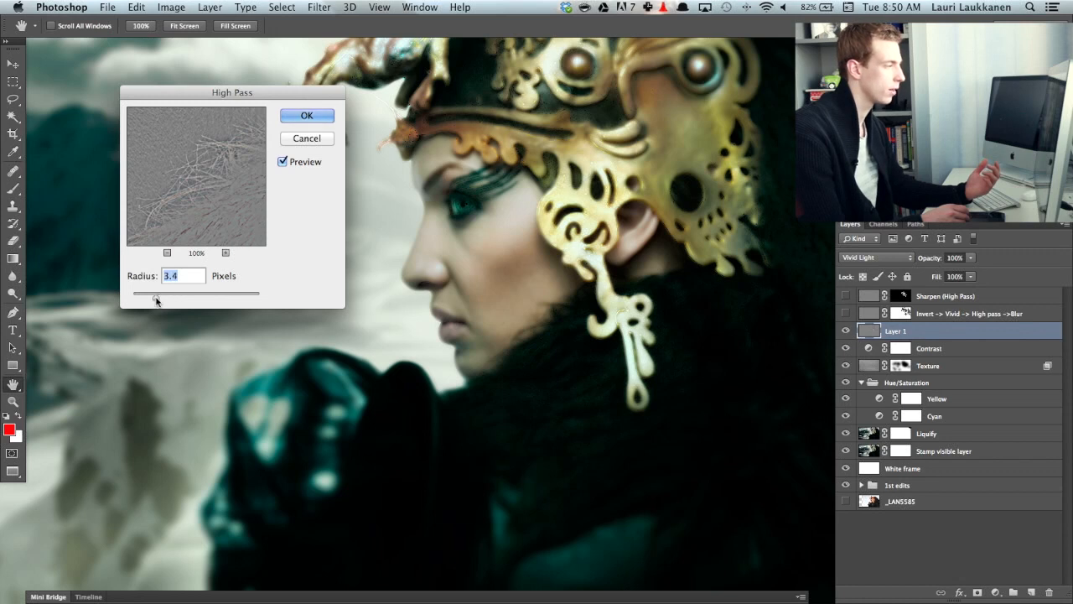
{"action": "left_click_drag", "start_coordinate": [156, 300], "coordinate": [154, 299]}
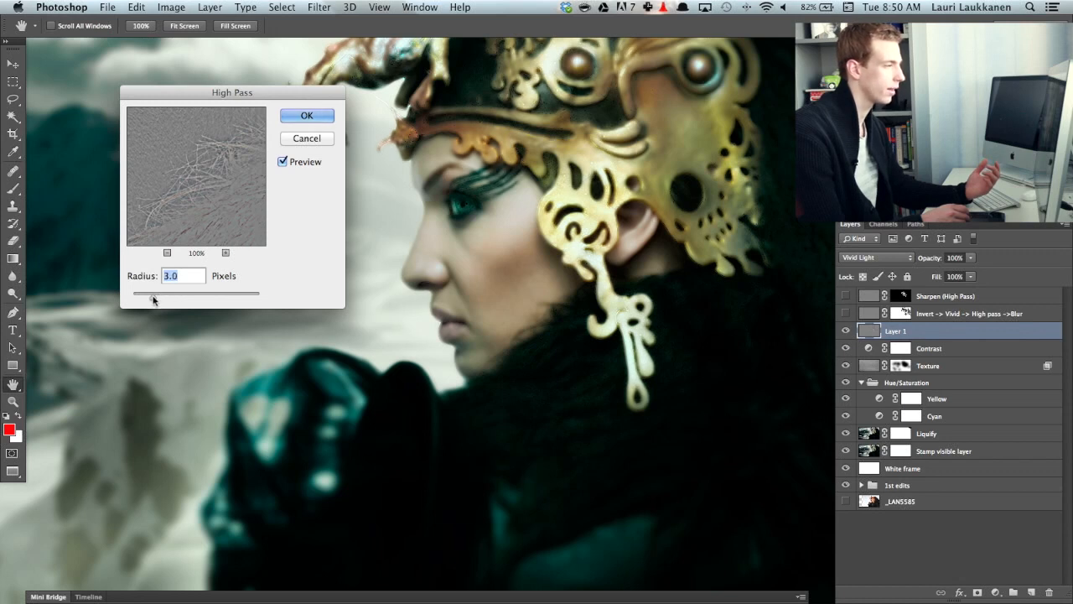
{"action": "left_click_drag", "start_coordinate": [154, 299], "coordinate": [153, 300]}
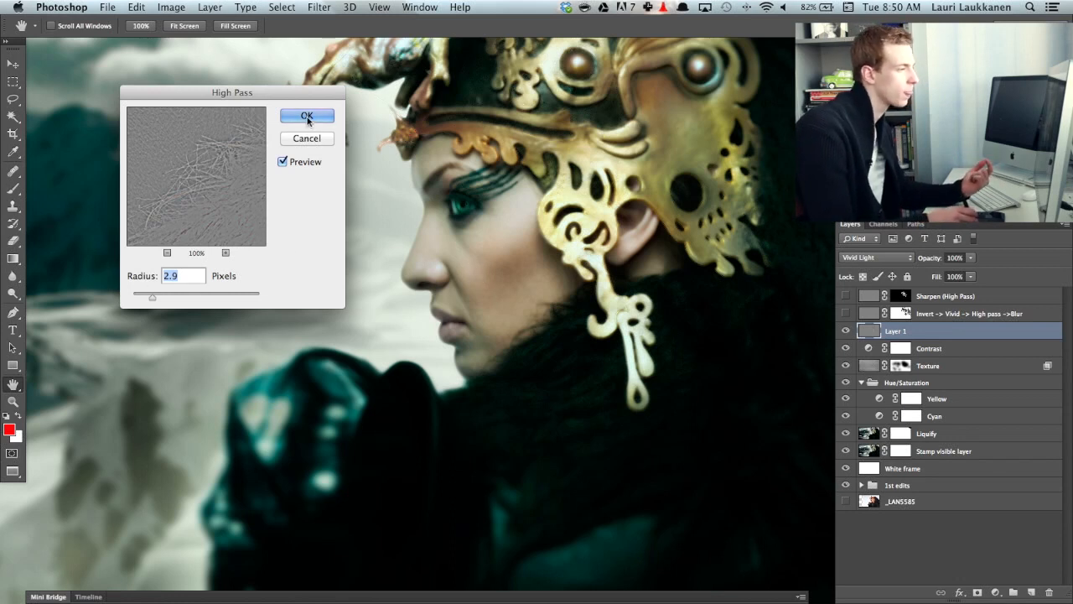
{"action": "left_click", "coordinate": [306, 115]}
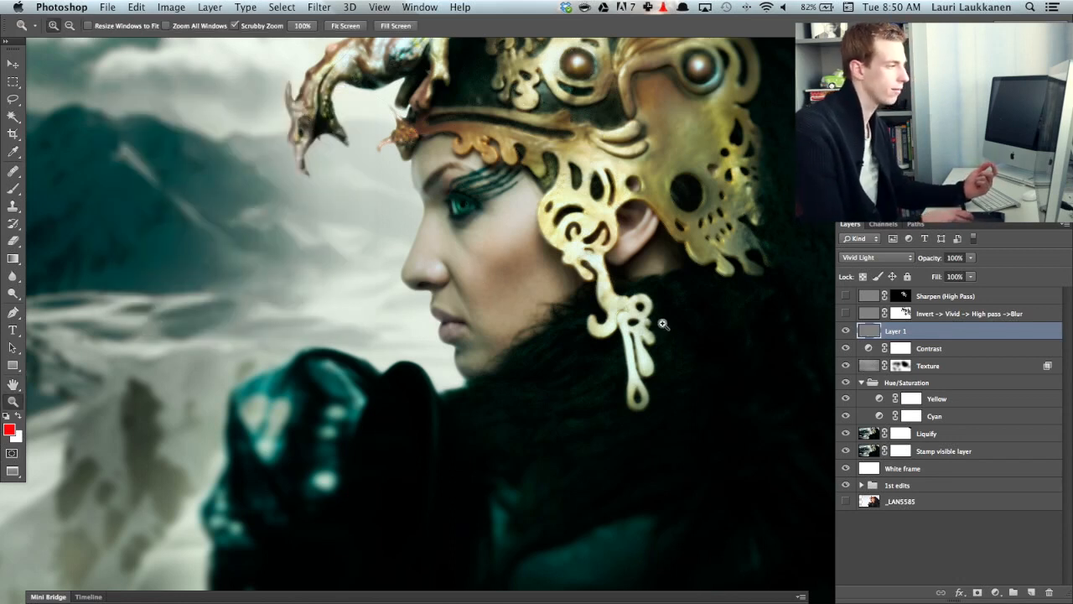
{"action": "mouse_move", "coordinate": [417, 136]}
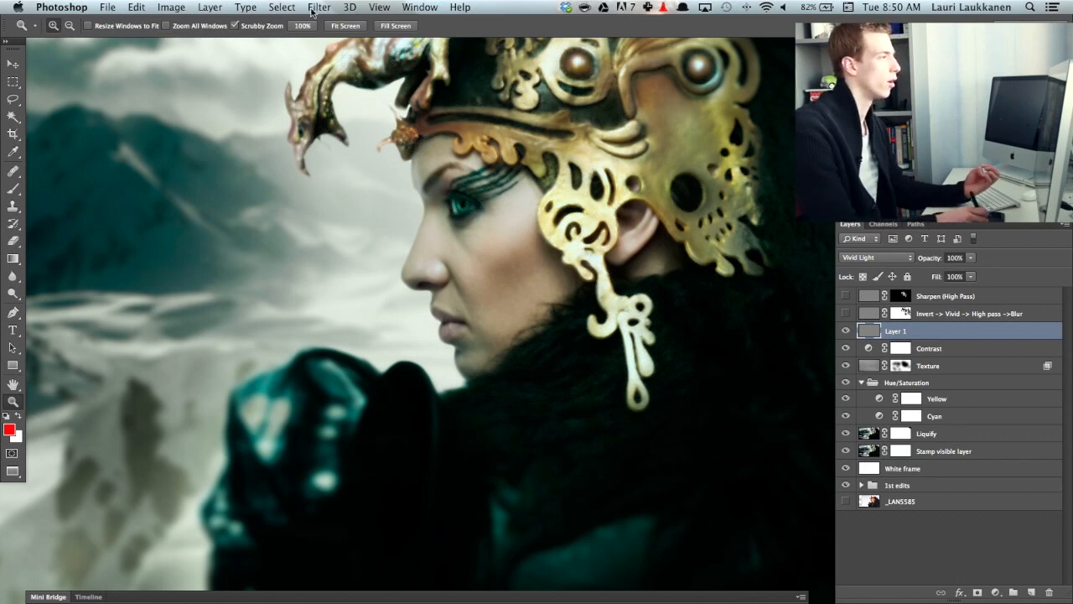
- Apply a 1.7-pixel Gaussian Blur to Layer 1, keeping the dialog off the face
{"action": "left_click", "coordinate": [318, 7]}
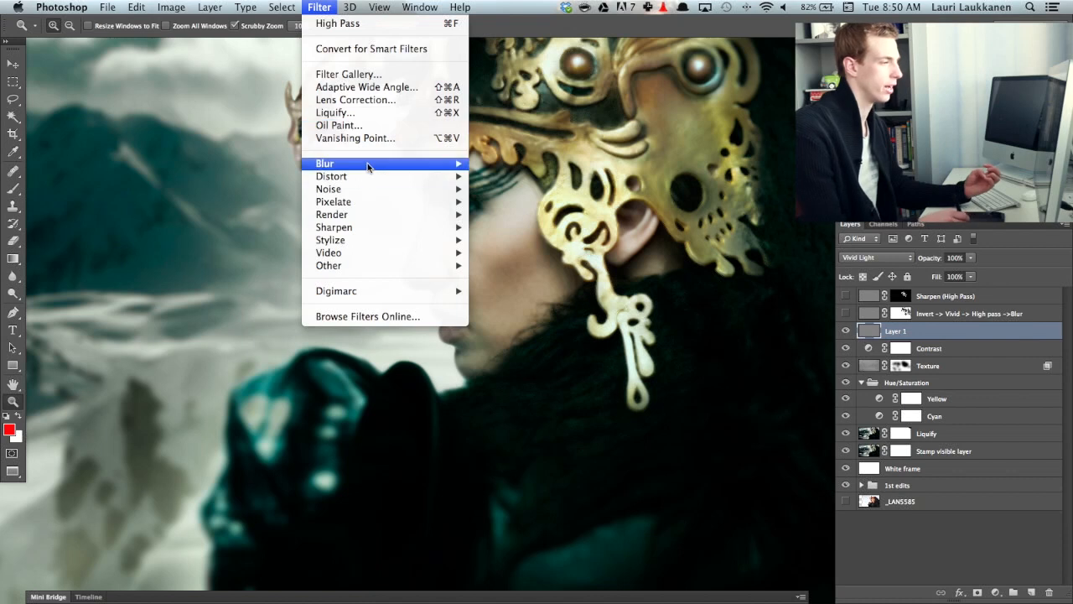
{"action": "left_click", "coordinate": [325, 163]}
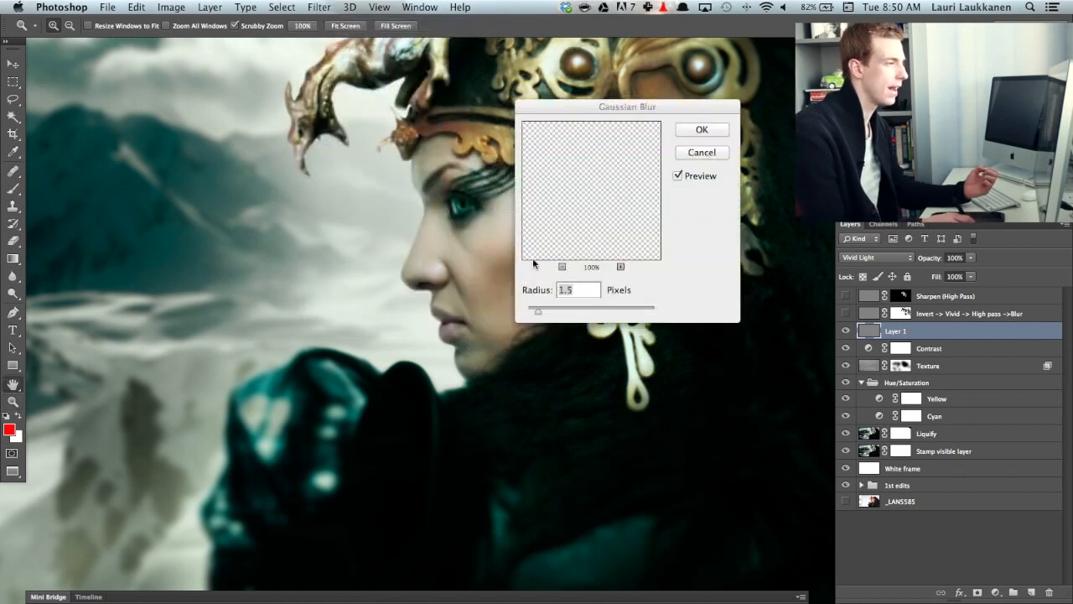
{"action": "left_click_drag", "start_coordinate": [627, 106], "coordinate": [220, 109]}
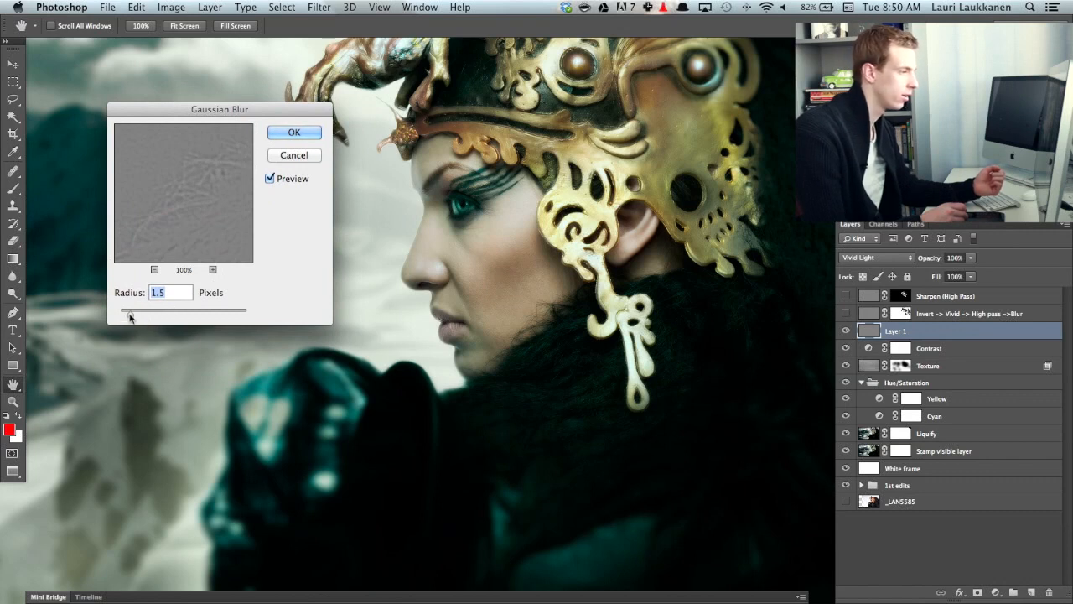
{"action": "left_click_drag", "start_coordinate": [131, 316], "coordinate": [123, 316]}
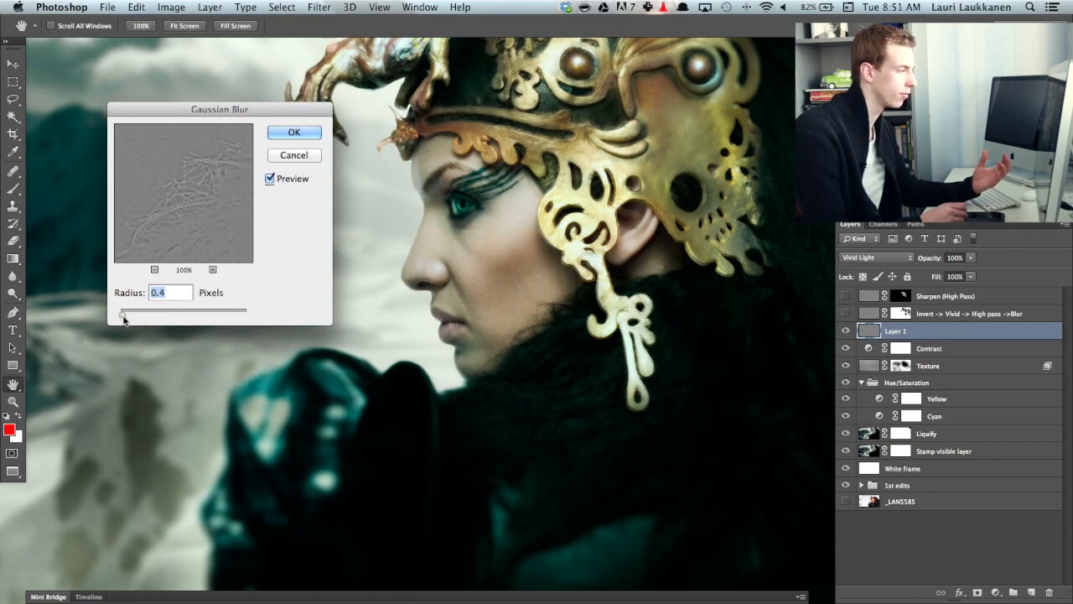
{"action": "left_click_drag", "start_coordinate": [125, 320], "coordinate": [128, 316]}
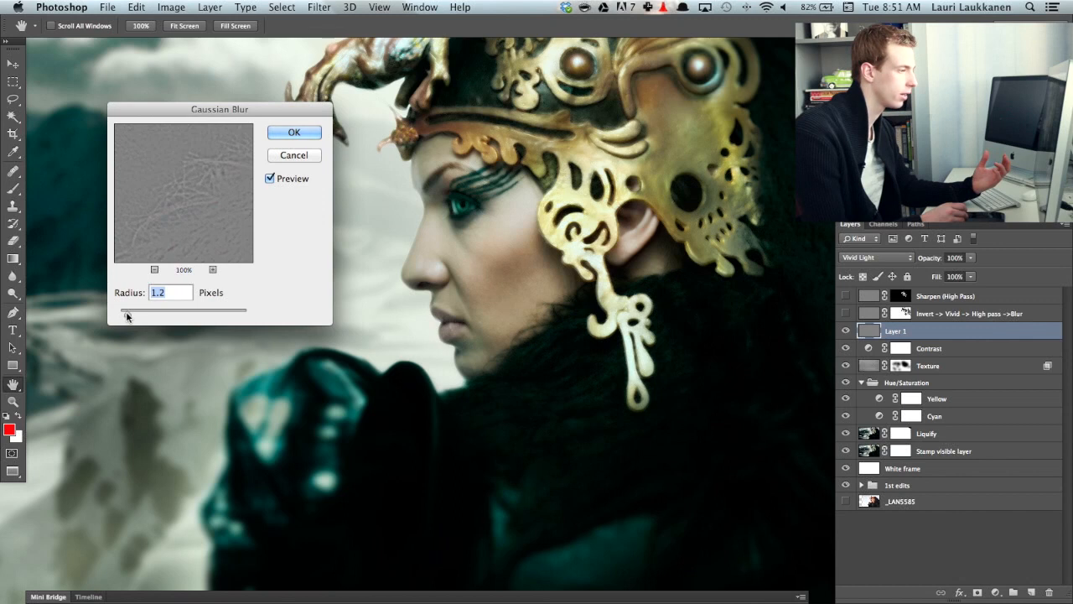
{"action": "left_click_drag", "start_coordinate": [129, 316], "coordinate": [132, 316]}
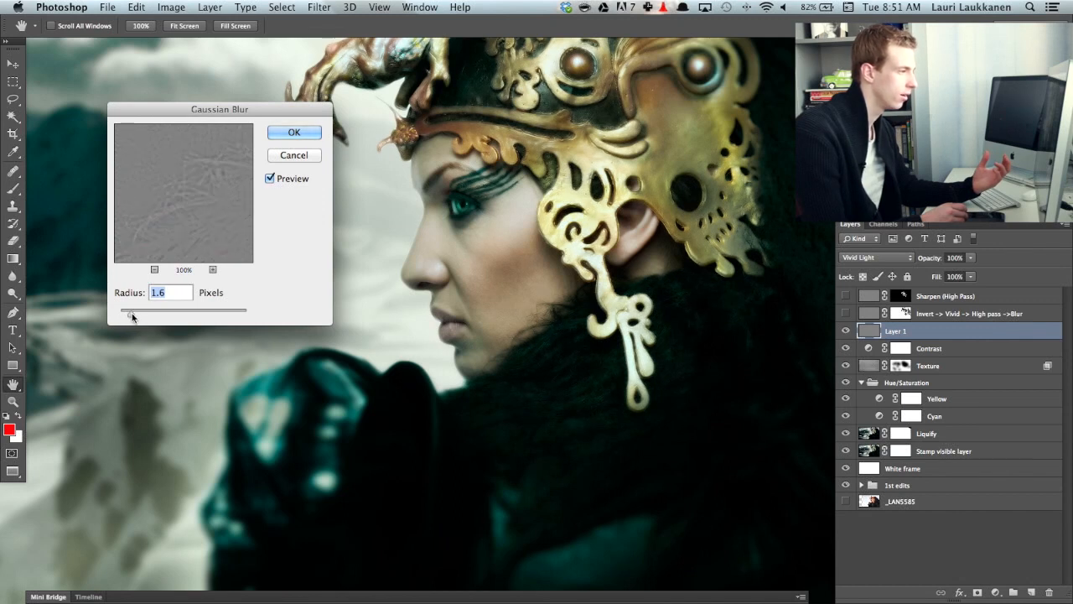
{"action": "left_click_drag", "start_coordinate": [132, 316], "coordinate": [146, 317]}
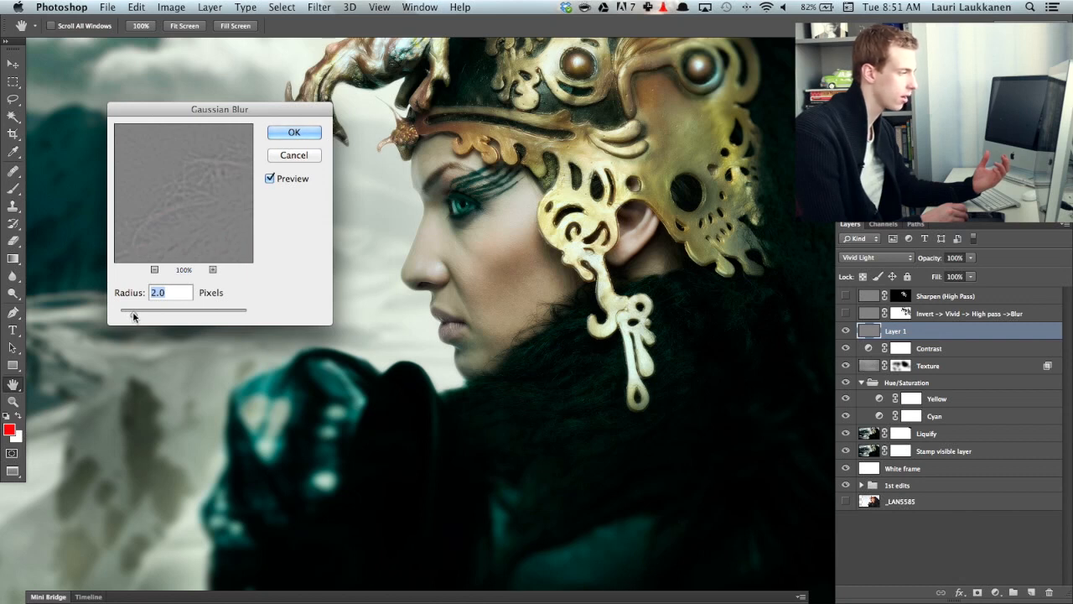
{"action": "left_click_drag", "start_coordinate": [135, 317], "coordinate": [130, 317]}
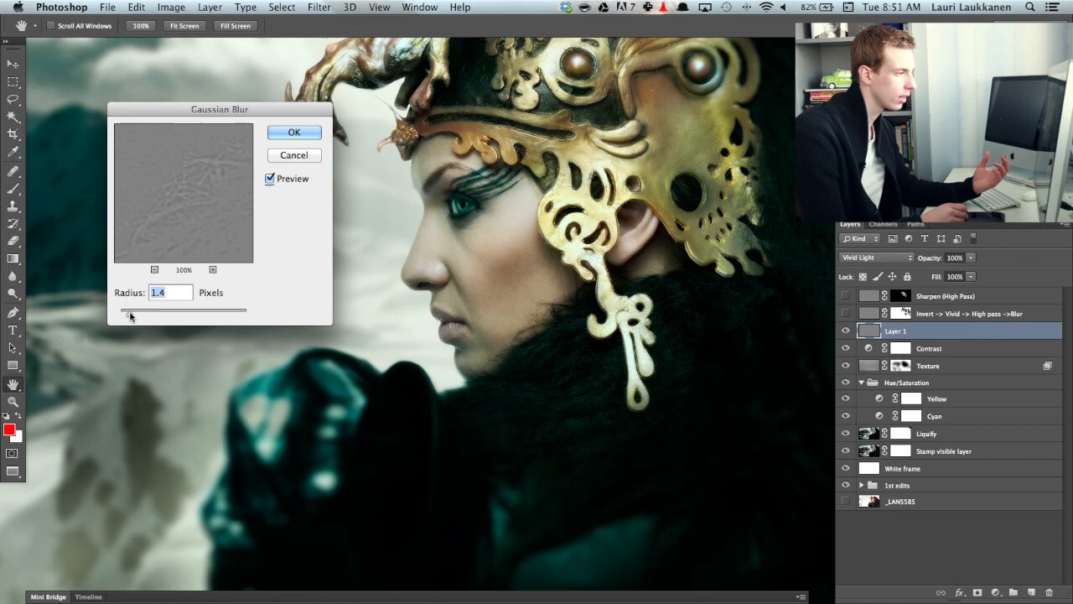
{"action": "left_click_drag", "start_coordinate": [121, 312], "coordinate": [134, 312]}
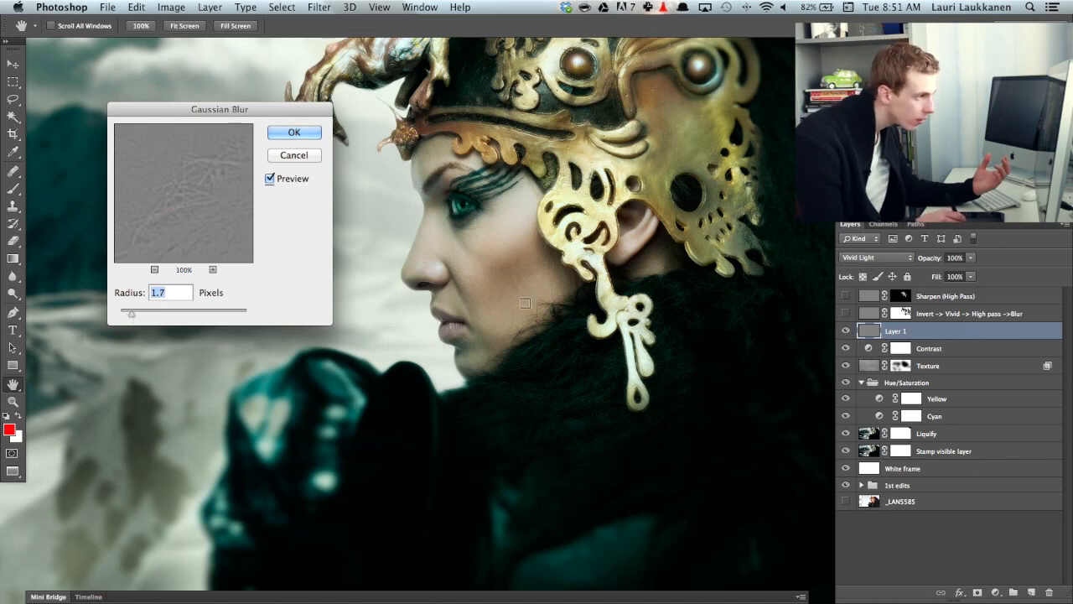
{"action": "mouse_move", "coordinate": [495, 269]}
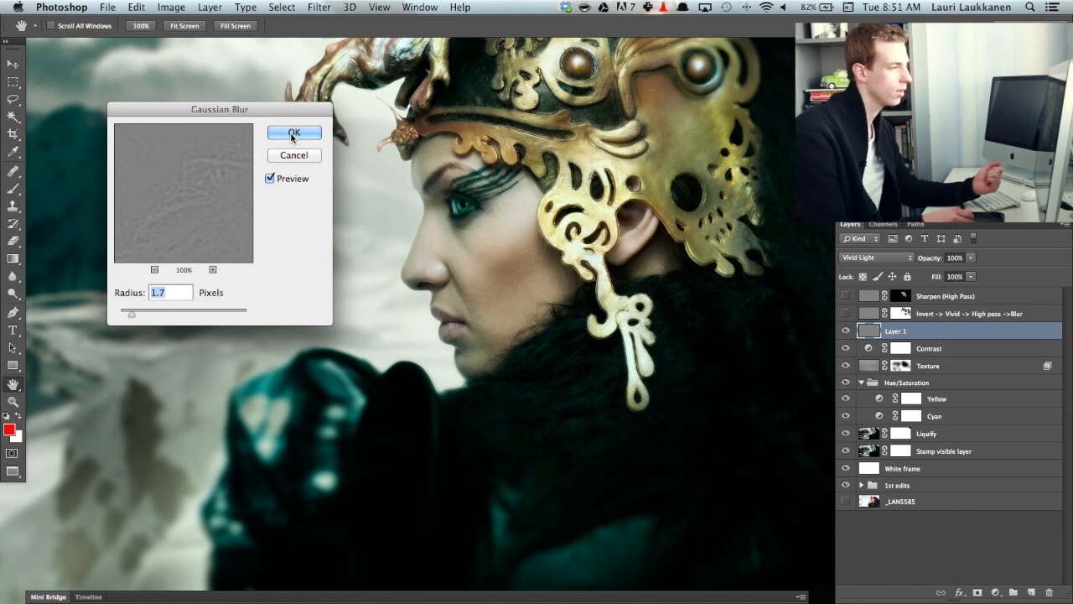
{"action": "left_click", "coordinate": [293, 132]}
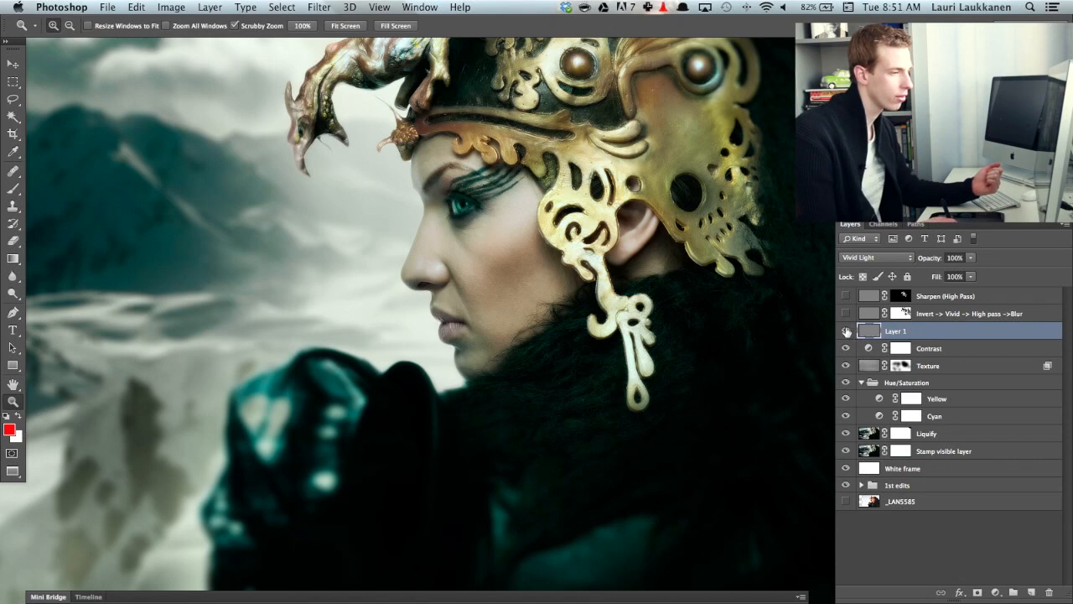
{"action": "left_click", "coordinate": [846, 331]}
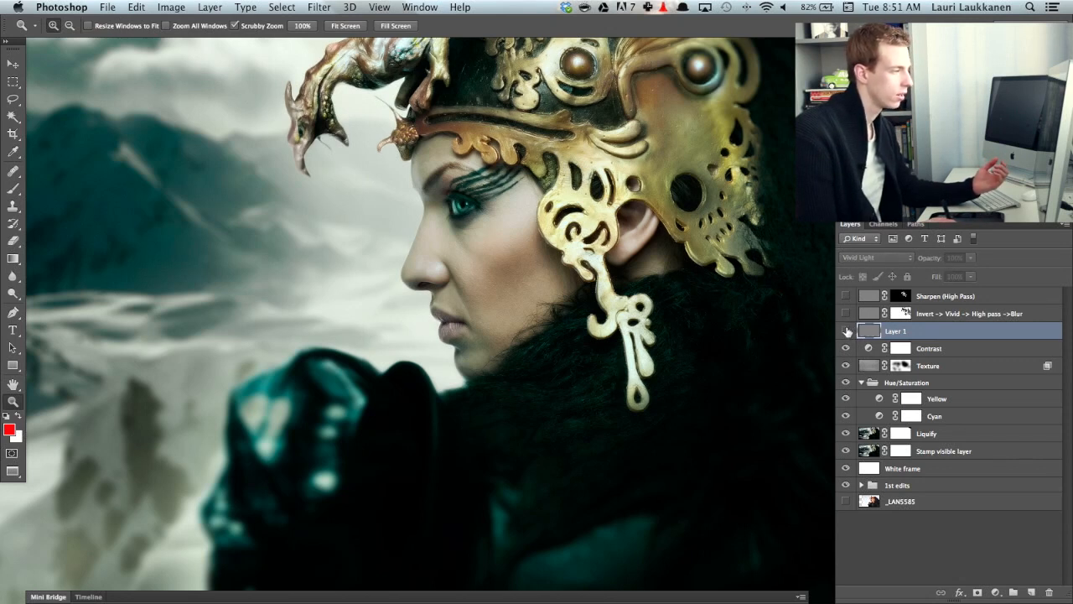
{"action": "left_click", "coordinate": [846, 331]}
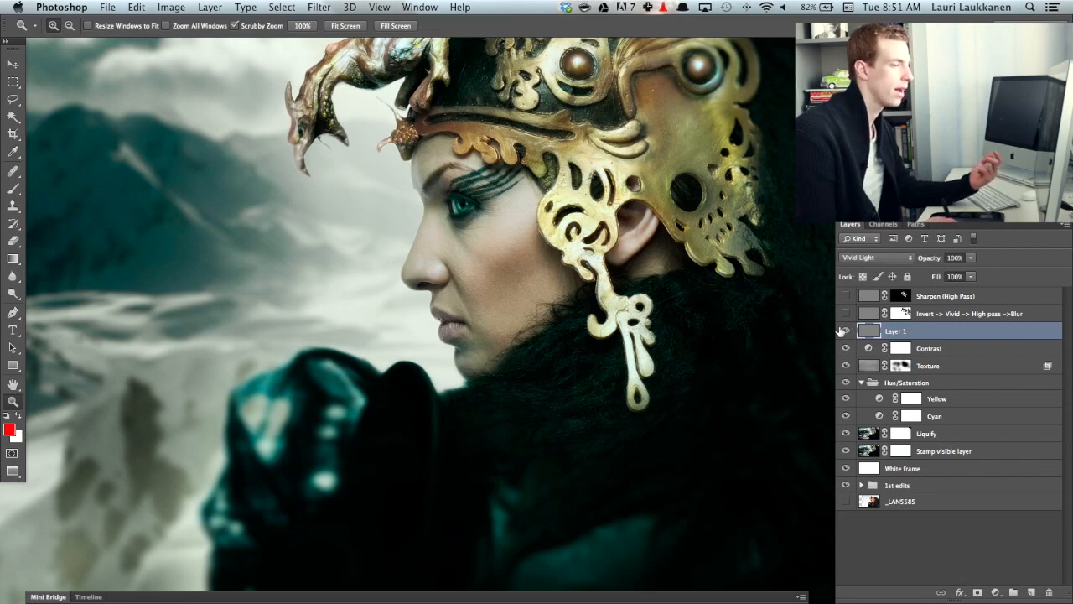
{"action": "left_click", "coordinate": [845, 329]}
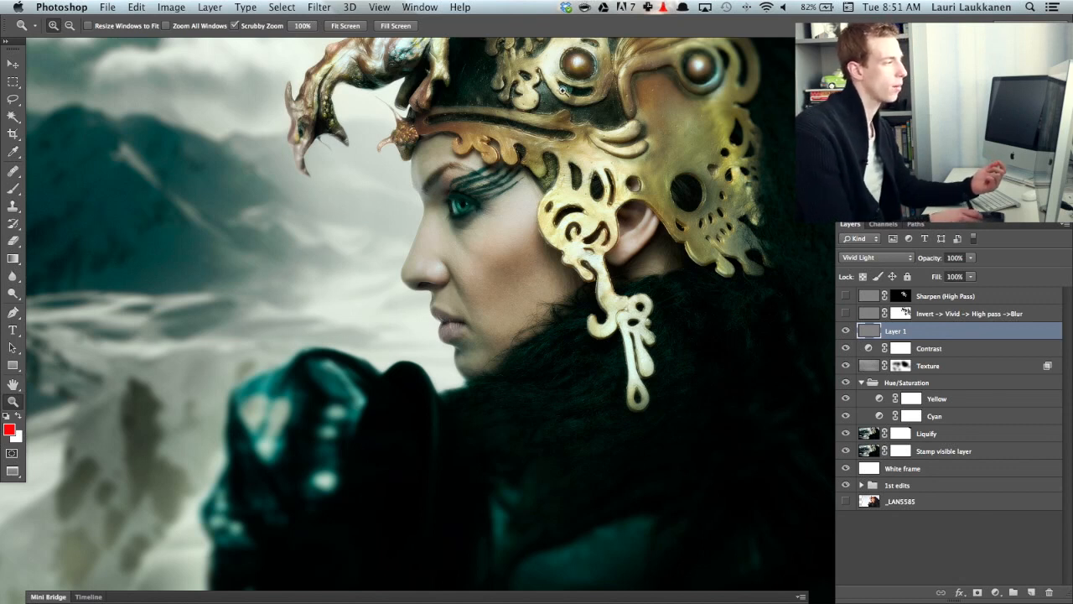
{"action": "mouse_move", "coordinate": [719, 87]}
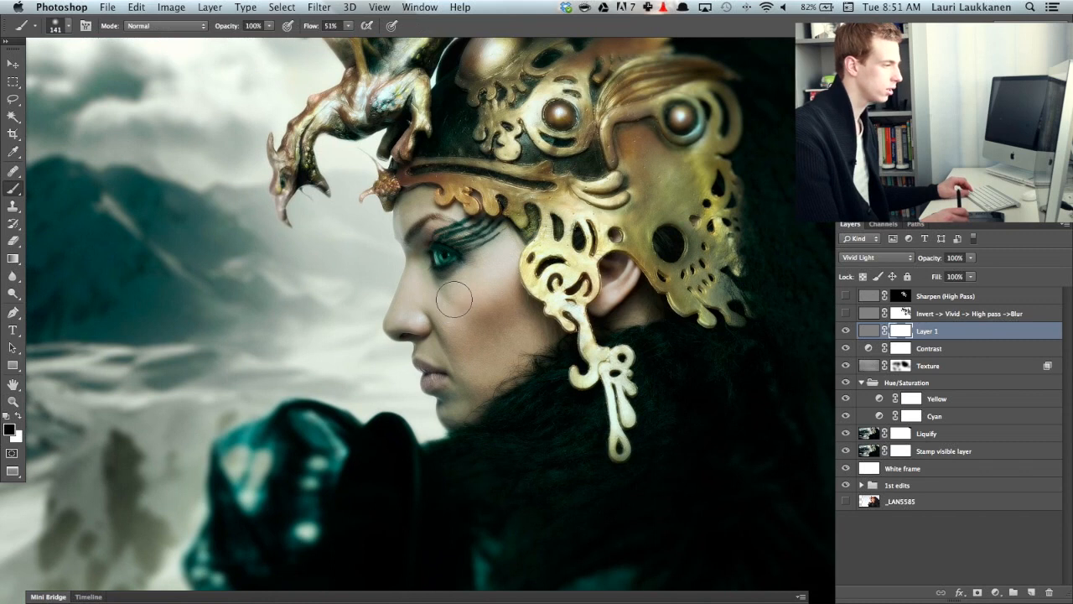
{"action": "mouse_move", "coordinate": [441, 255]}
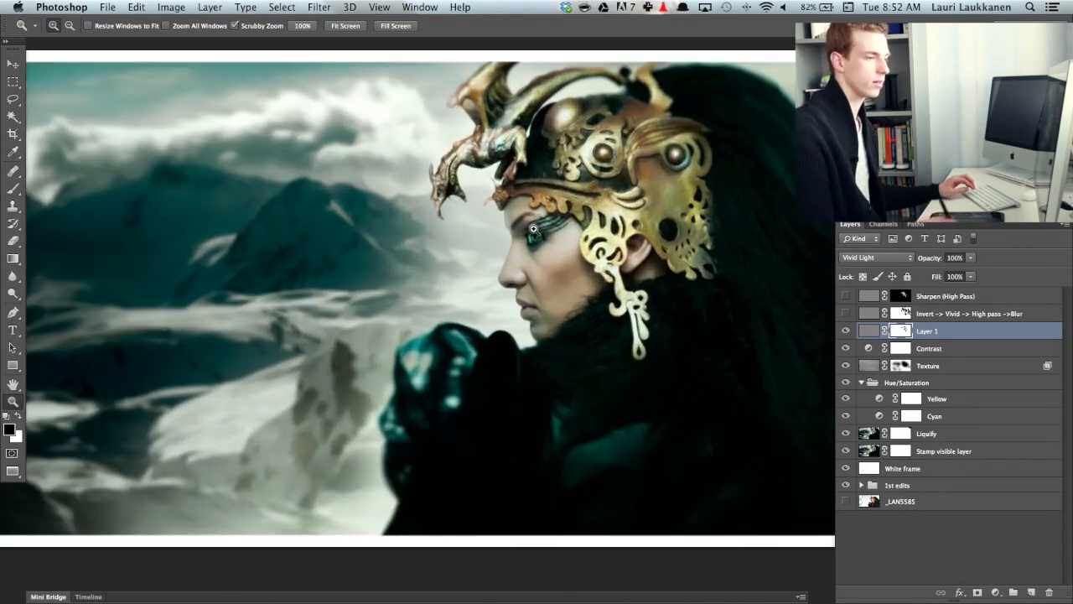
- Zoom in on the face and helmet
{"action": "left_click", "coordinate": [964, 313]}
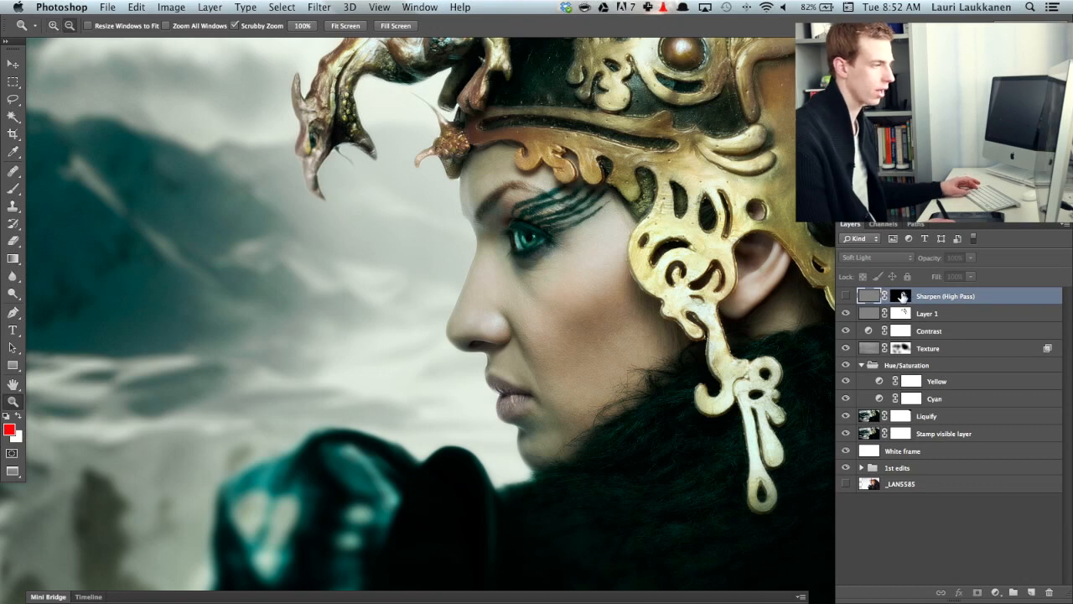
- Inspect the Sharpen (High Pass) layer mask, return to the image, and enable that layer
{"action": "left_click", "coordinate": [902, 295]}
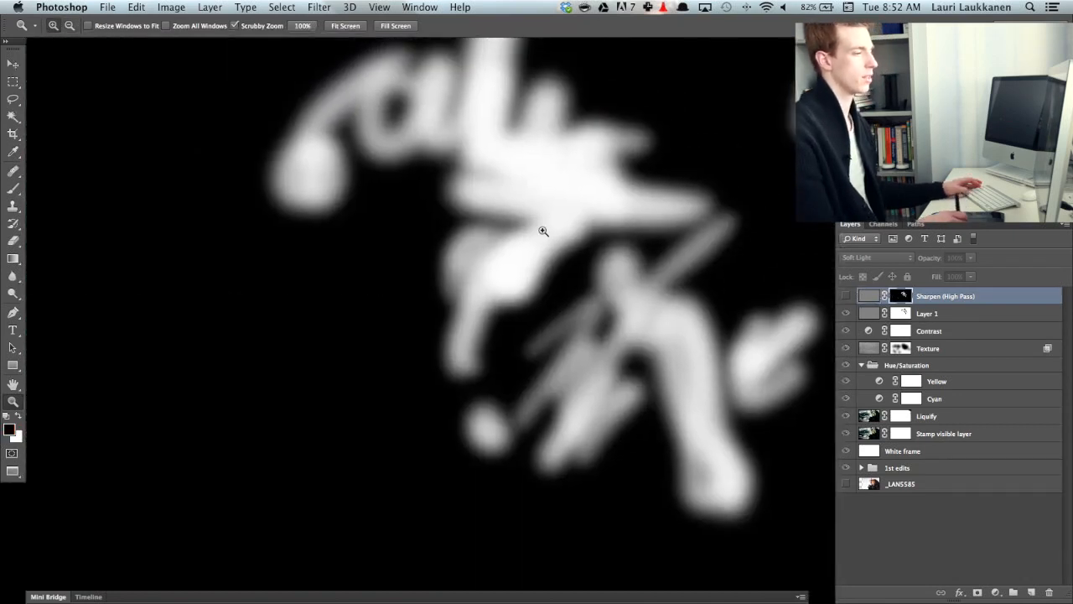
{"action": "mouse_move", "coordinate": [490, 247]}
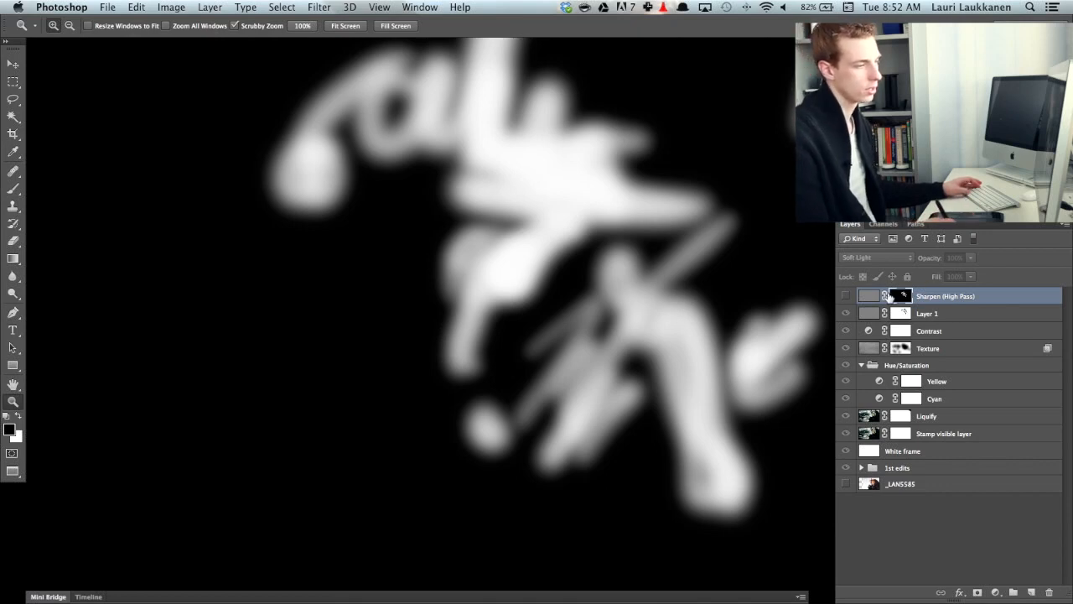
{"action": "left_click", "coordinate": [846, 297]}
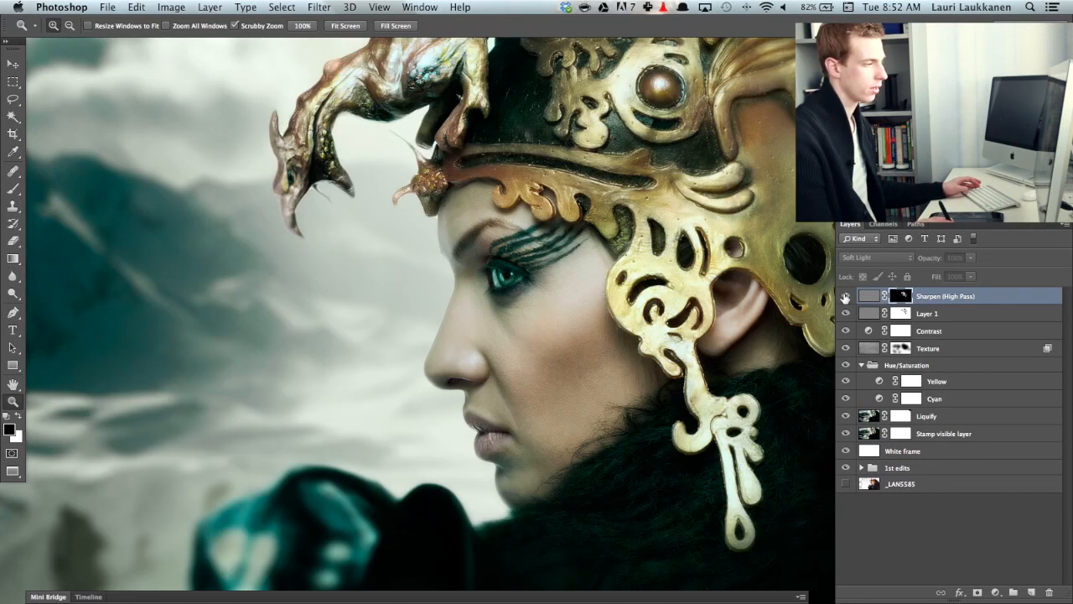
{"action": "left_click", "coordinate": [846, 295]}
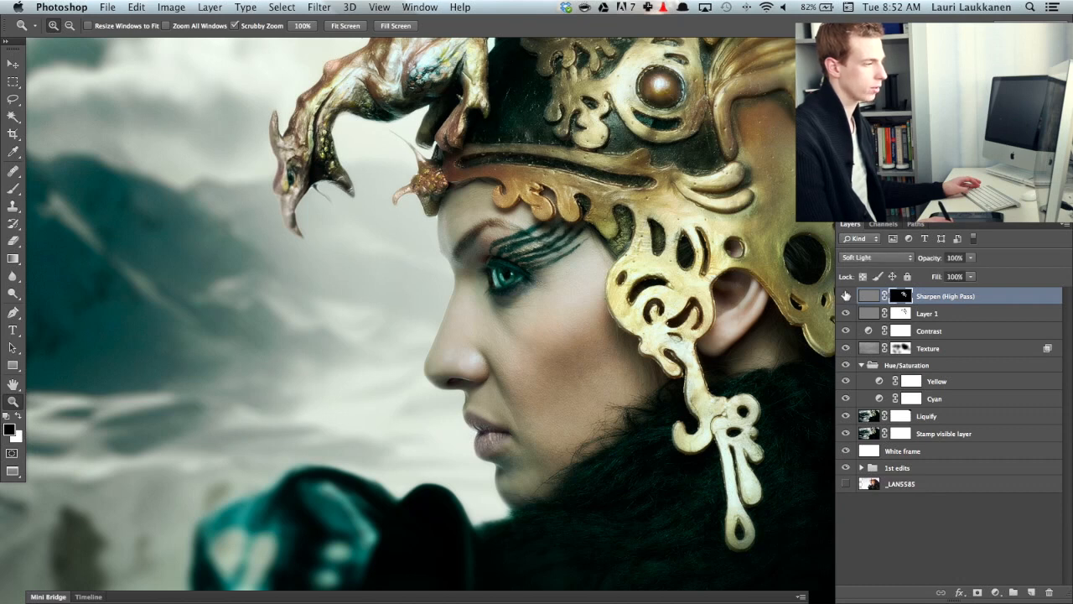